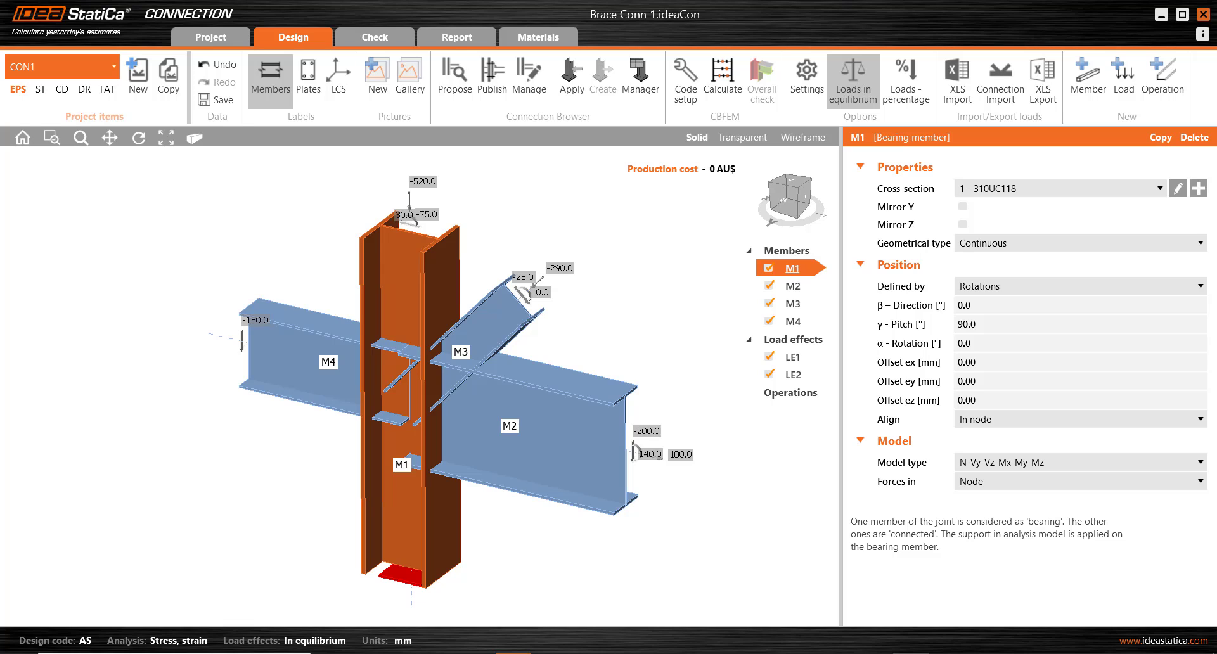
Display load effect LE2's forces on the joint and inspect the members in the 3D view
left_click(784, 356)
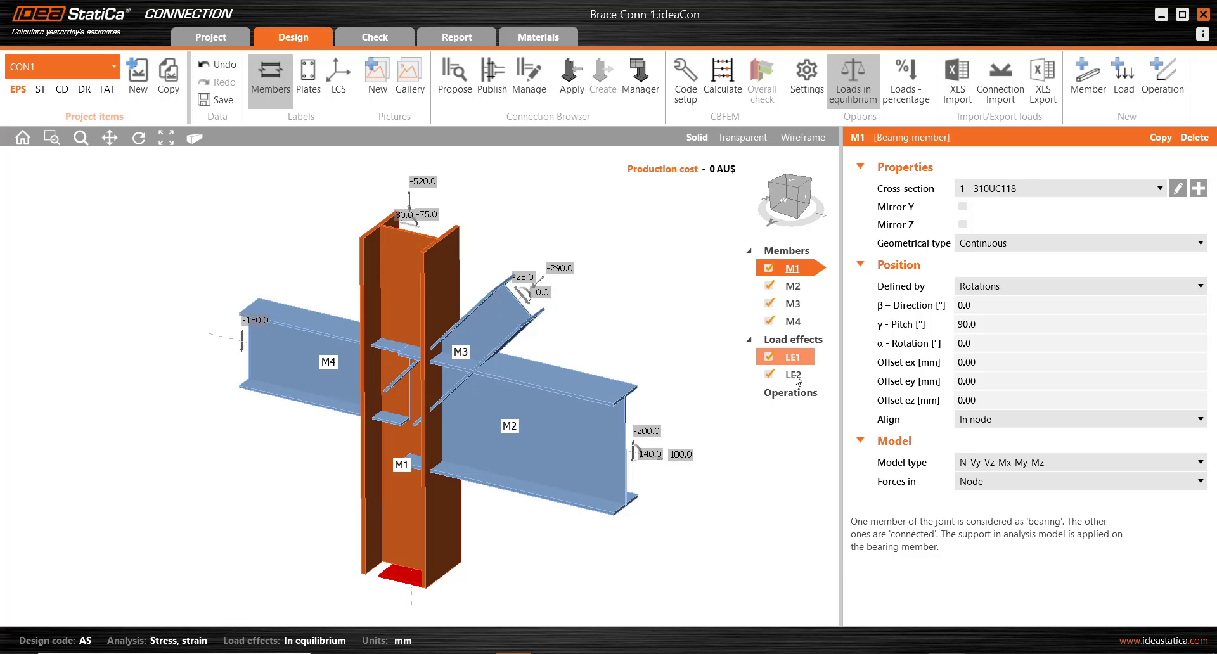
left_click(785, 374)
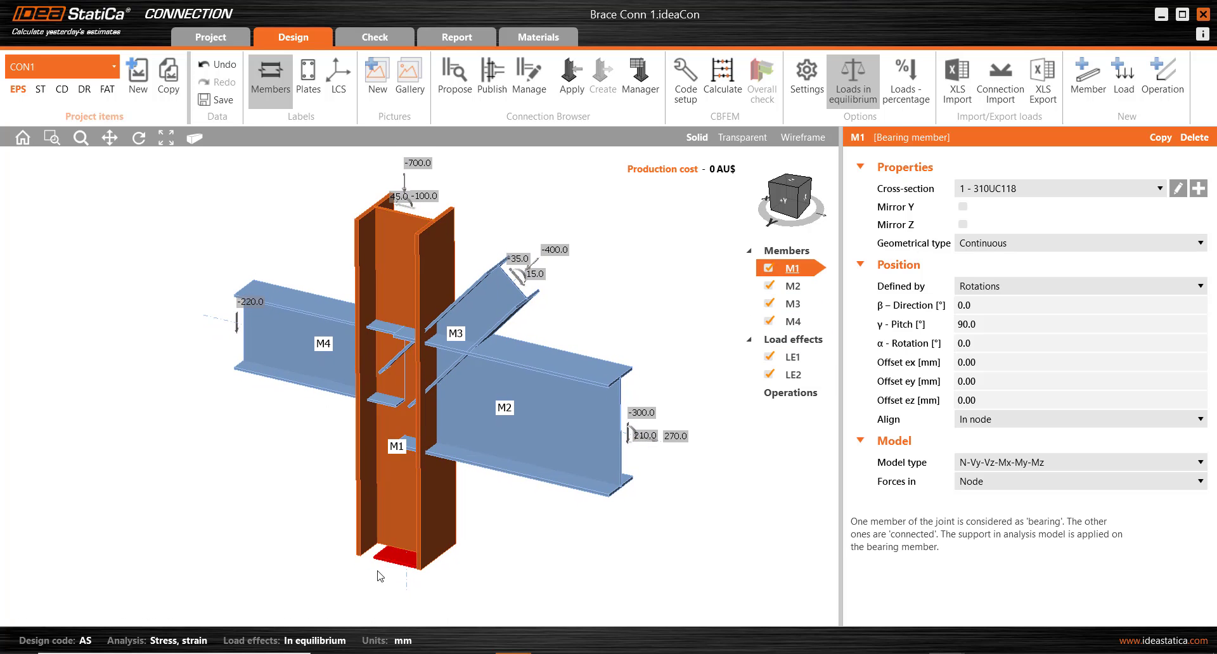
mouse_move(480, 557)
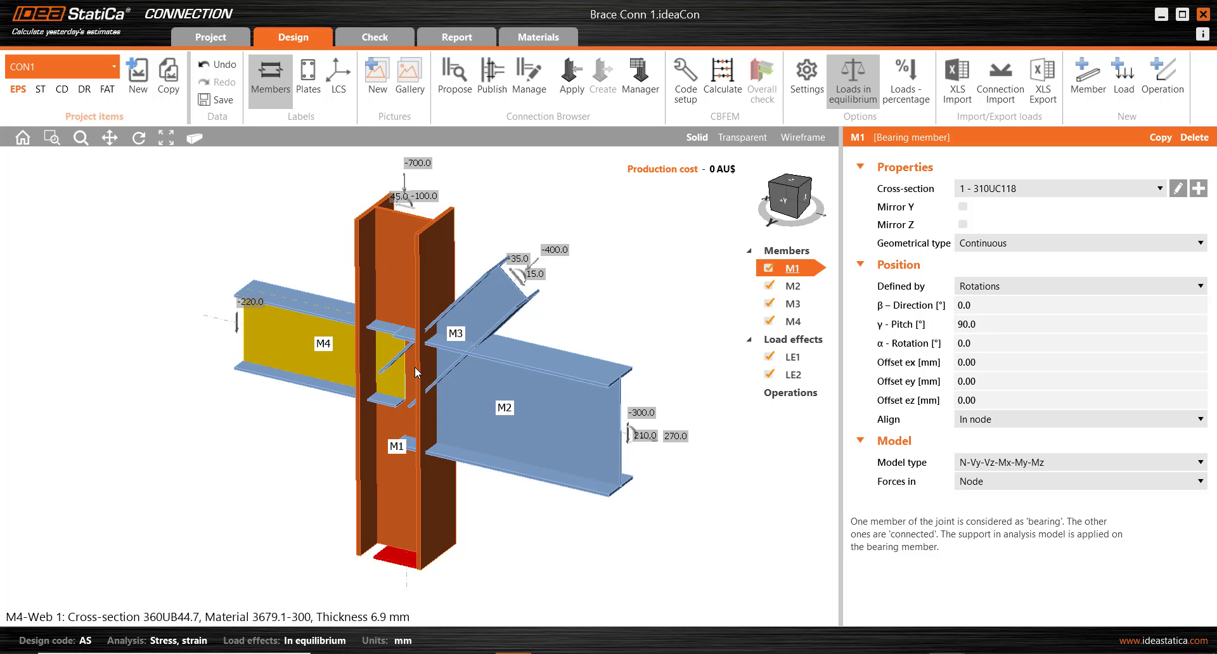
left_click(502, 408)
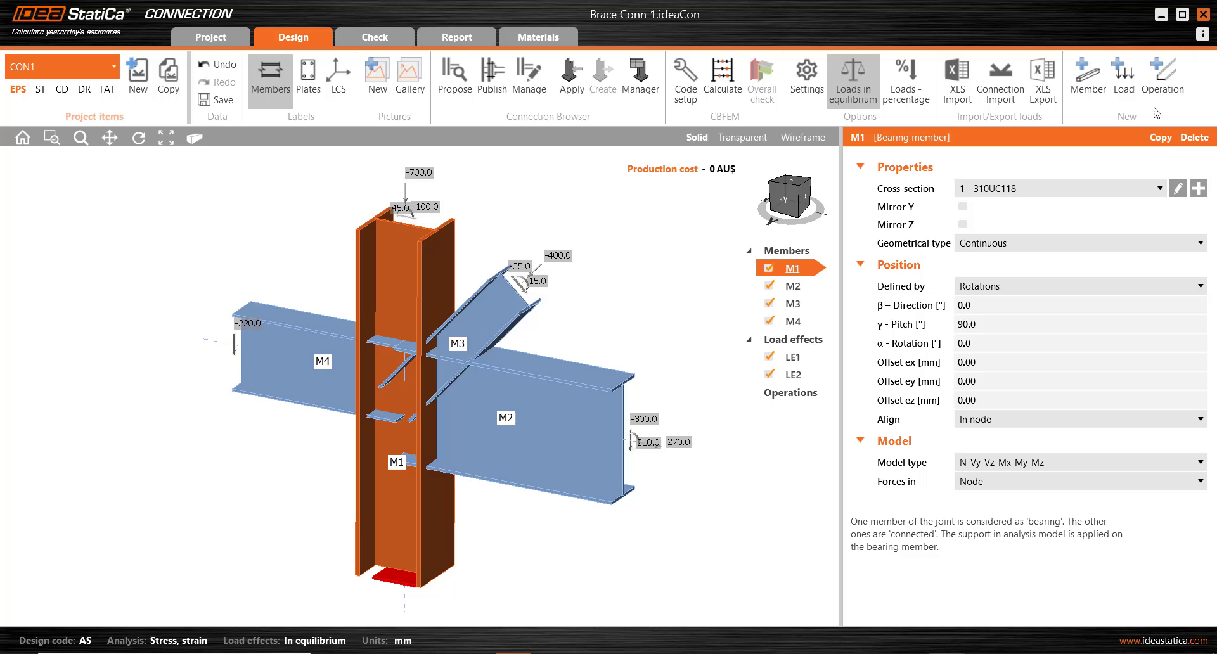
mouse_move(1088, 77)
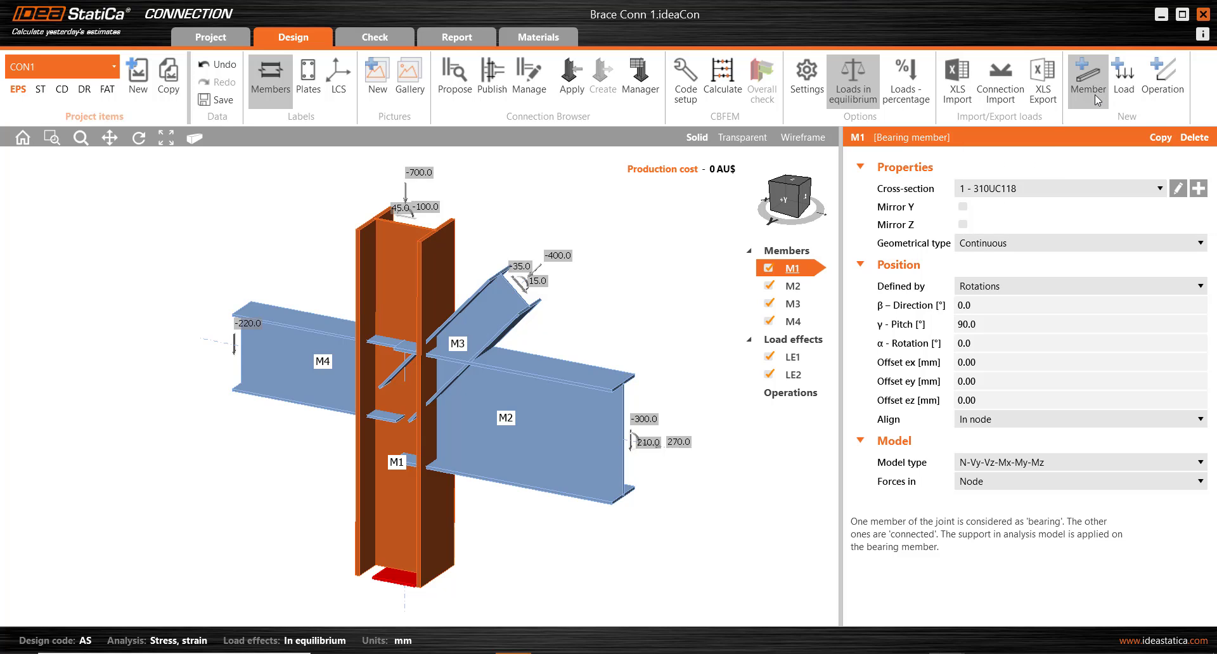
mouse_move(1088, 77)
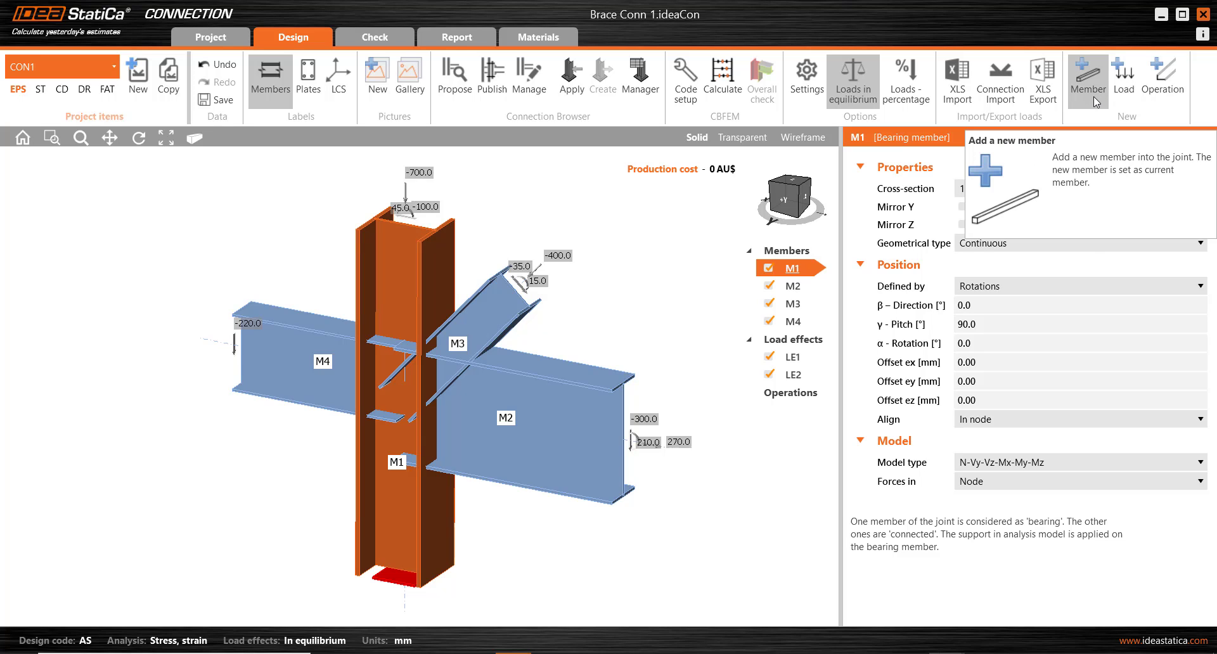
mouse_move(1096, 107)
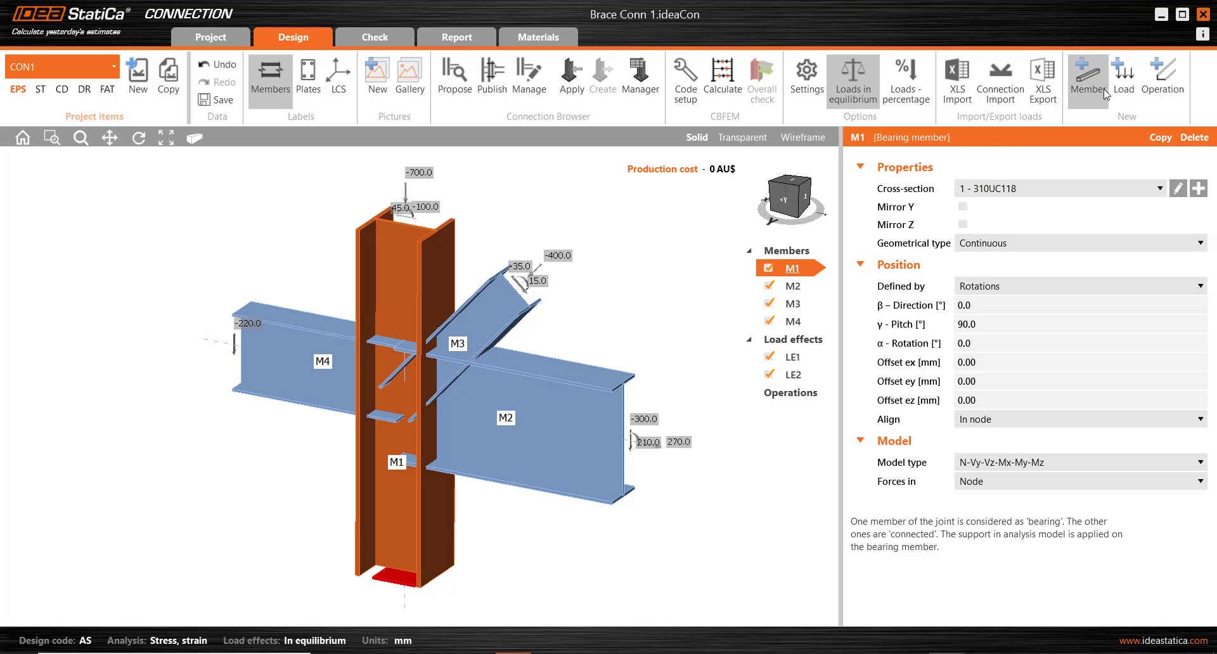
right_click(792, 268)
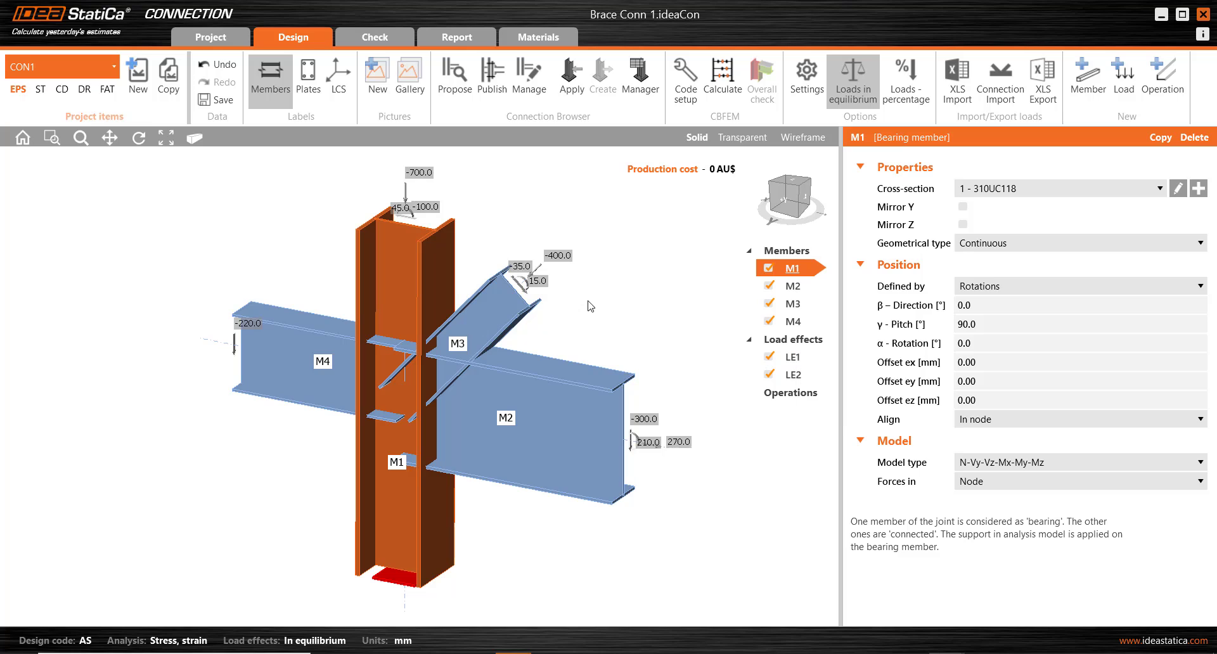
mouse_move(632, 332)
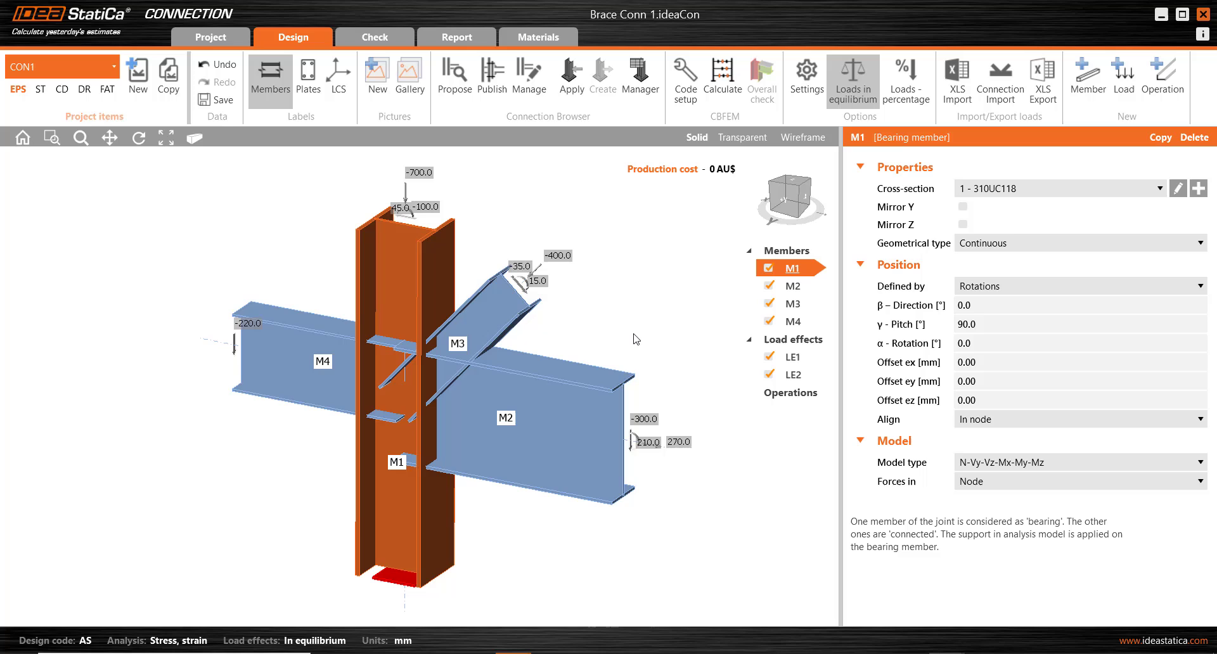
mouse_move(624, 330)
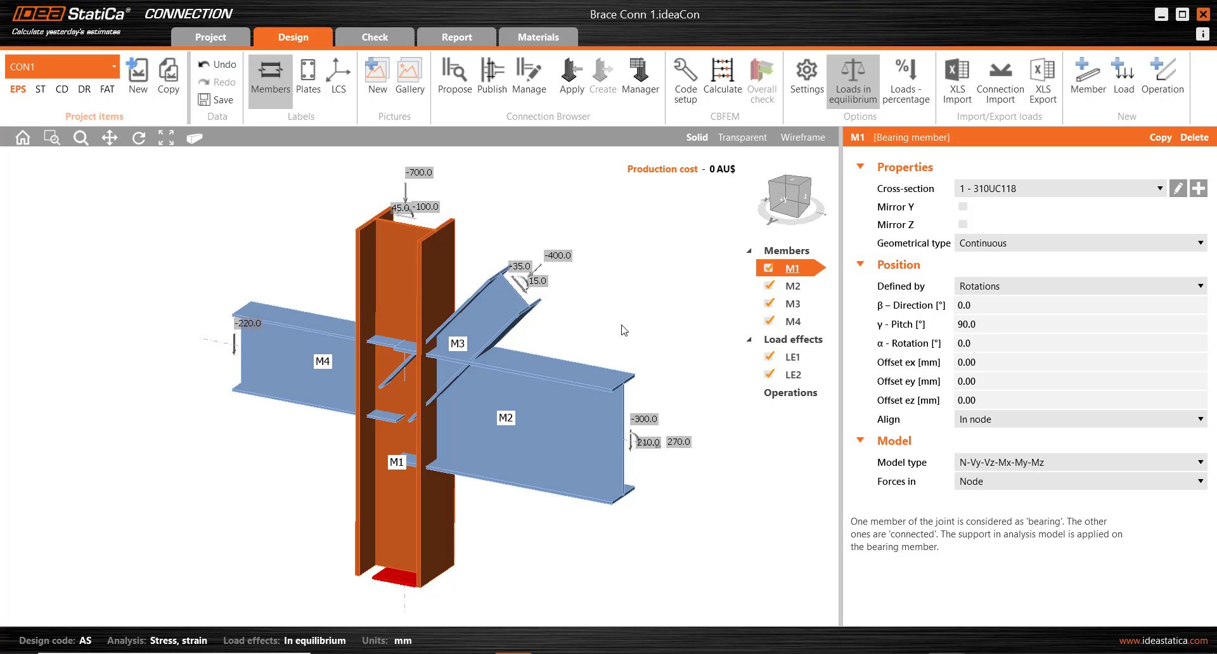
mouse_move(416, 300)
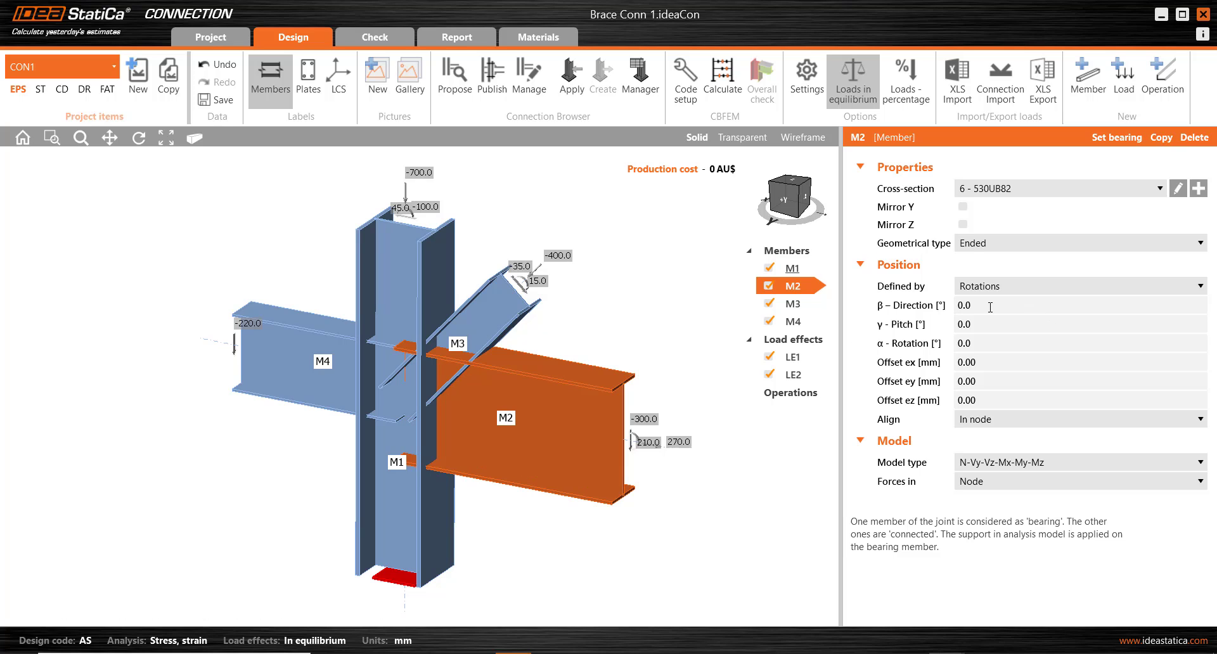
mouse_move(454, 379)
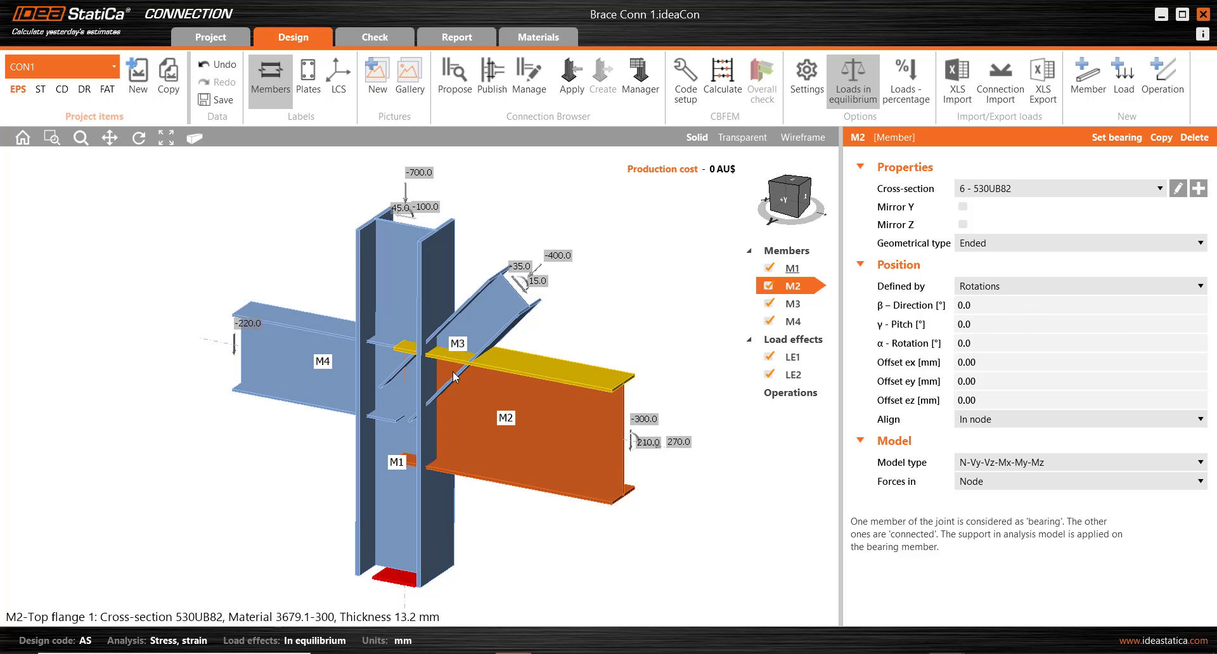
Show beam M4 (360UB44.7) properties, aligned to M2's top flange with forces in bolts
left_click(788, 321)
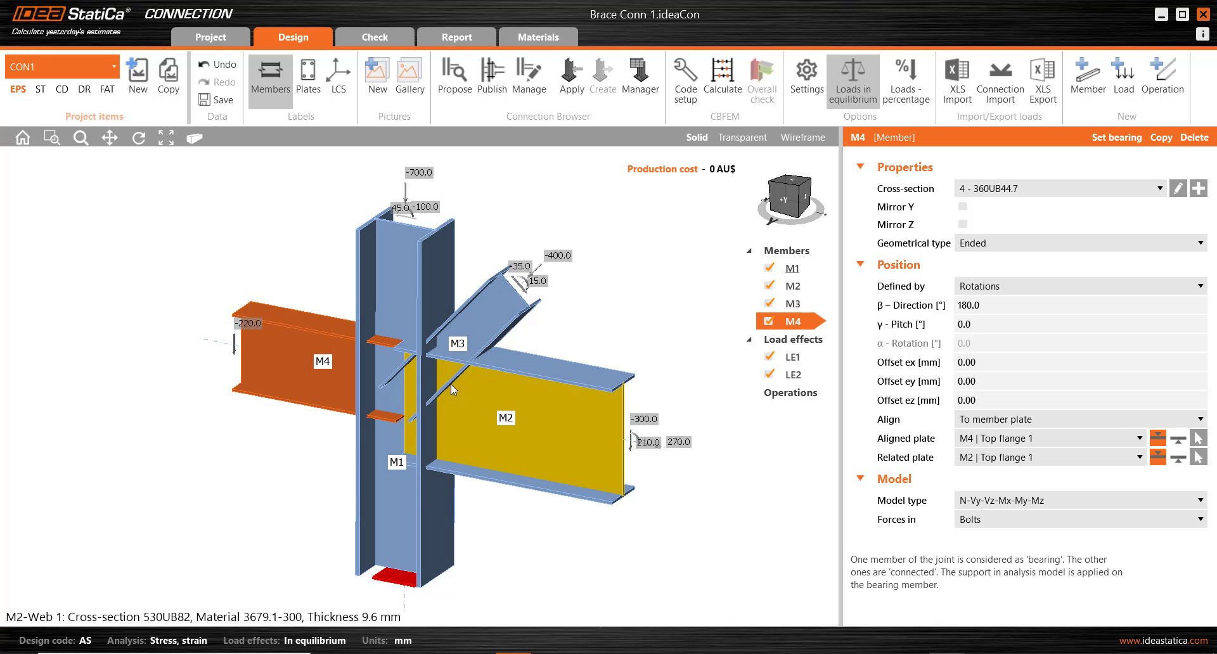
mouse_move(426, 407)
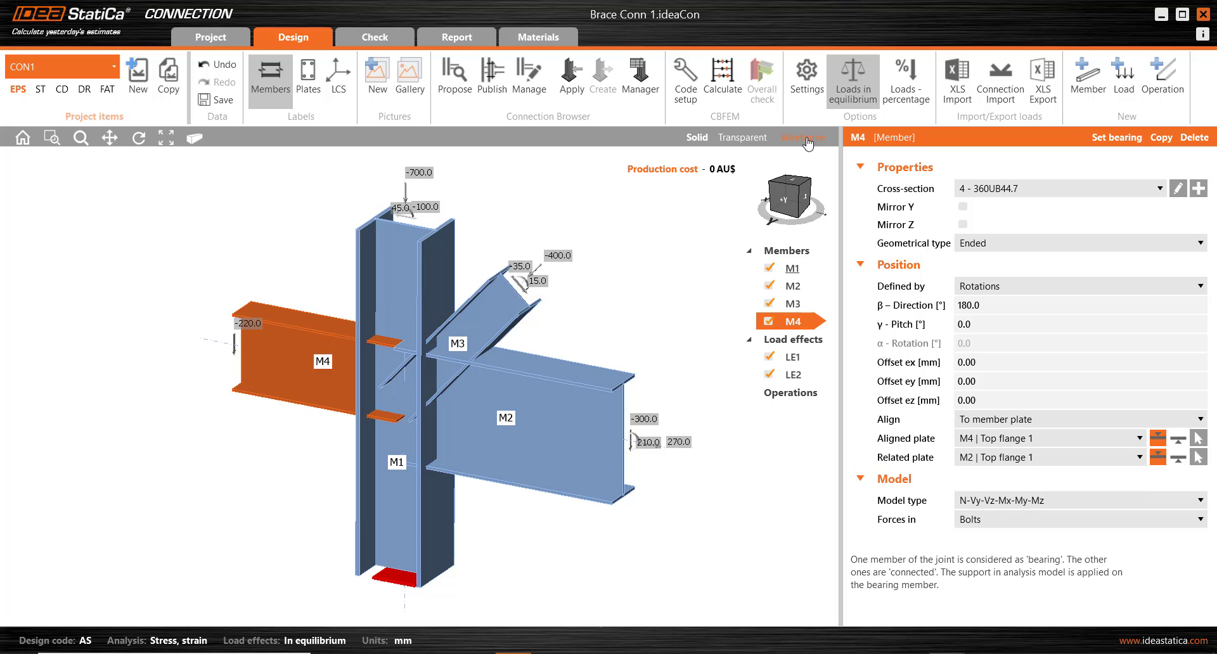
left_click(803, 138)
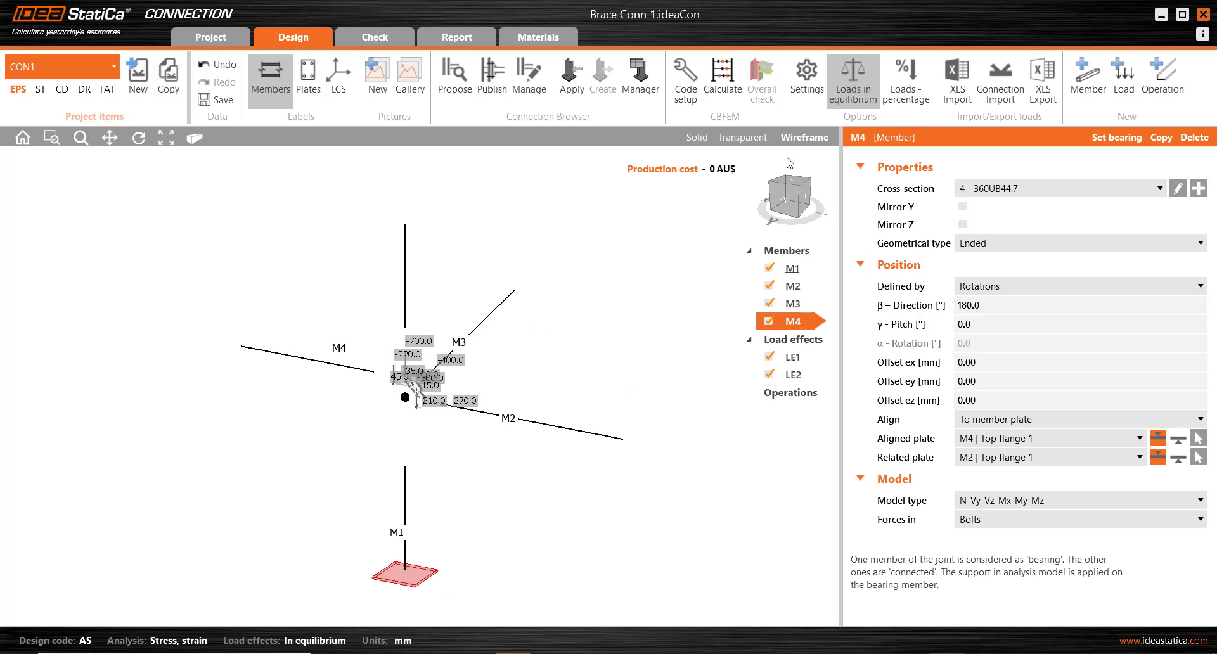
left_click(743, 137)
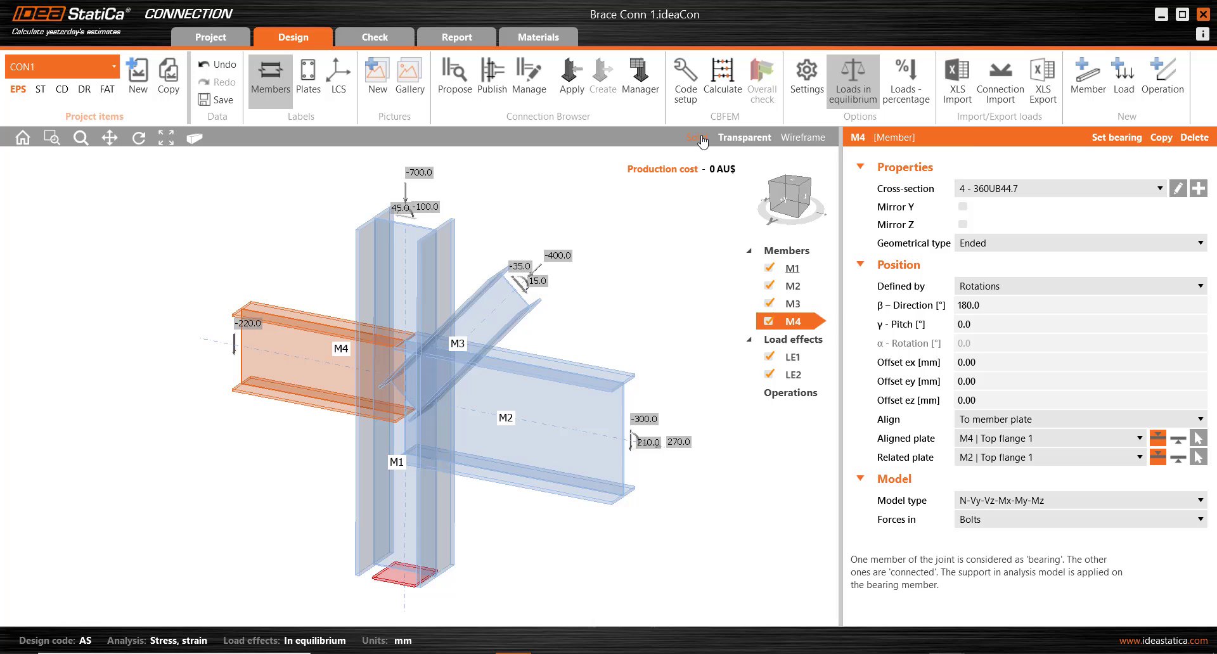
mouse_move(698, 138)
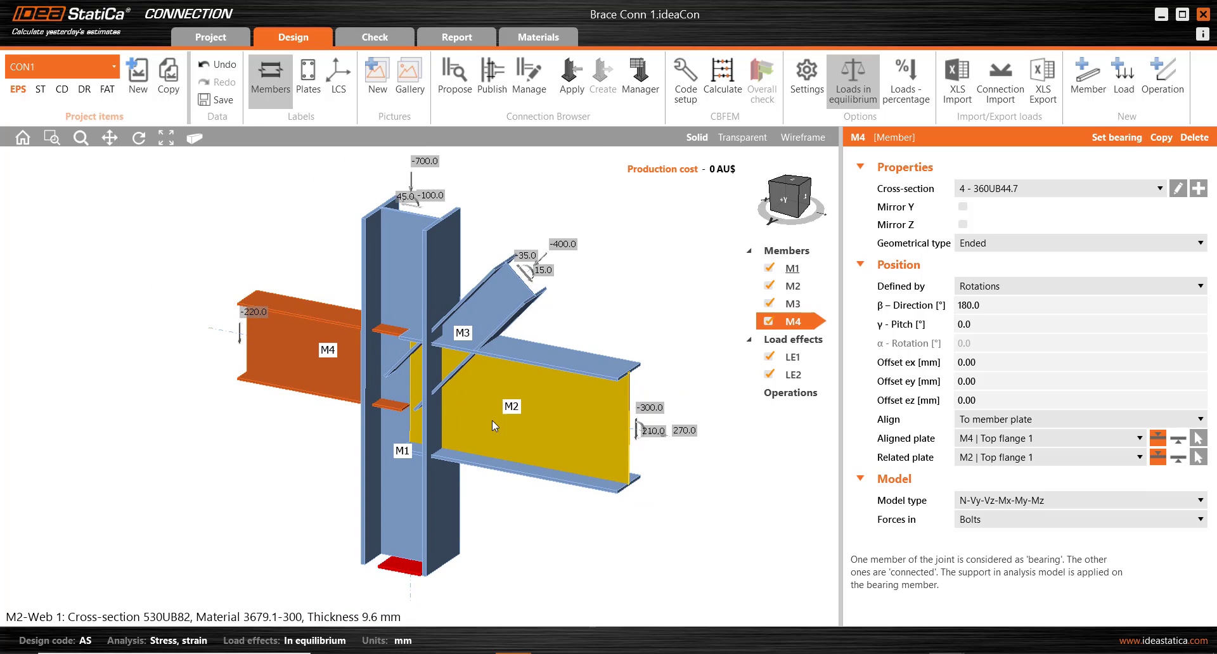
mouse_move(498, 432)
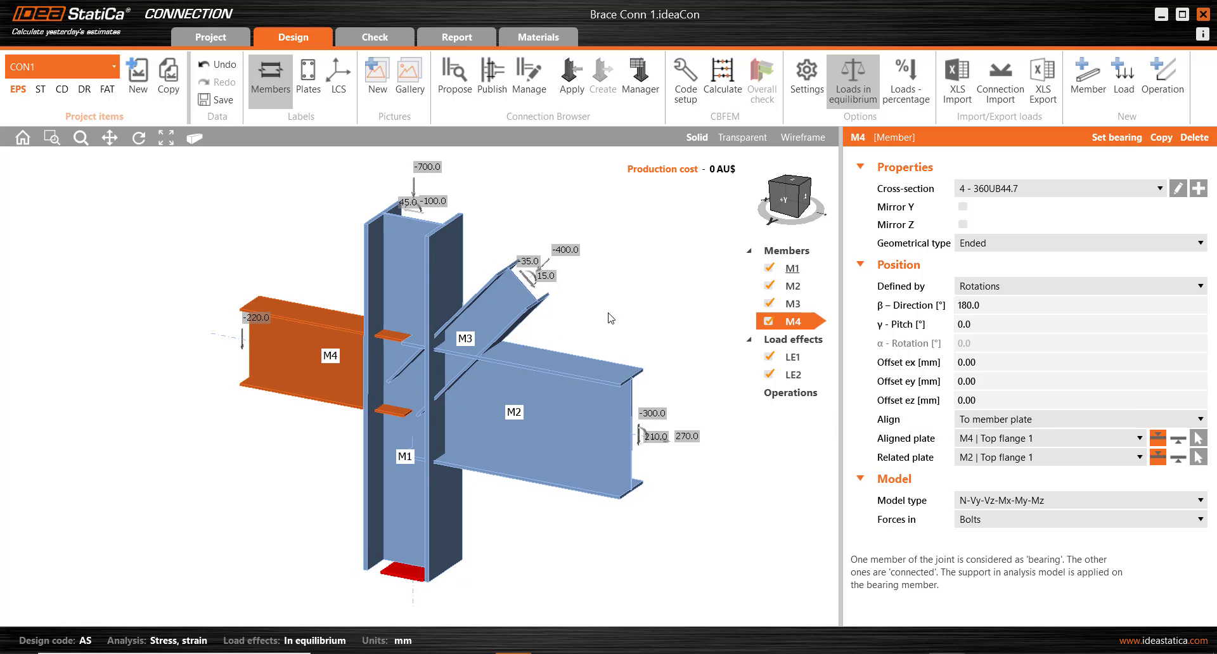
mouse_move(608, 312)
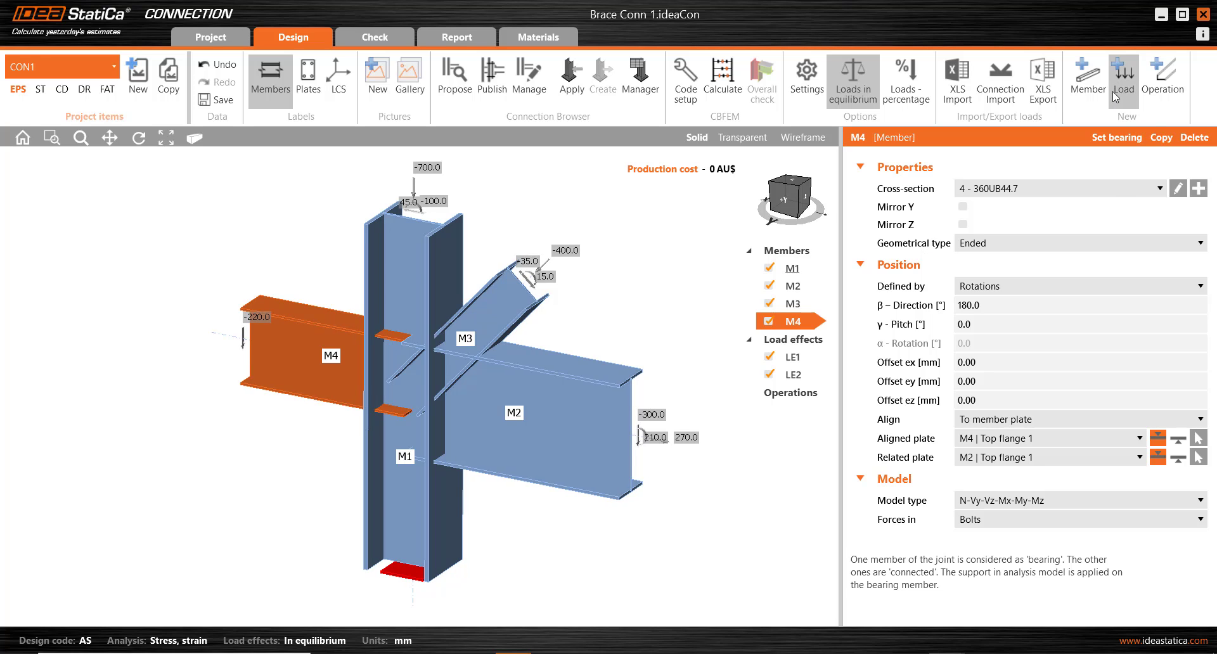
Add end plate EP1 bolting beam M2 to column M1, 14 mm thick with M20 8.8 bolts
left_click(1164, 78)
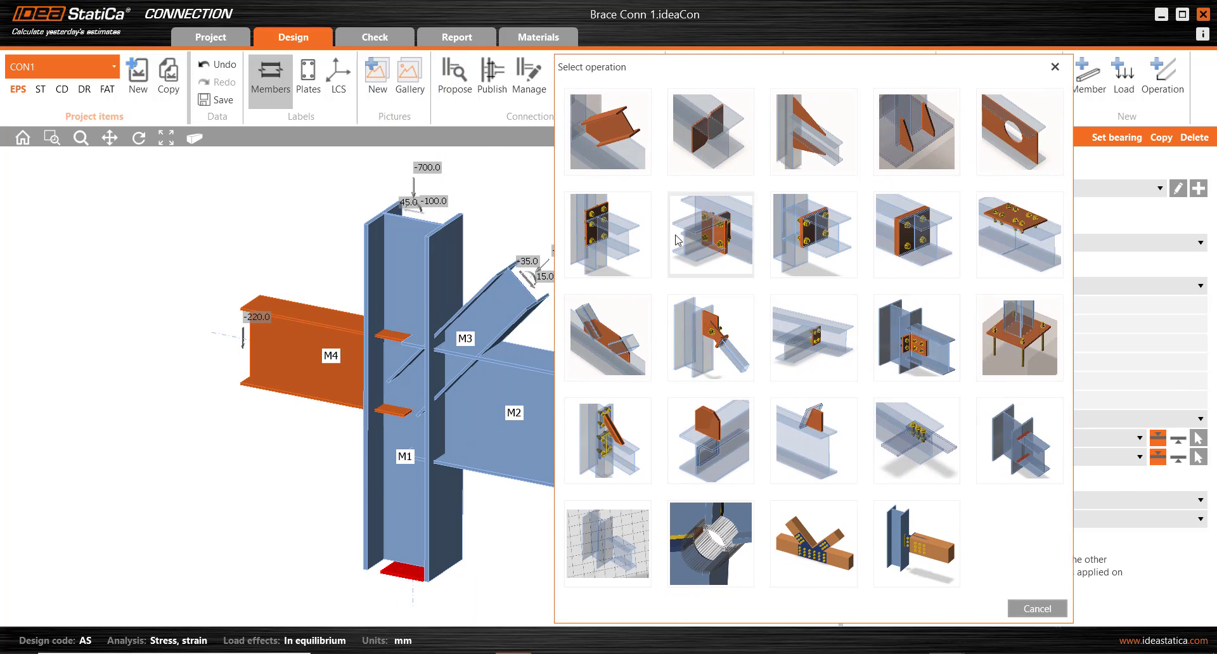
mouse_move(506, 440)
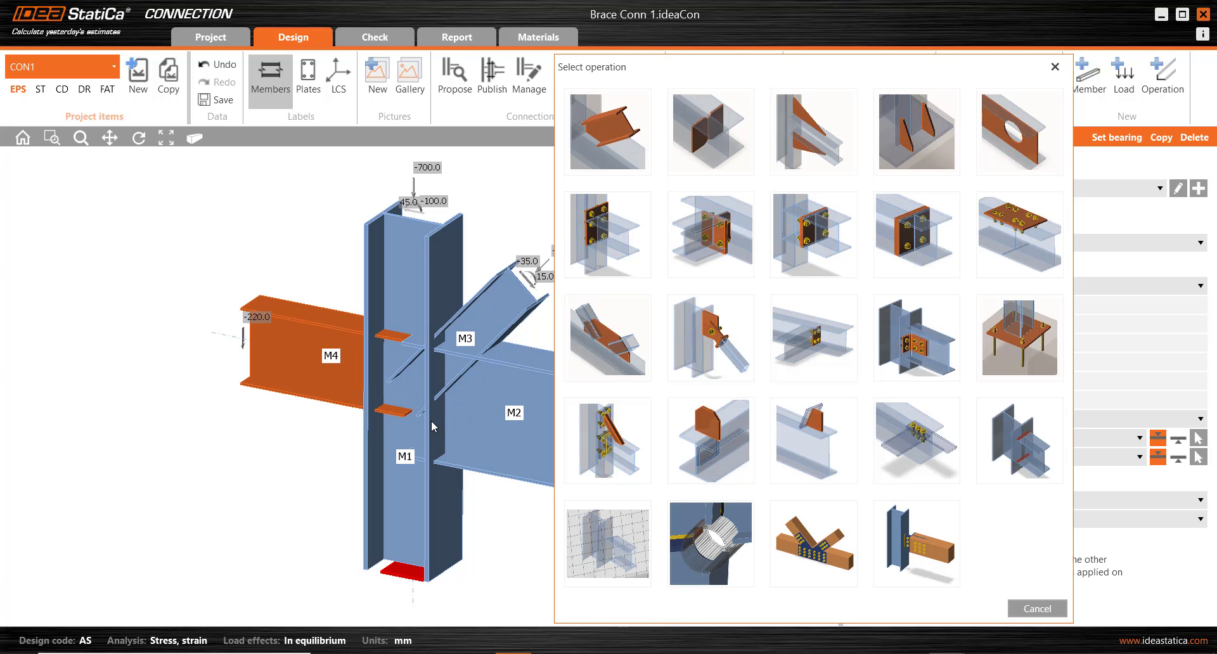
mouse_move(606, 235)
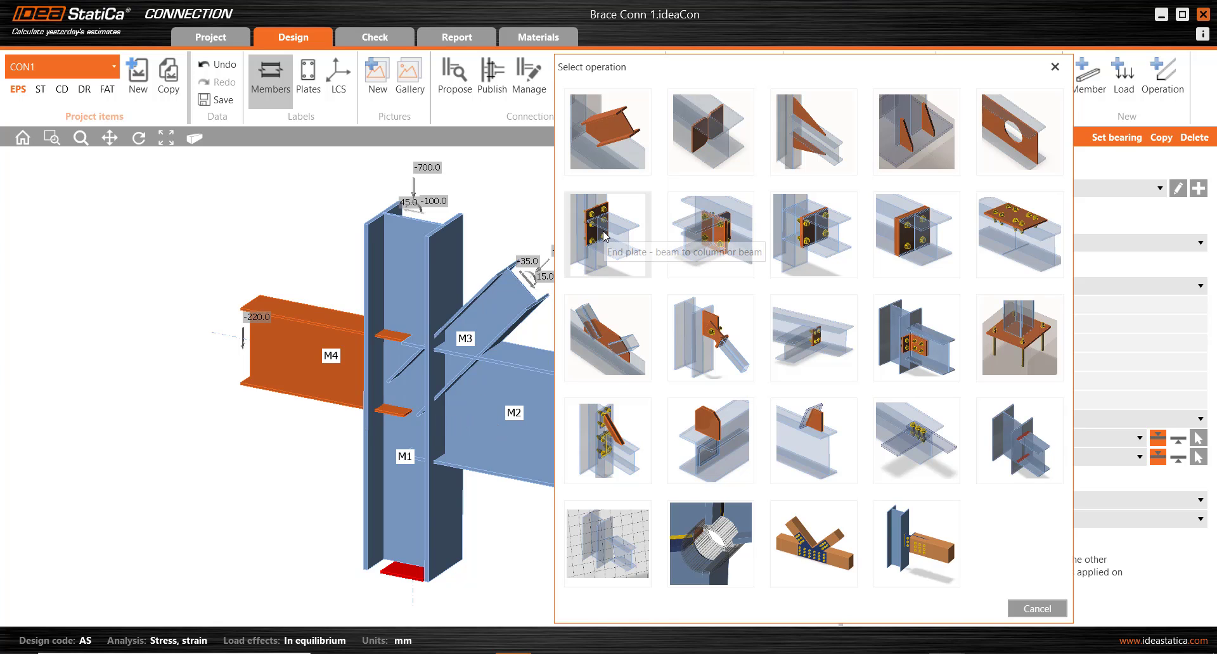
left_click(608, 235)
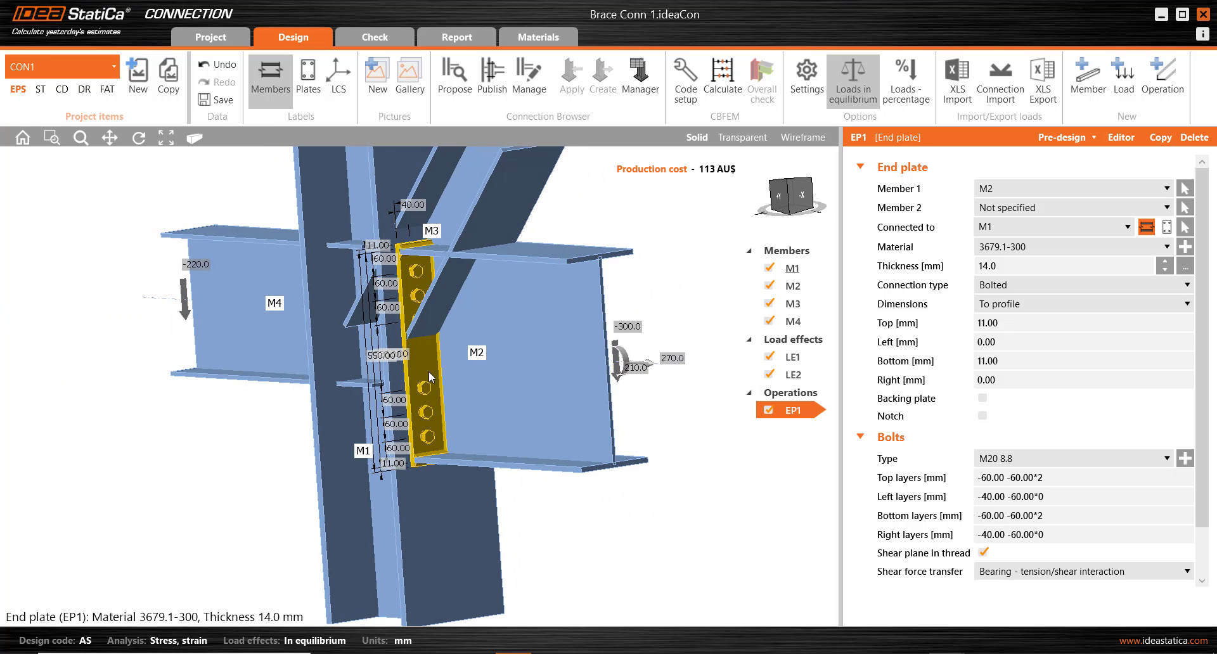
Extend EP1 280 mm above the beam with top bolt layers 50, 150 and -60, -60
left_click(792, 409)
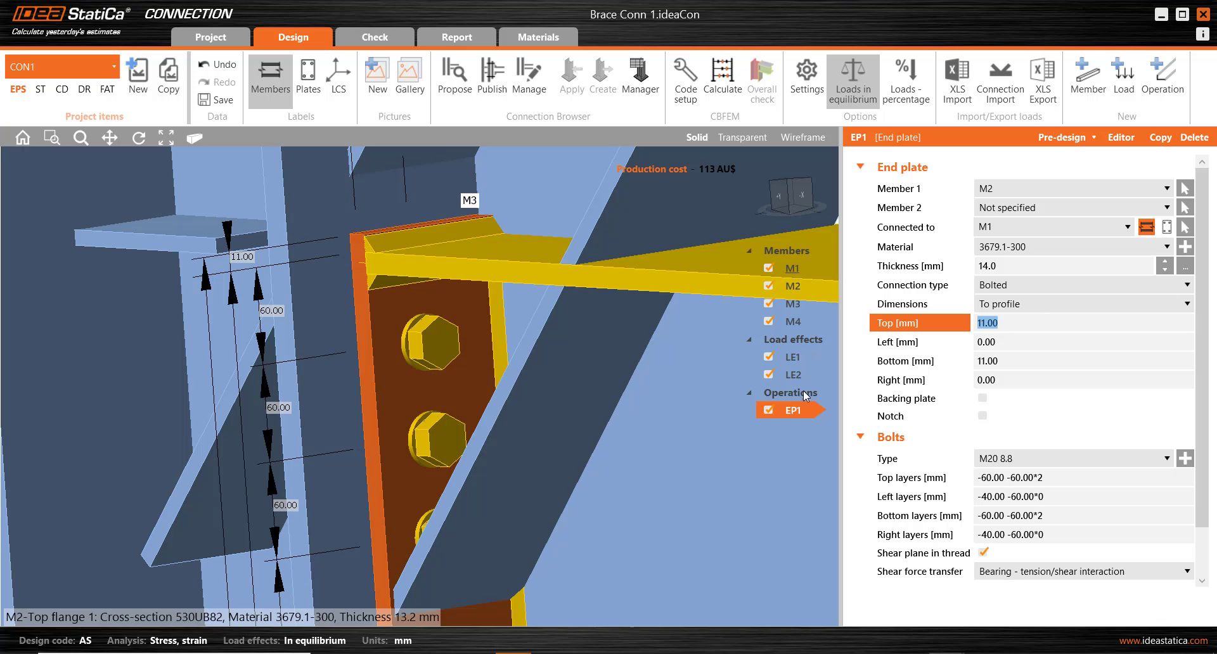
right_click(791, 410)
type("90")
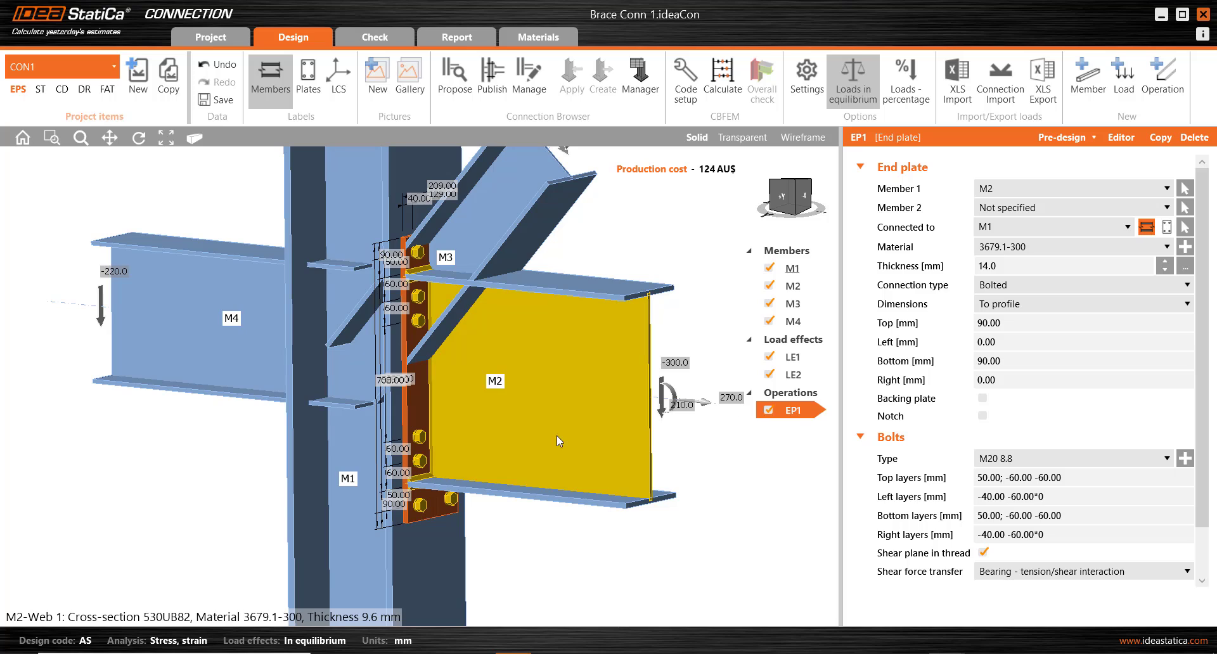
mouse_move(429, 347)
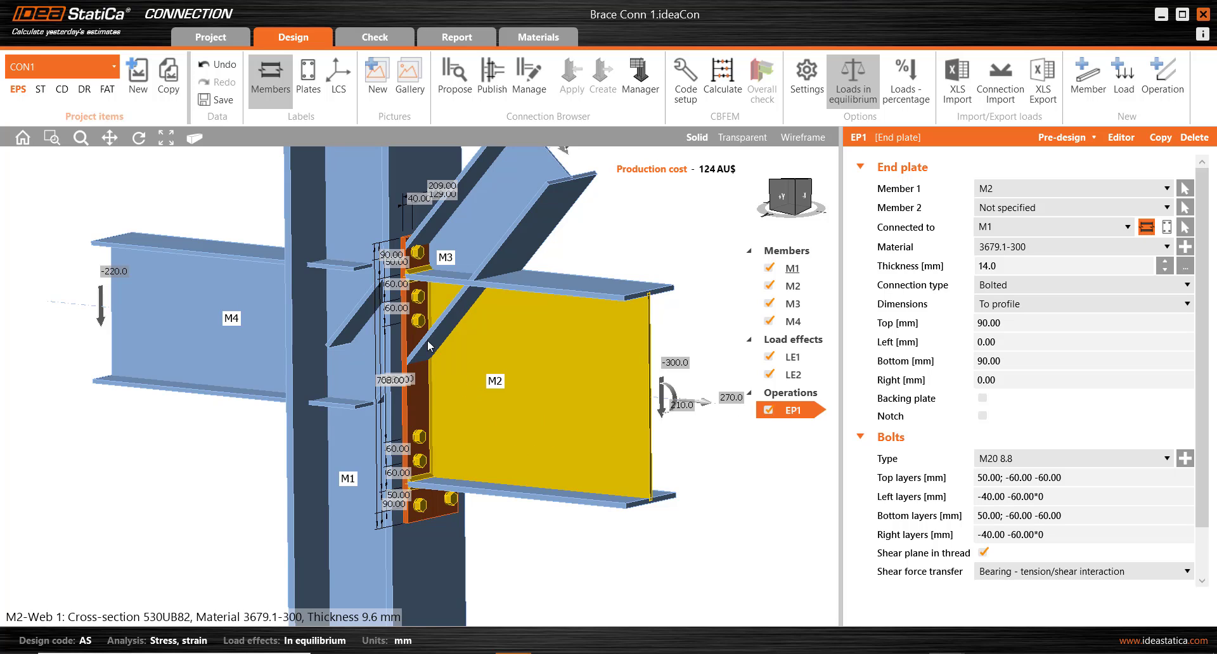
mouse_move(465, 475)
type("280")
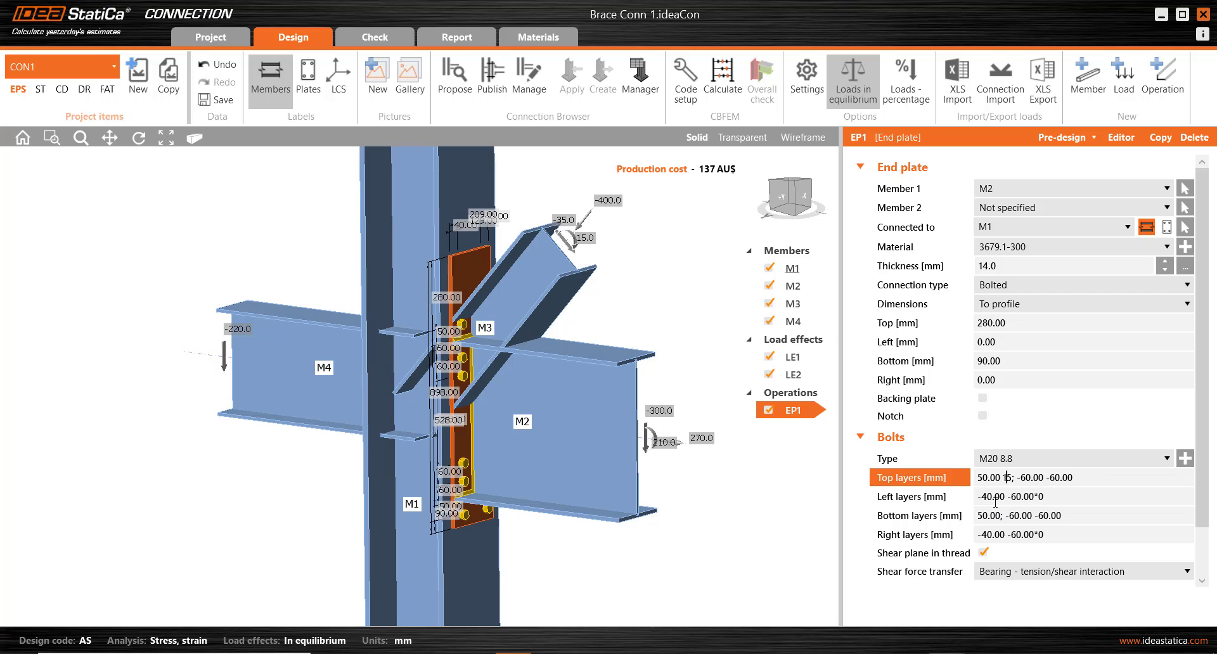
type("150.00")
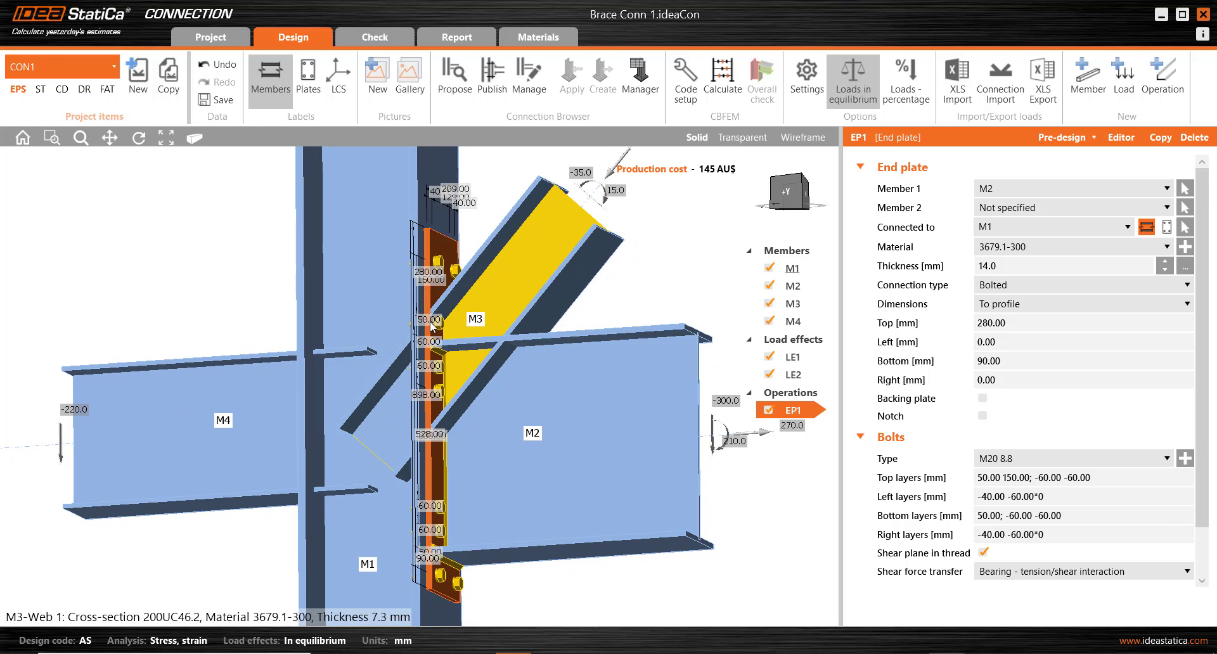
mouse_move(501, 341)
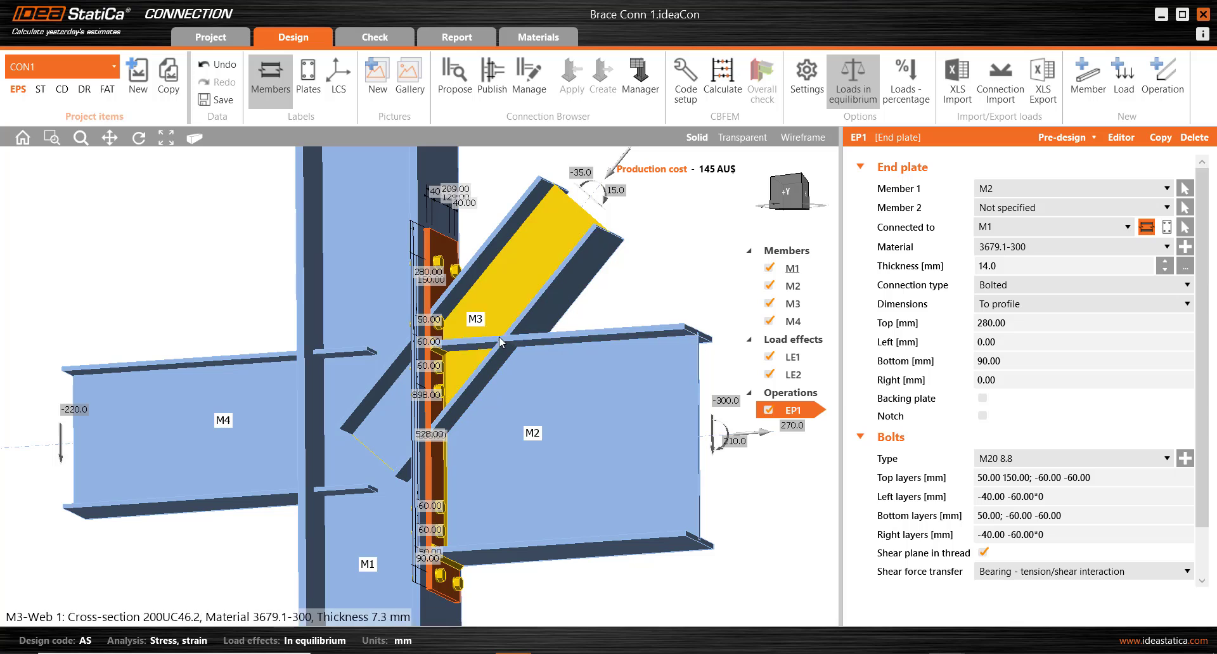
mouse_move(468, 311)
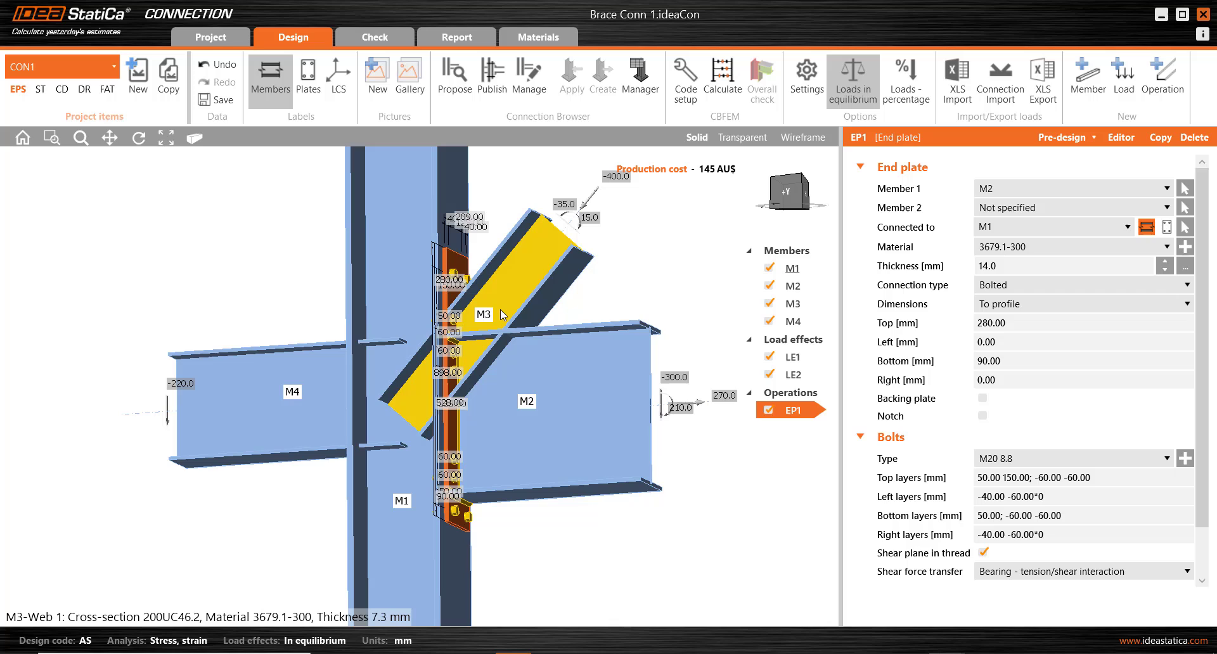
left_click(526, 401)
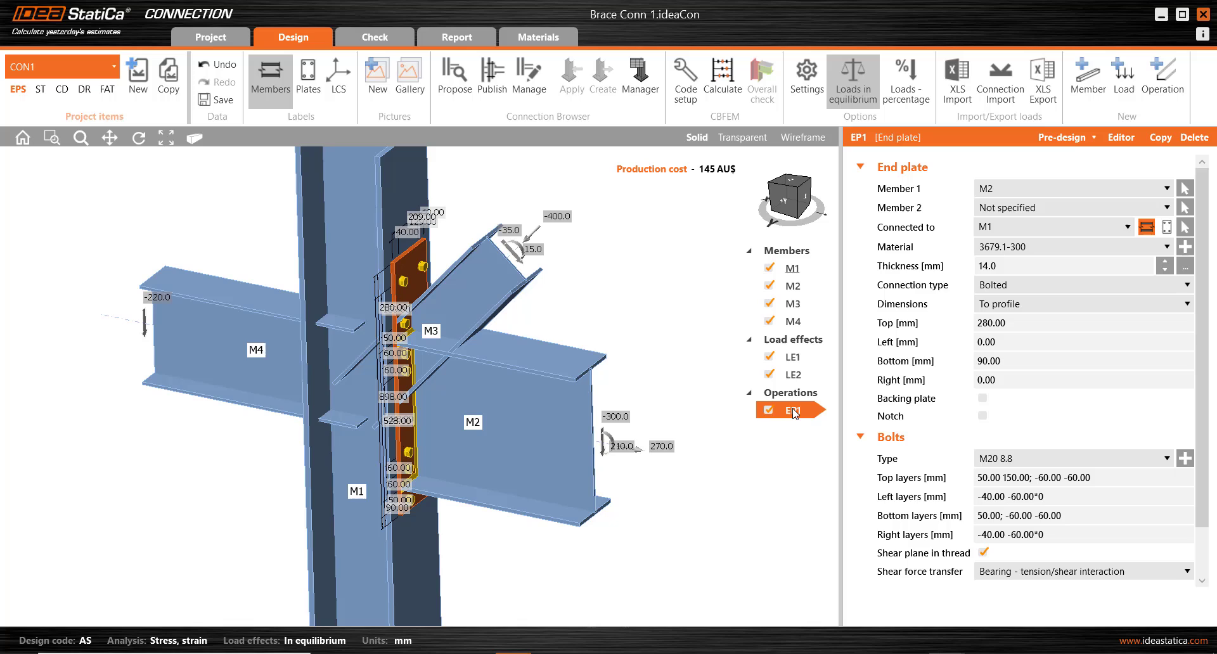
right_click(791, 410)
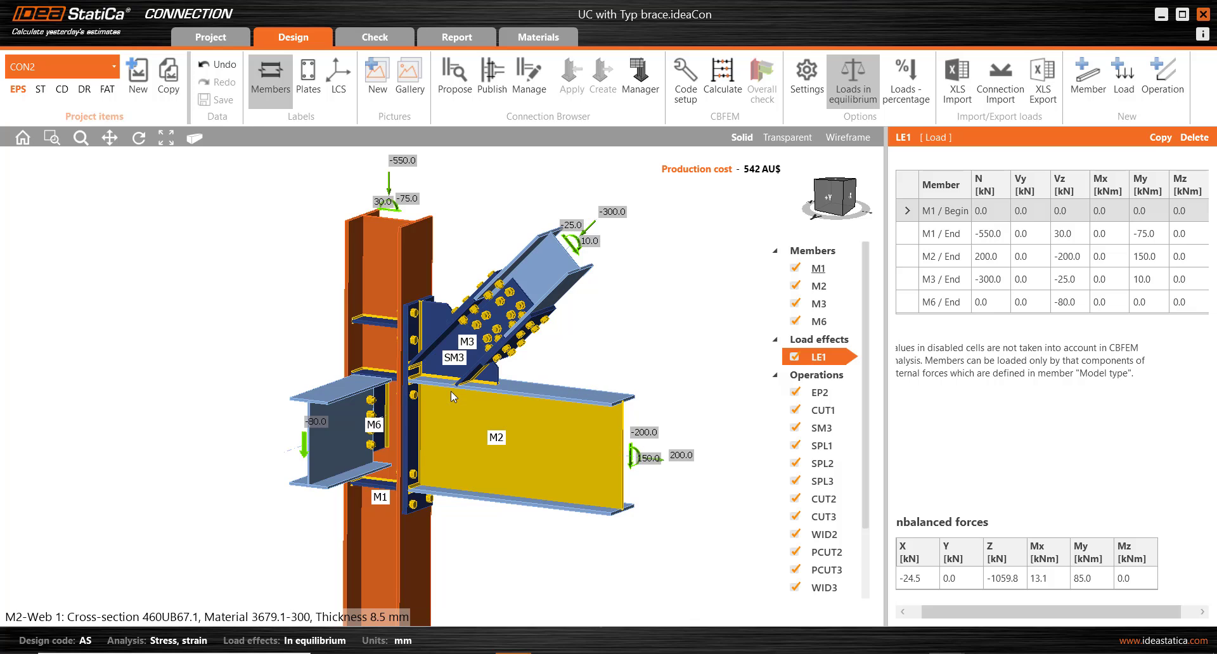
mouse_move(457, 412)
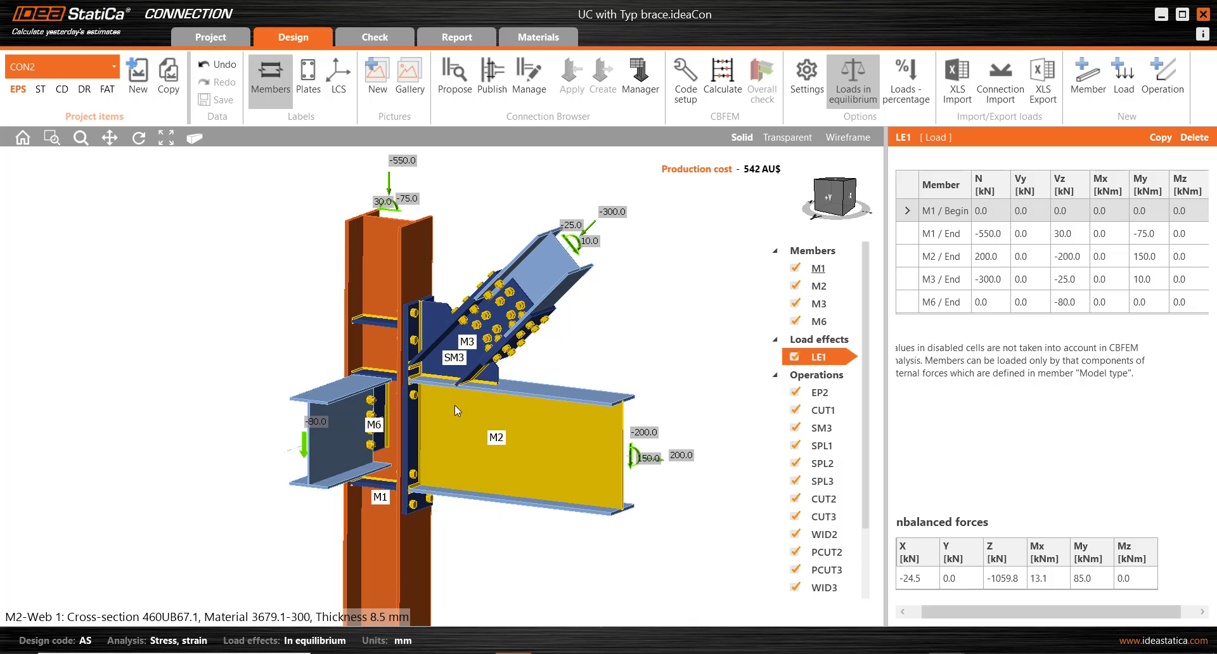
mouse_move(1162, 77)
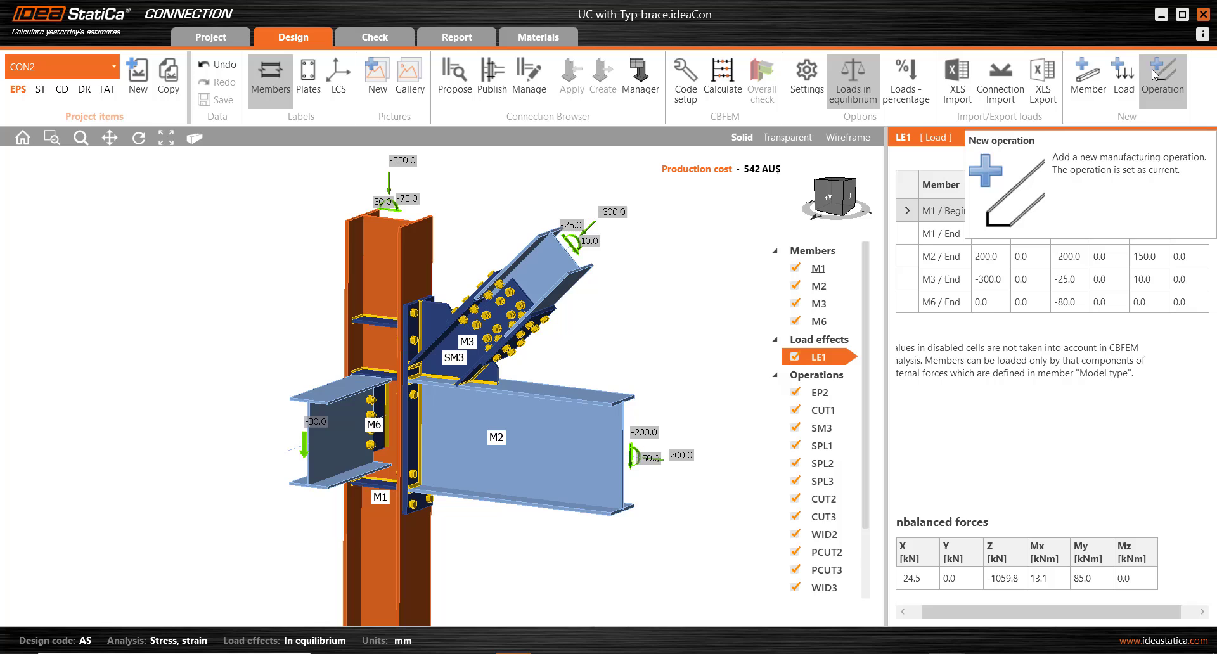
mouse_move(667, 343)
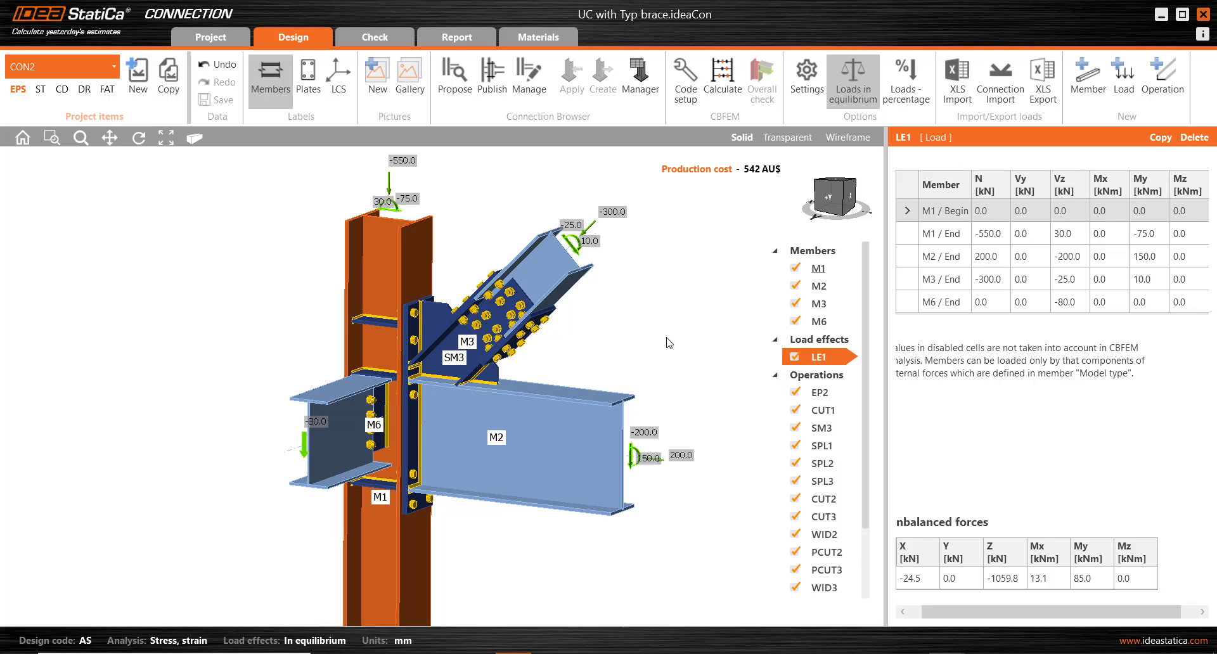
mouse_move(661, 342)
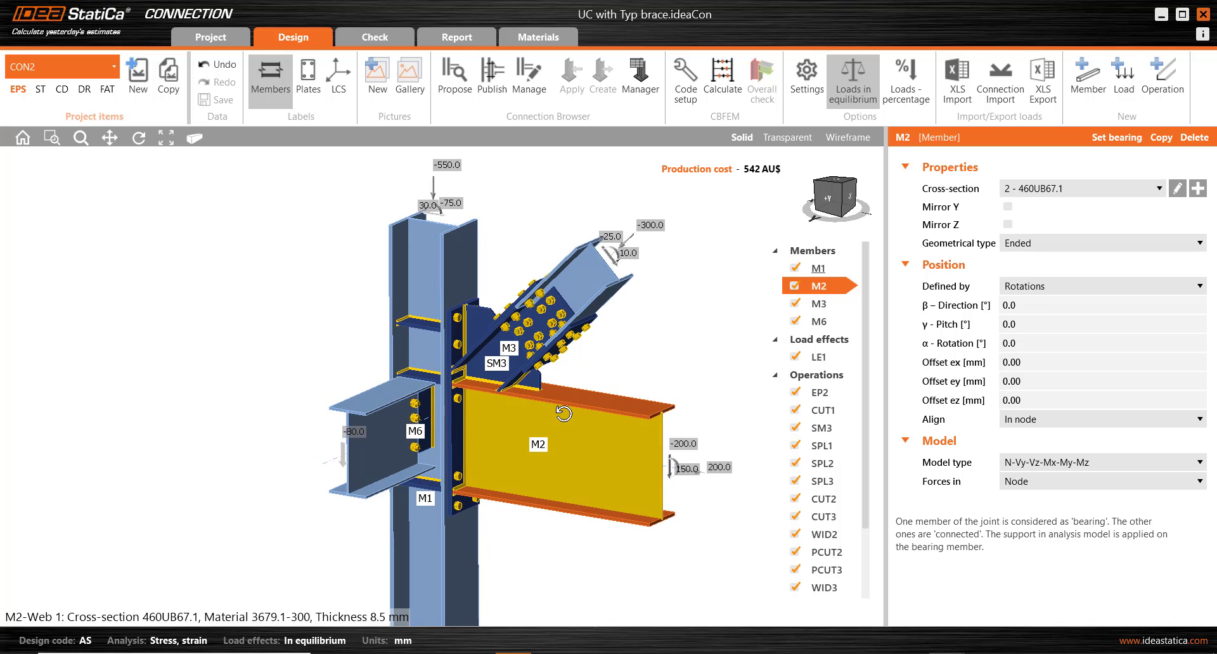
mouse_move(566, 444)
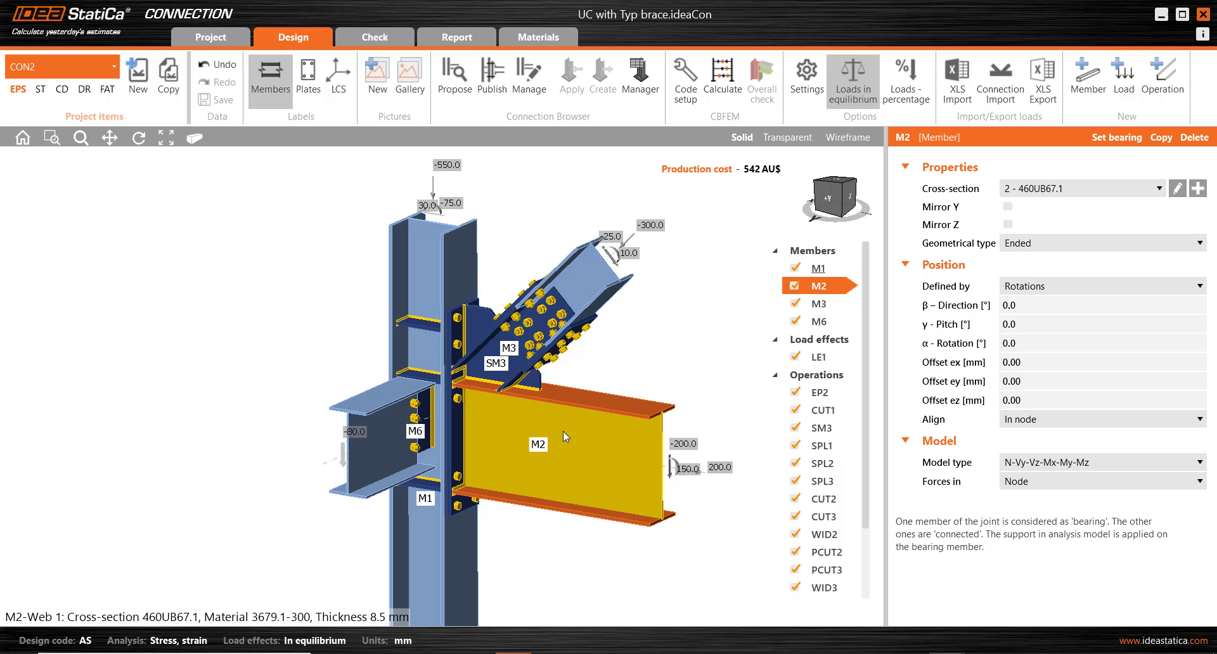
Show widener WID2 tied to end plate EP2 in 3678-250 steel on M2's rear web
left_click(817, 303)
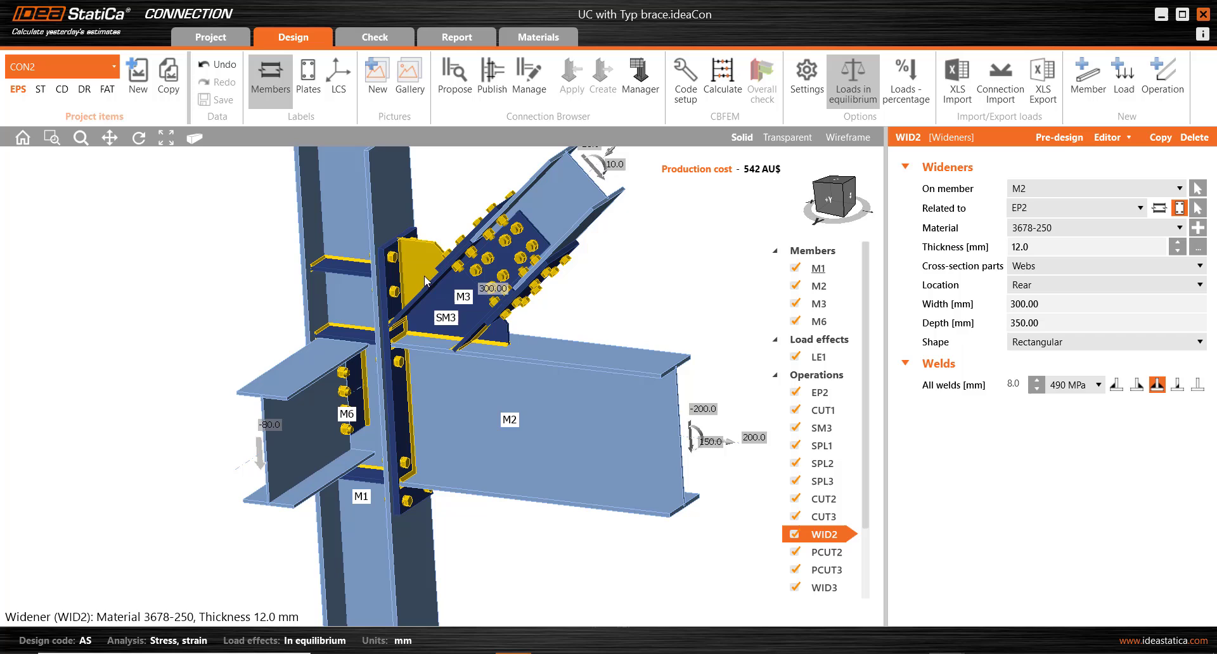
Set brace M3's γ pitch to 44.0° after reviewing the wideners, then redisplay WID2
left_click(816, 586)
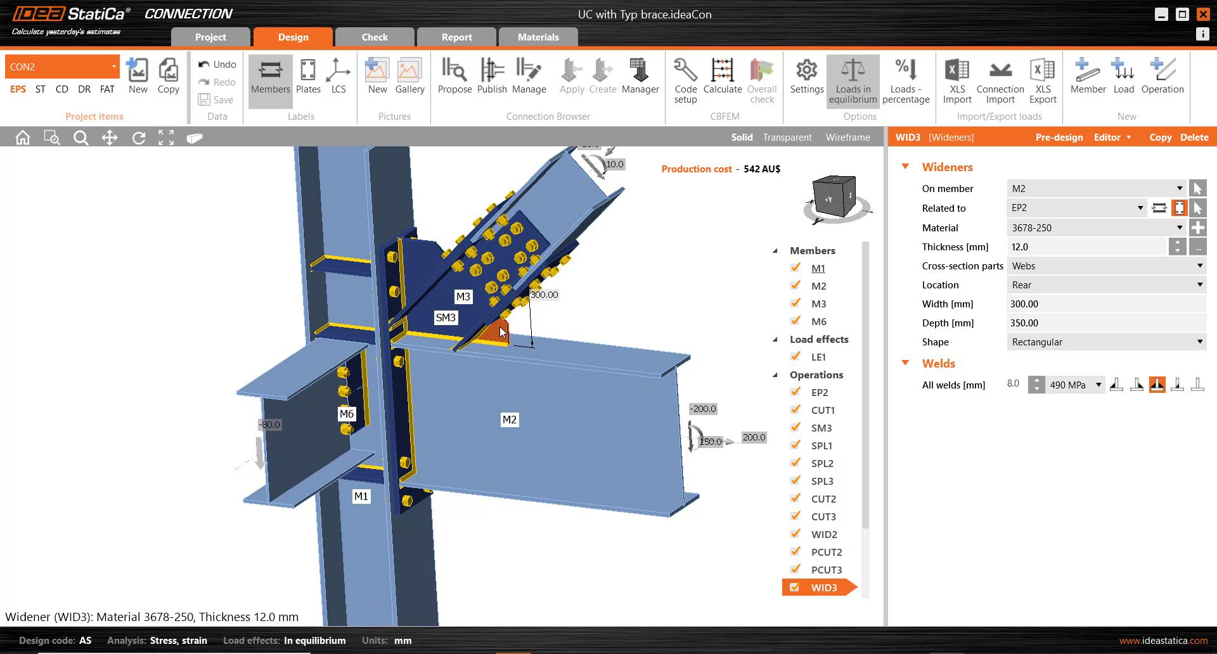
left_click(813, 534)
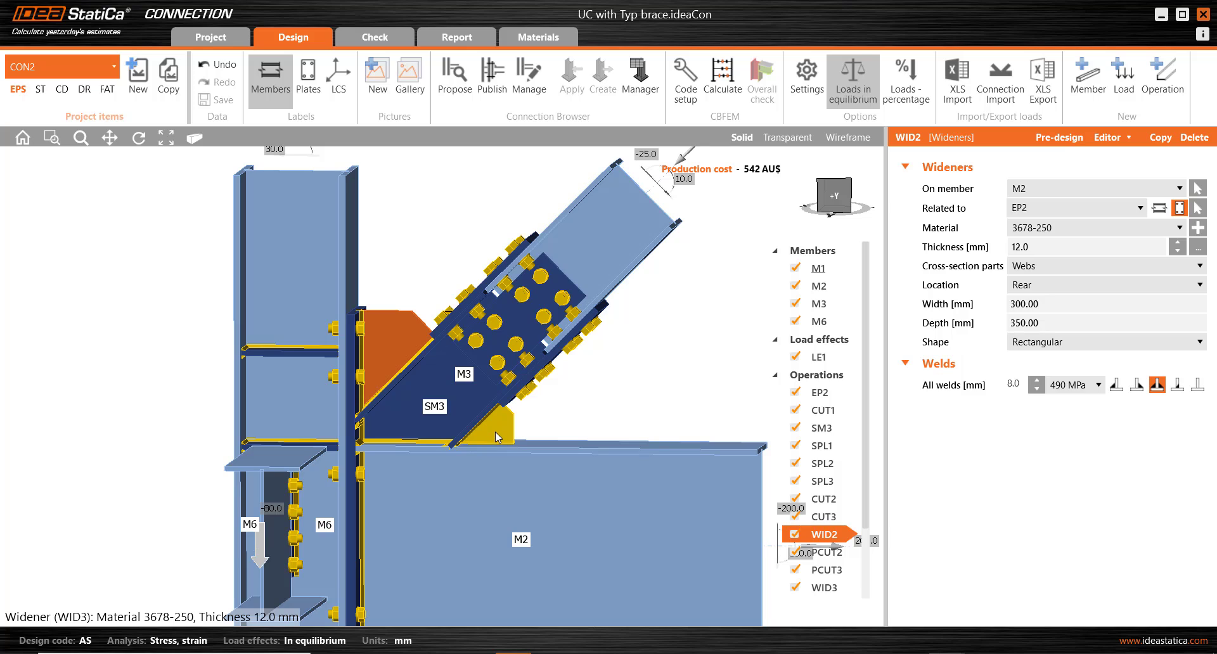
mouse_move(497, 433)
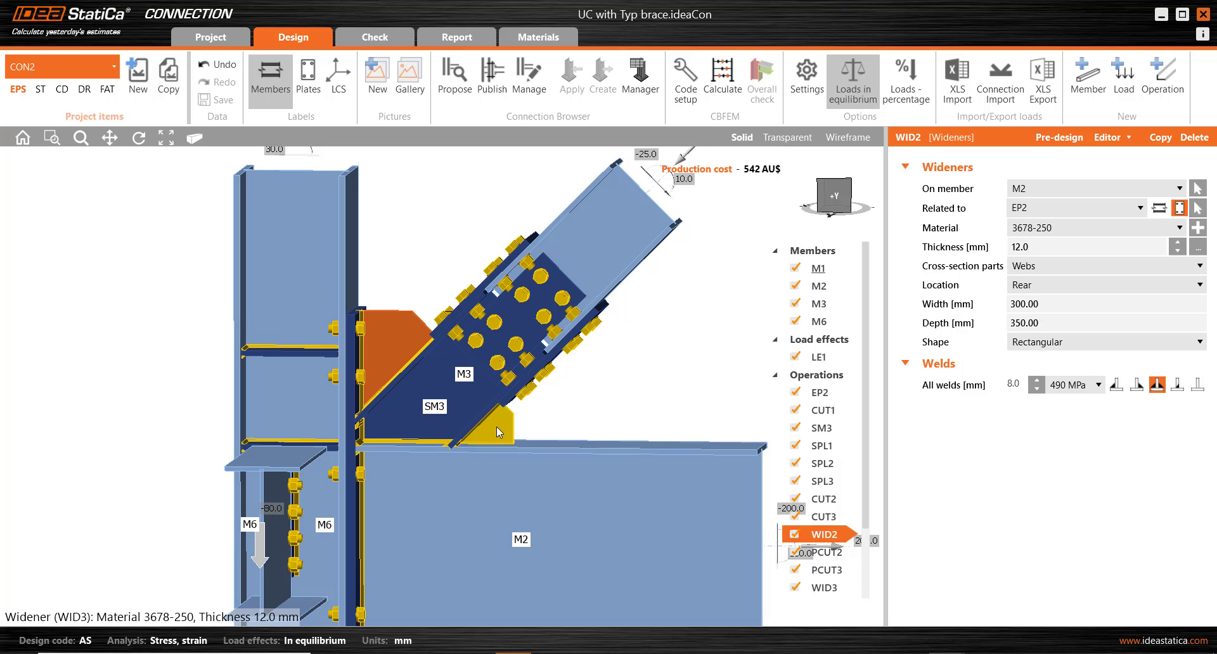
mouse_move(494, 429)
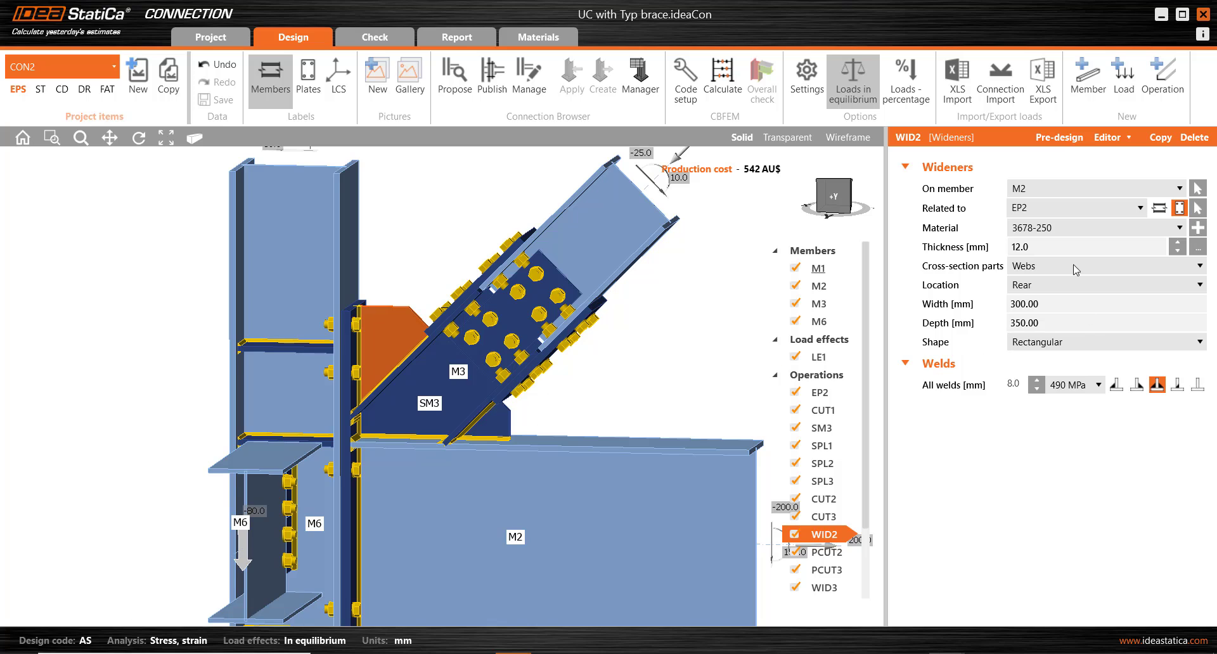
left_click(817, 303)
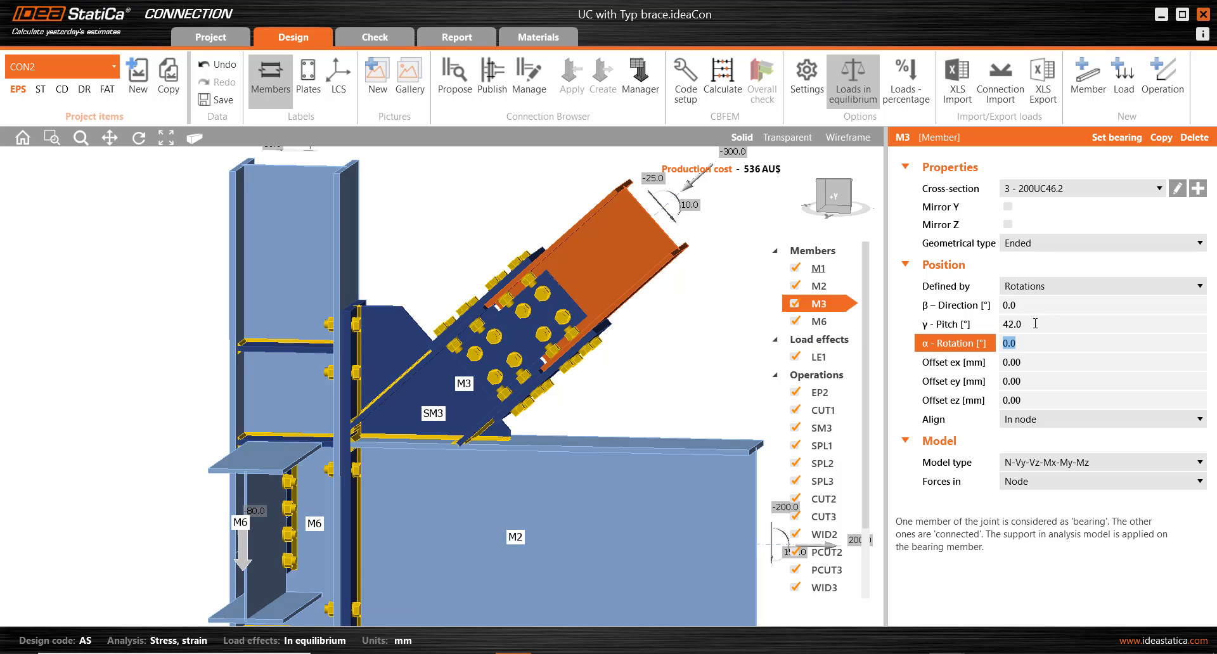
left_click(954, 324)
type("44")
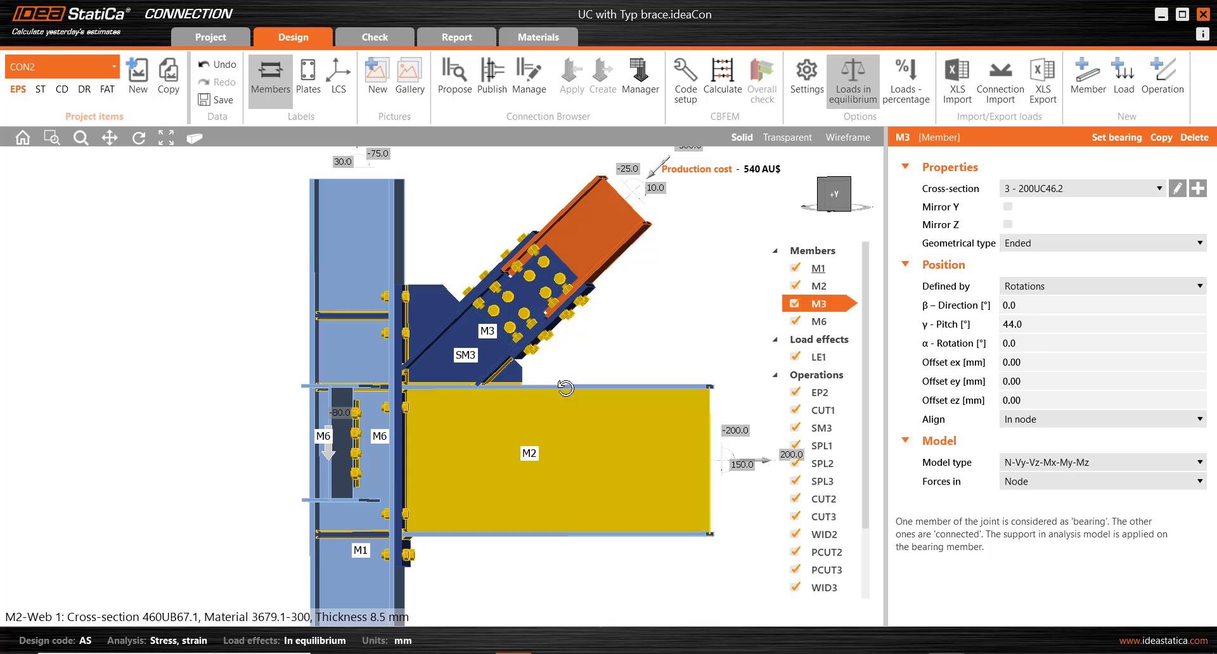
left_click(812, 534)
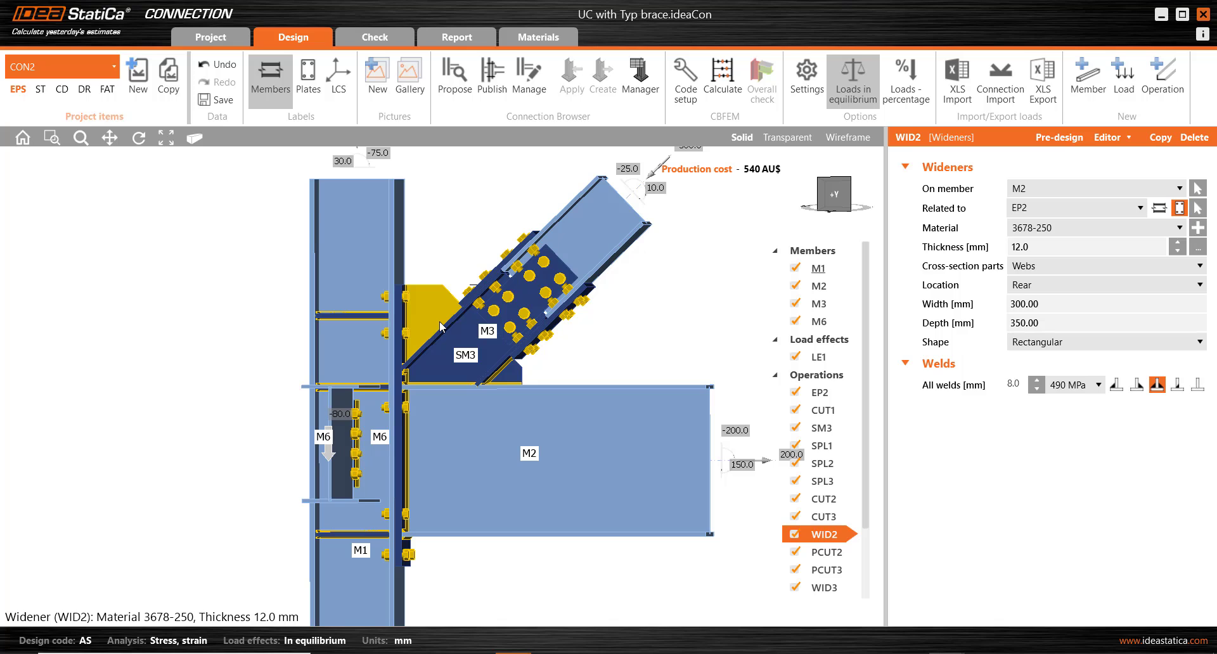
left_click(814, 464)
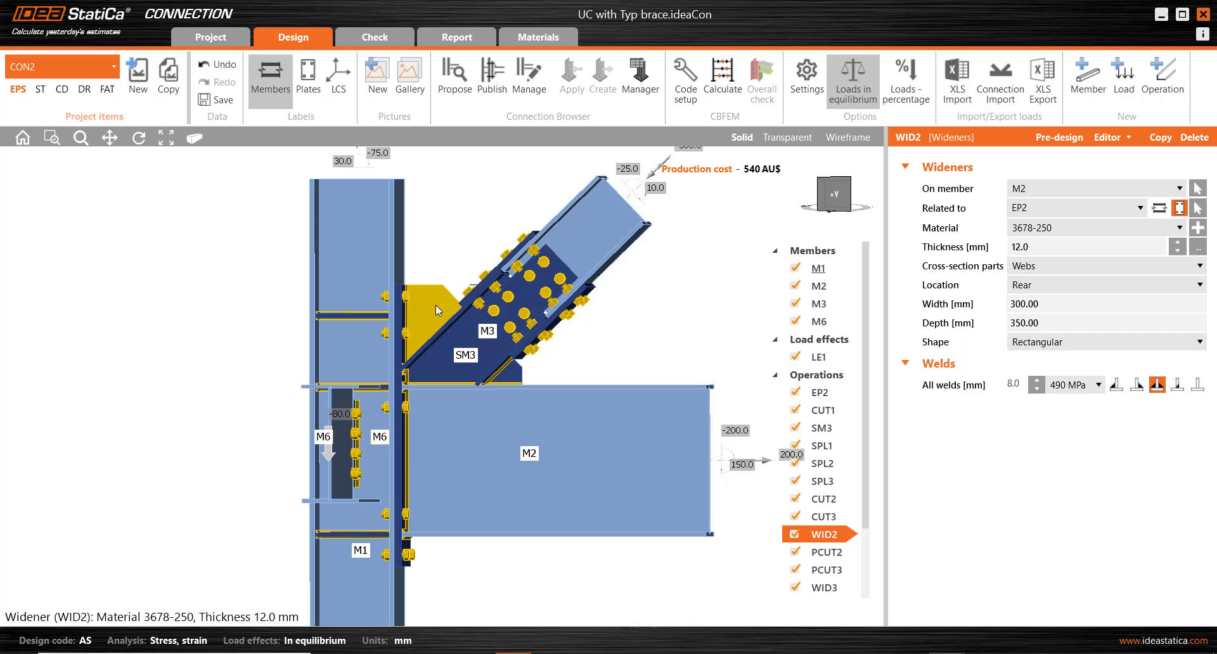
mouse_move(447, 314)
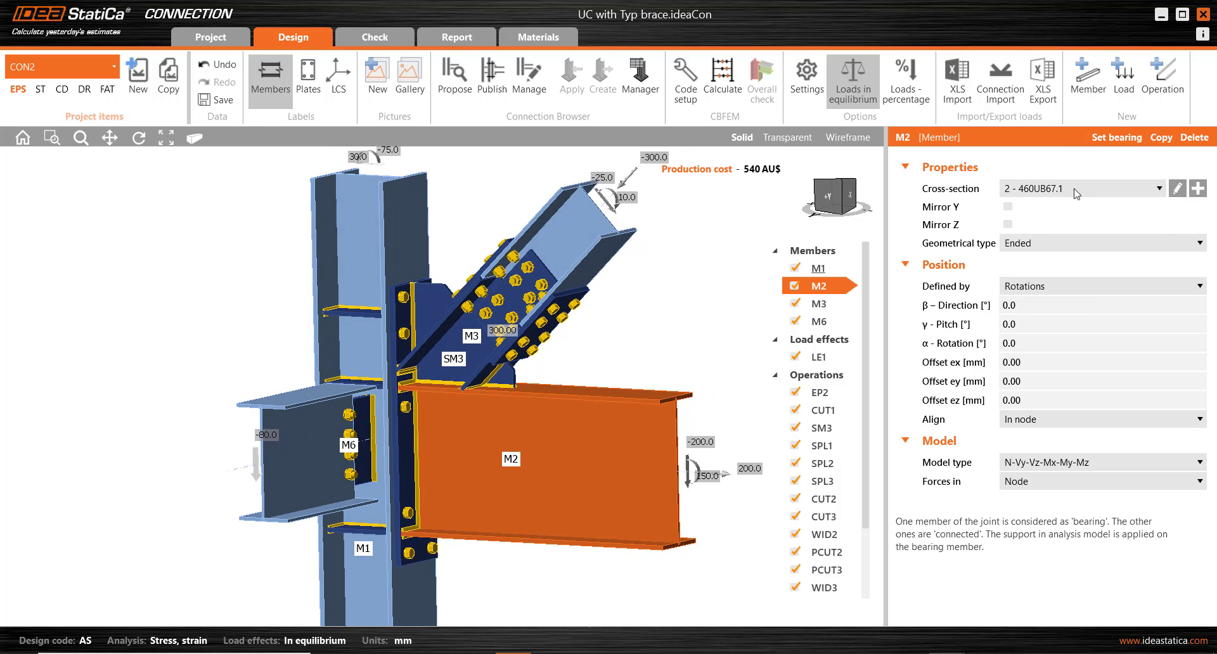
left_click(1163, 188)
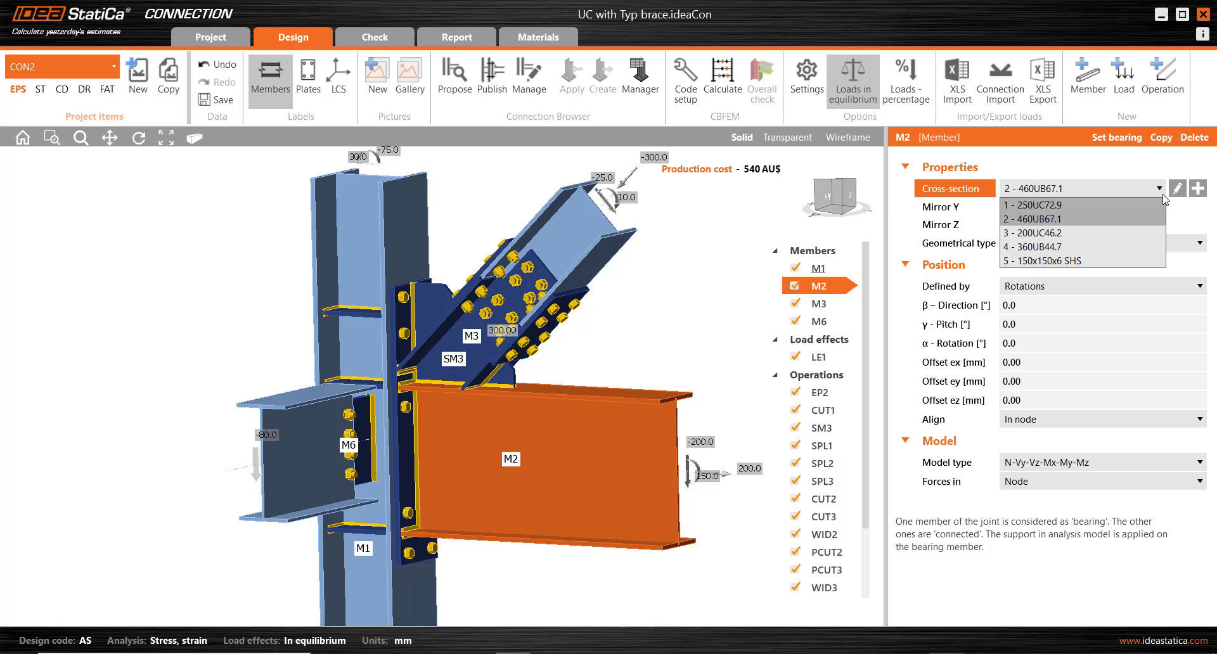
left_click(1177, 188)
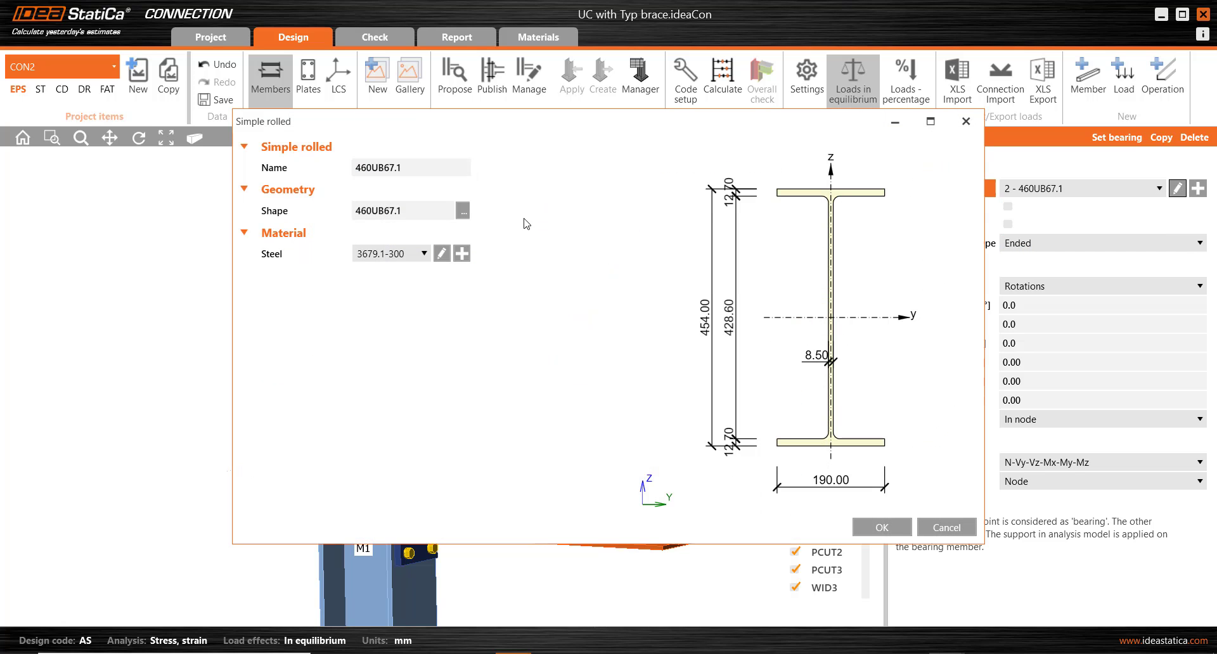
left_click(463, 211)
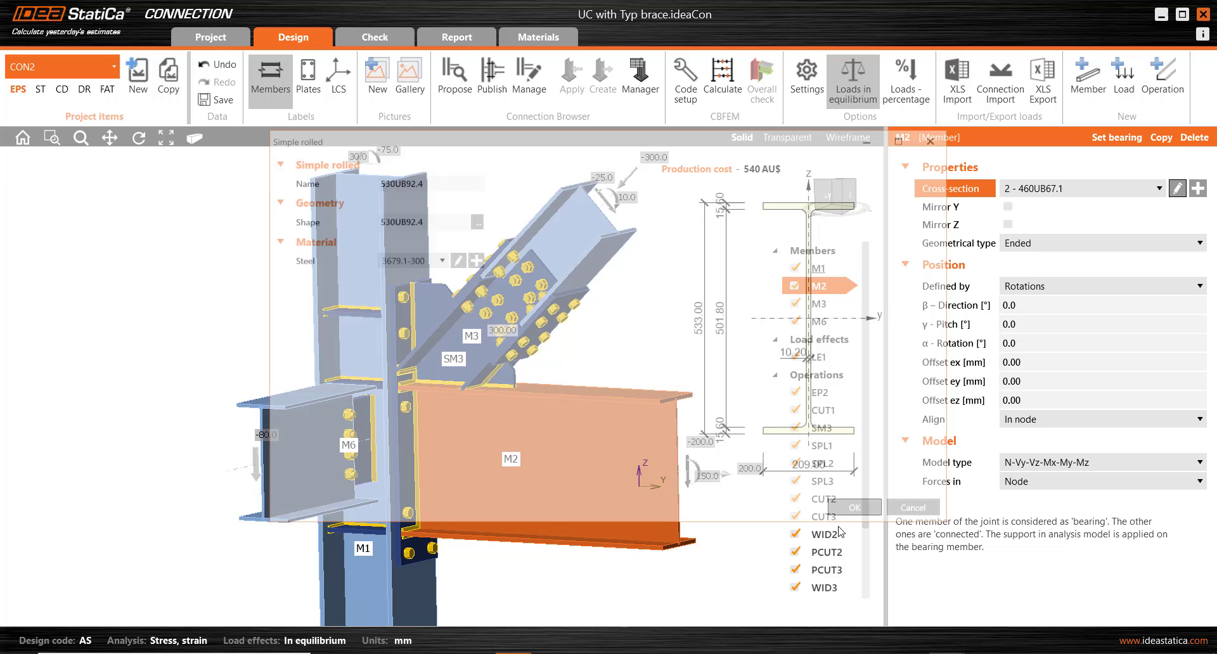
left_click(853, 507)
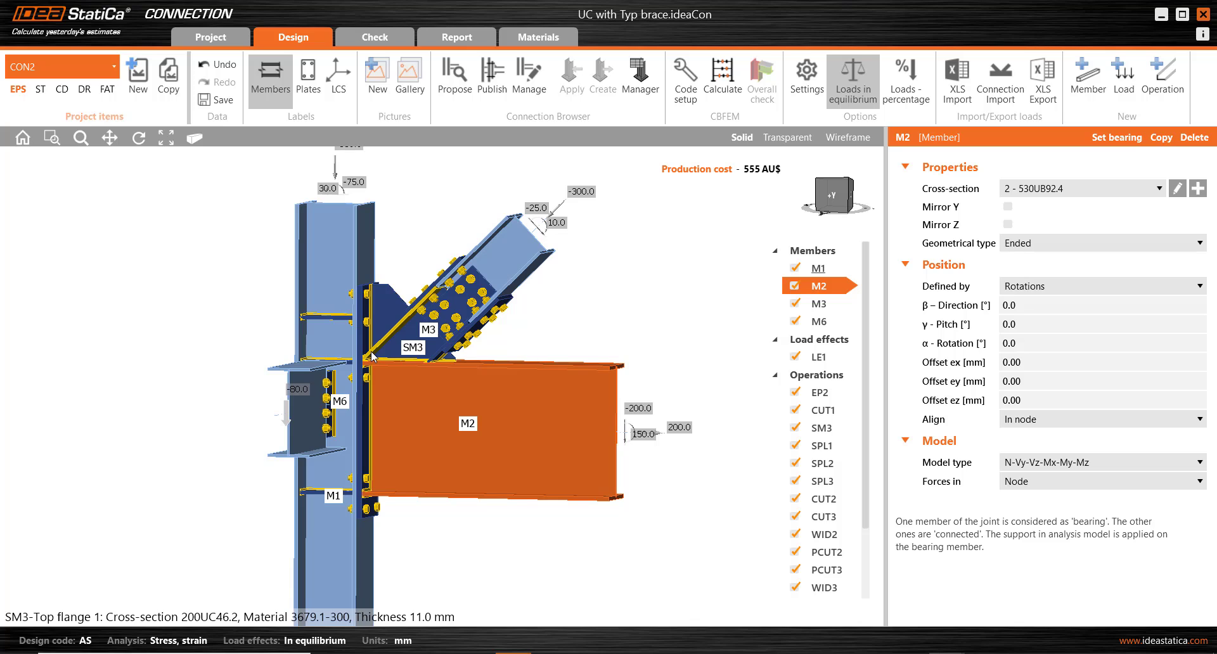
left_click(370, 357)
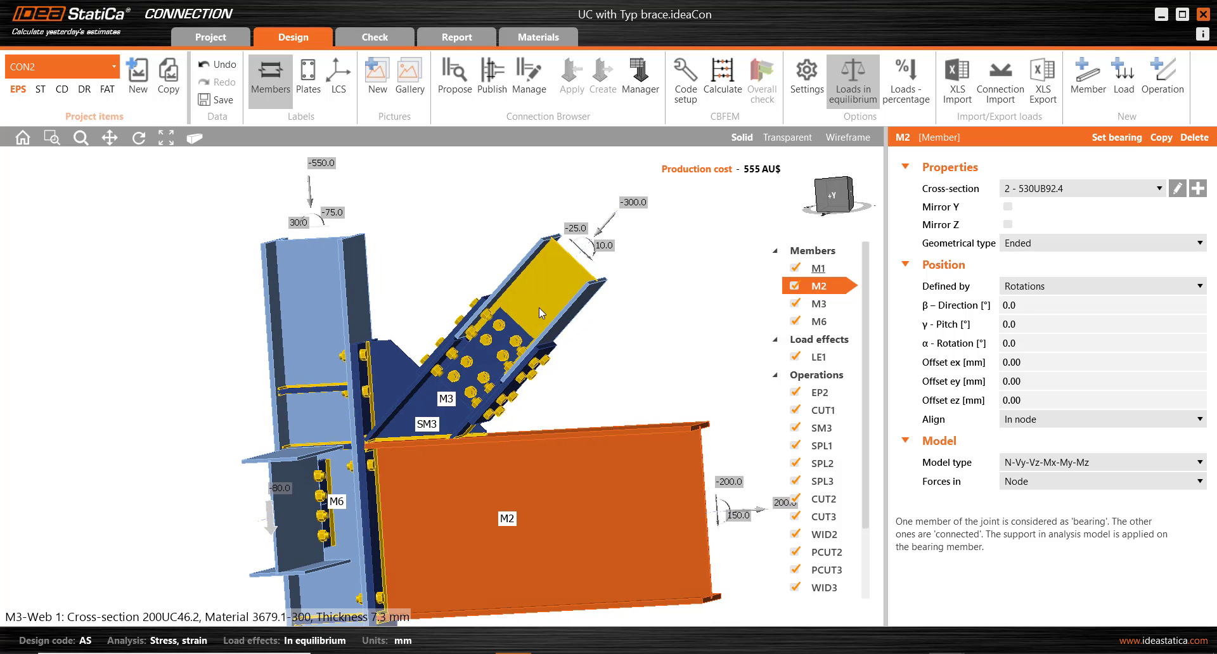
Review cheek-plate stiffener SM3's Doubler settings, then brace M3 now pitched at 48°
left_click(812, 428)
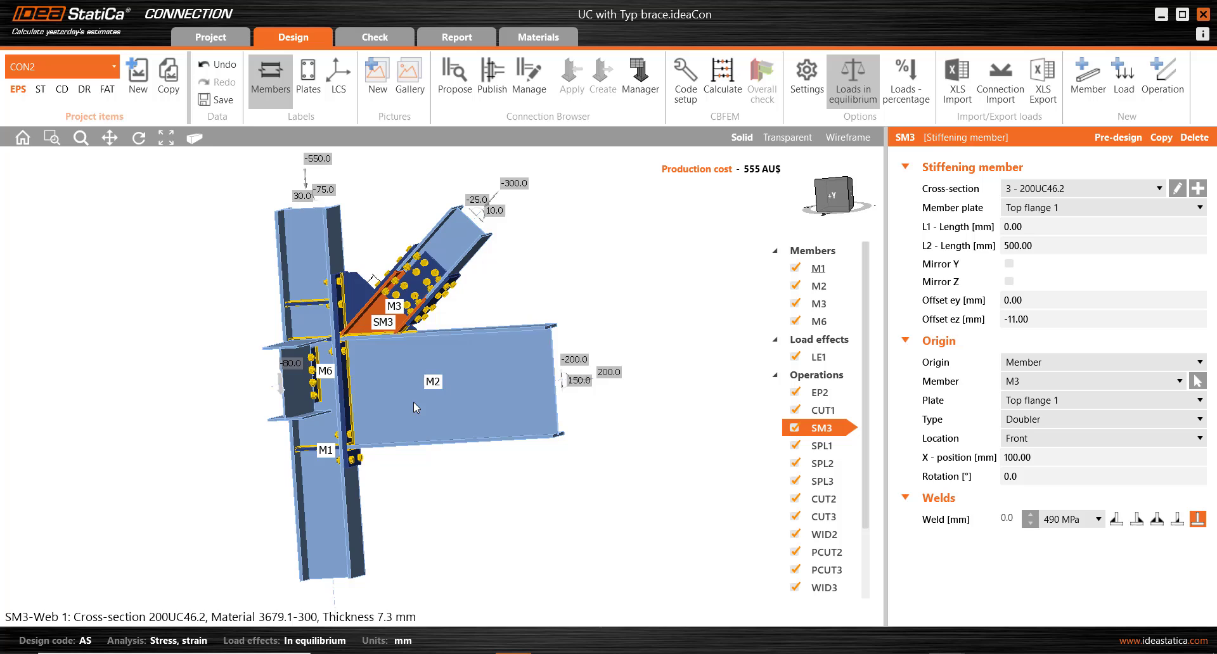
left_click(435, 381)
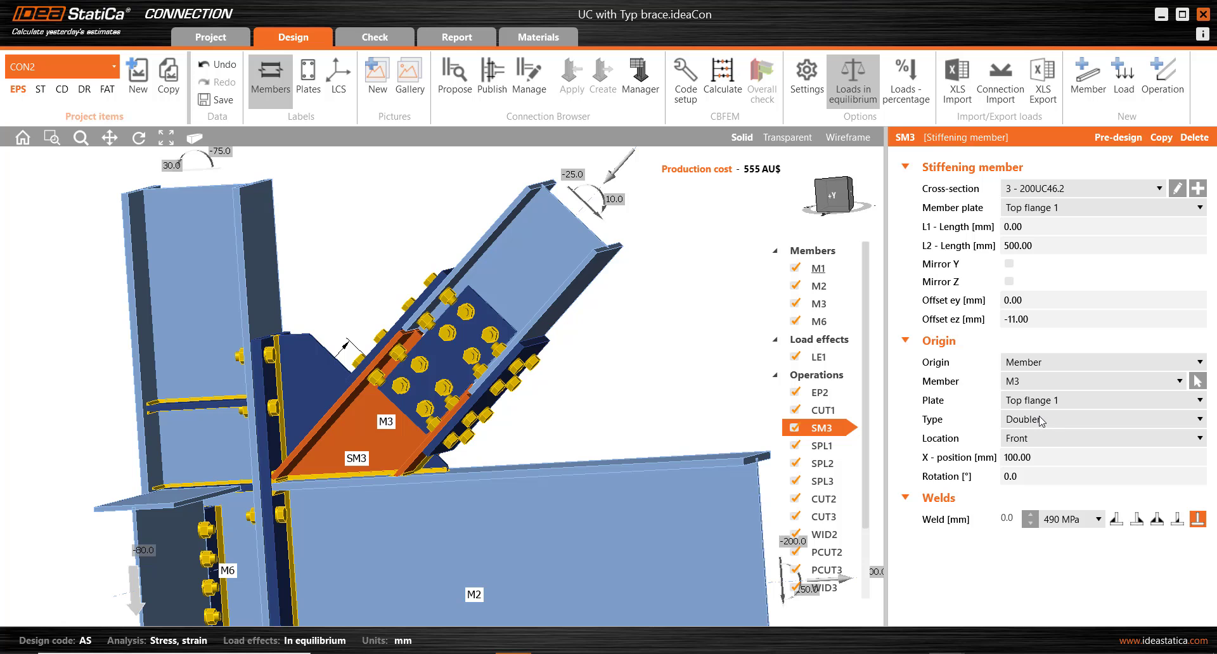
mouse_move(541, 254)
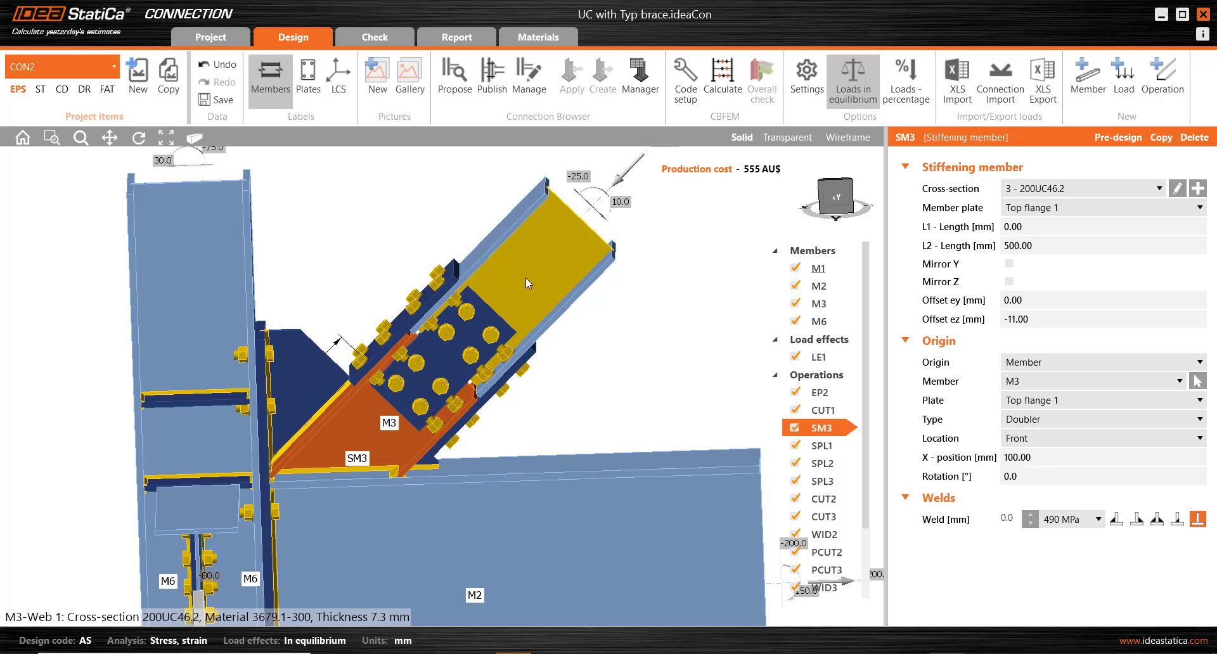
left_click(818, 302)
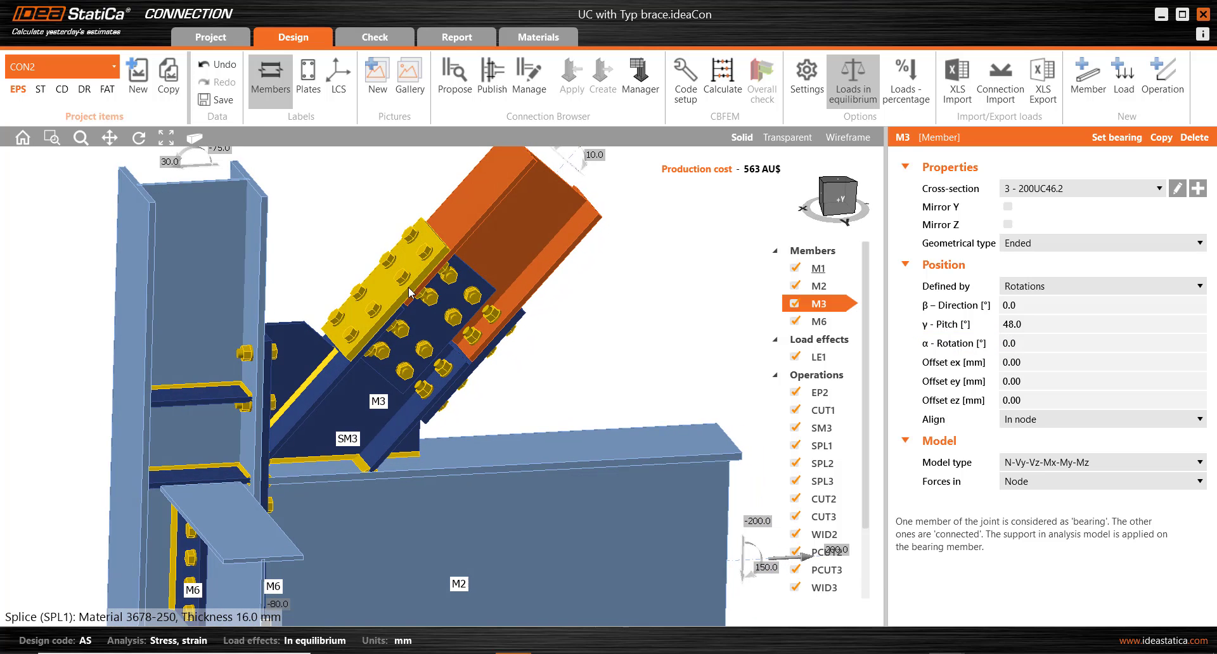
mouse_move(398, 297)
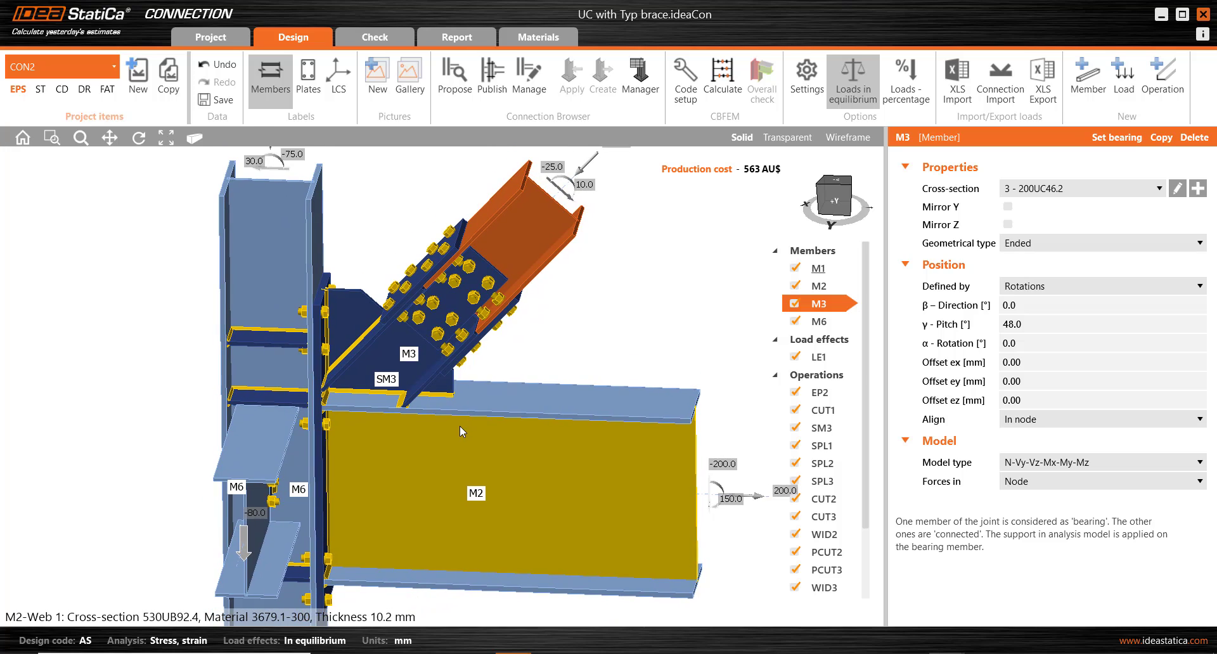
mouse_move(452, 431)
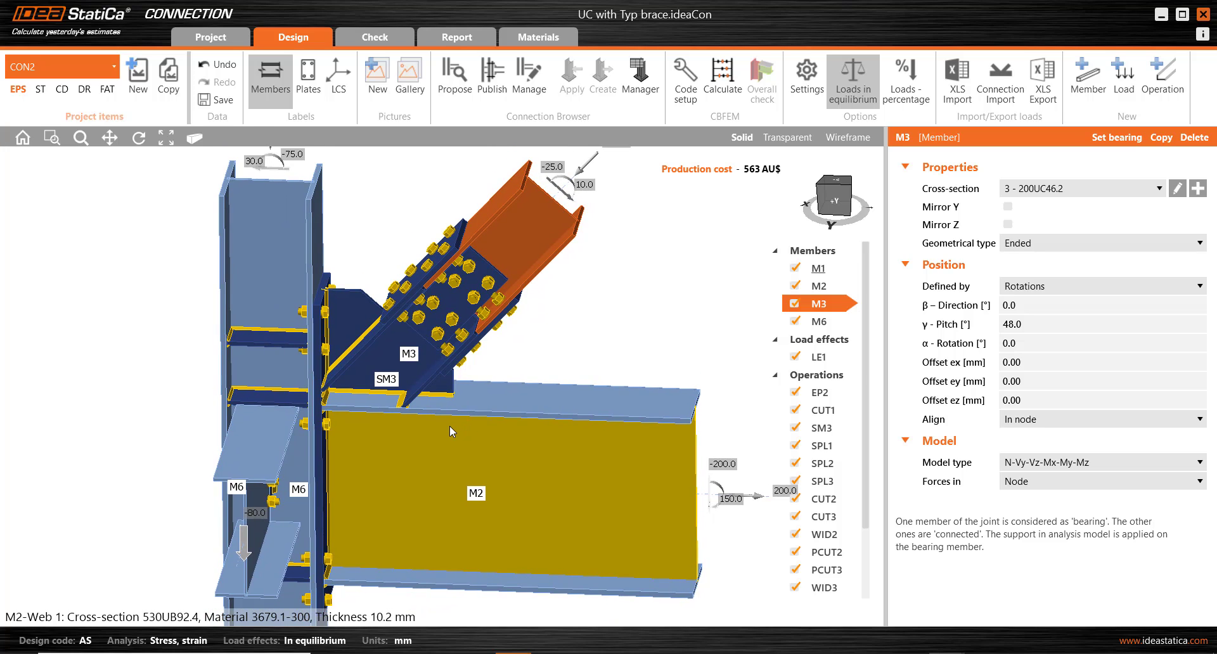
mouse_move(480, 443)
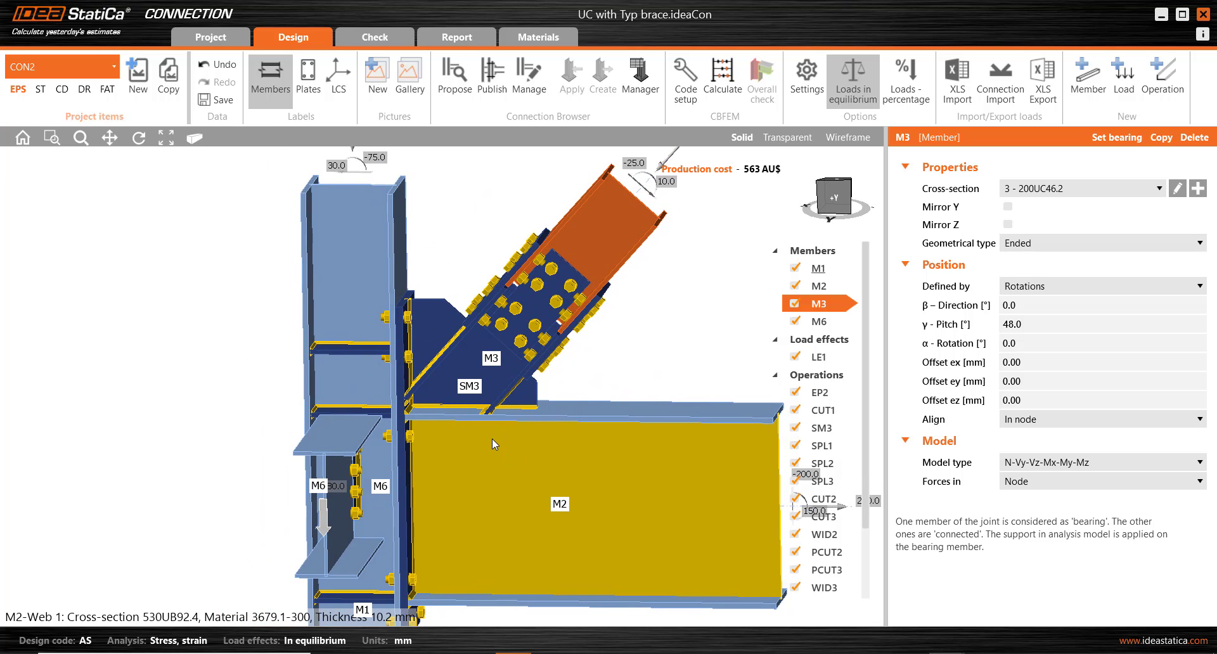
mouse_move(489, 451)
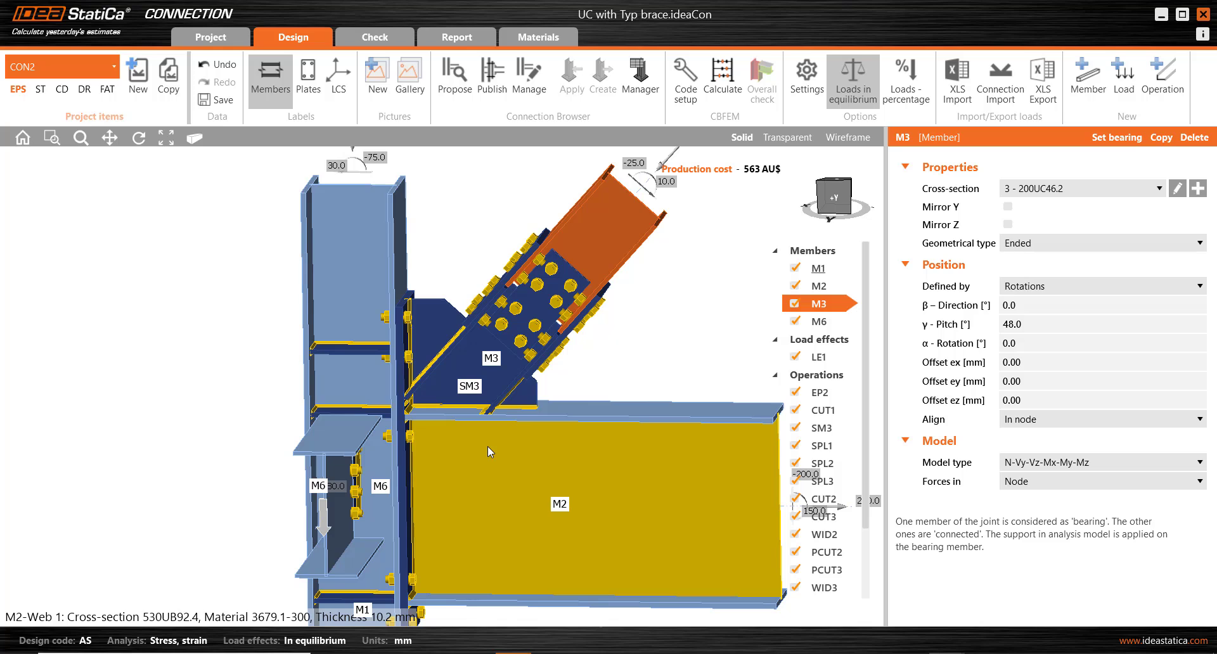
mouse_move(483, 462)
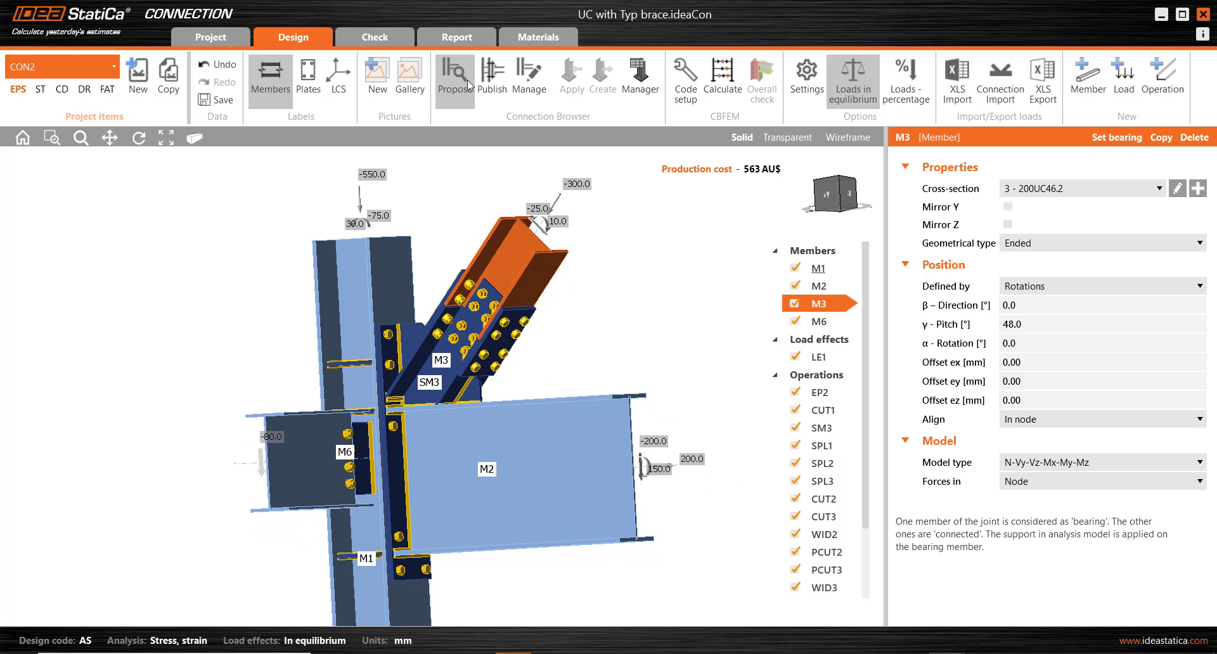
mouse_move(541, 121)
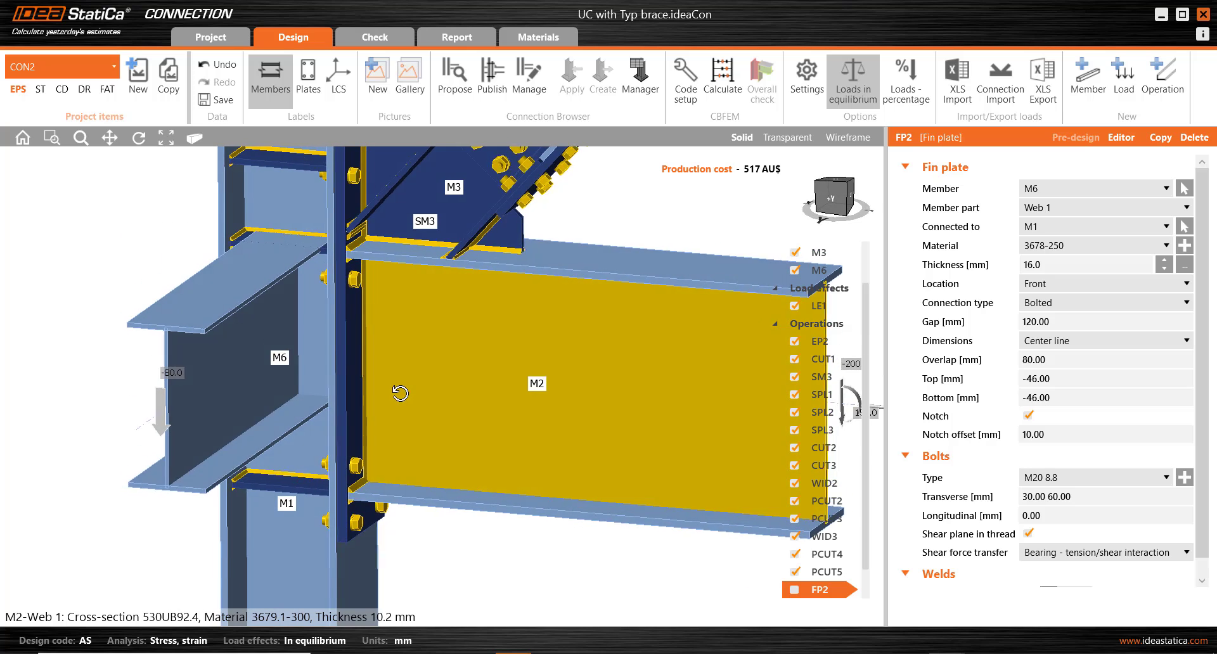
Switch off member M6, fin plate FP2 and column stiffeners STIFF1 and STIFF2
left_click(817, 270)
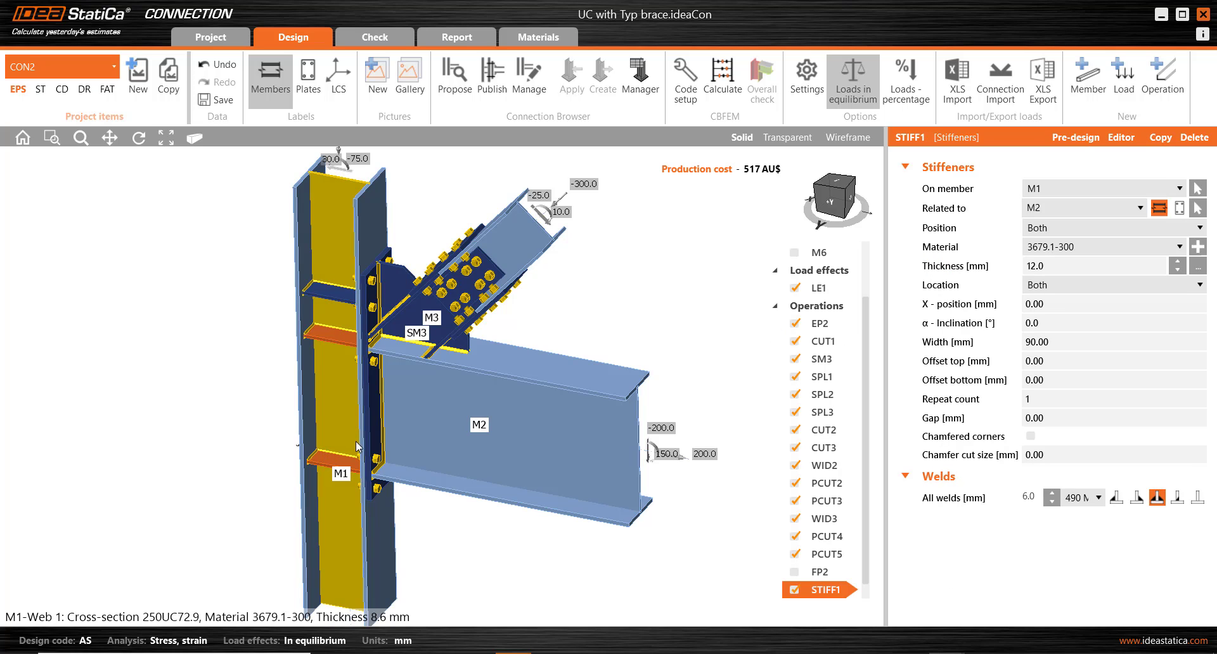
left_click(1163, 75)
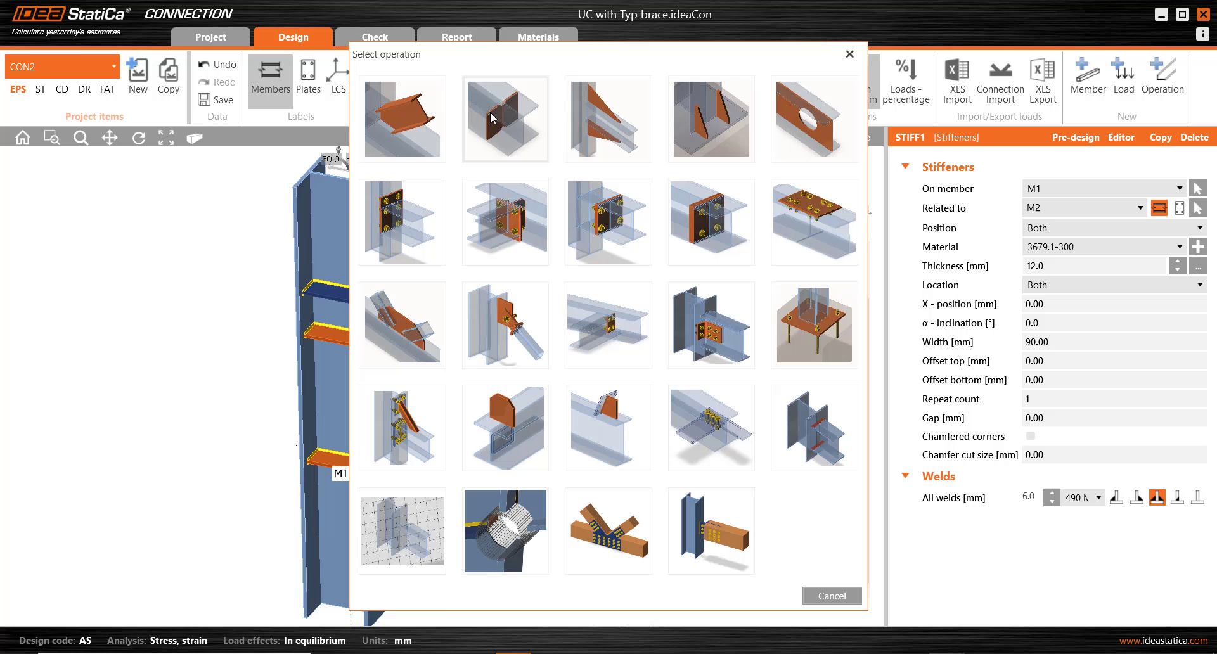
mouse_move(831, 597)
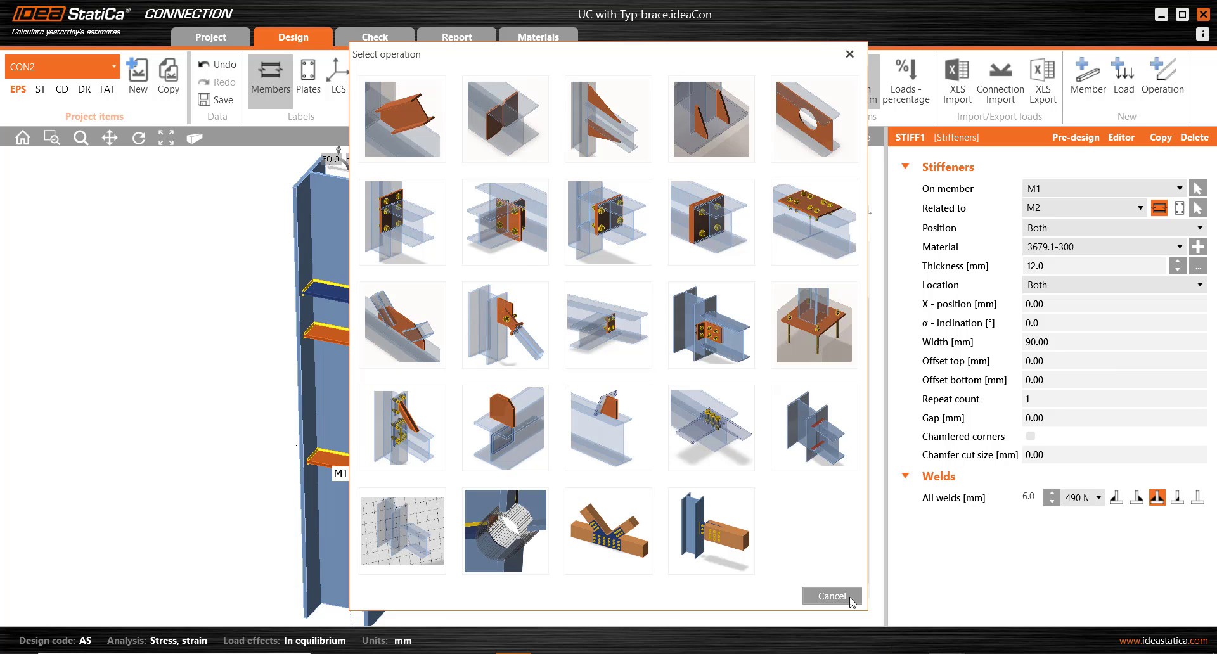
left_click(832, 596)
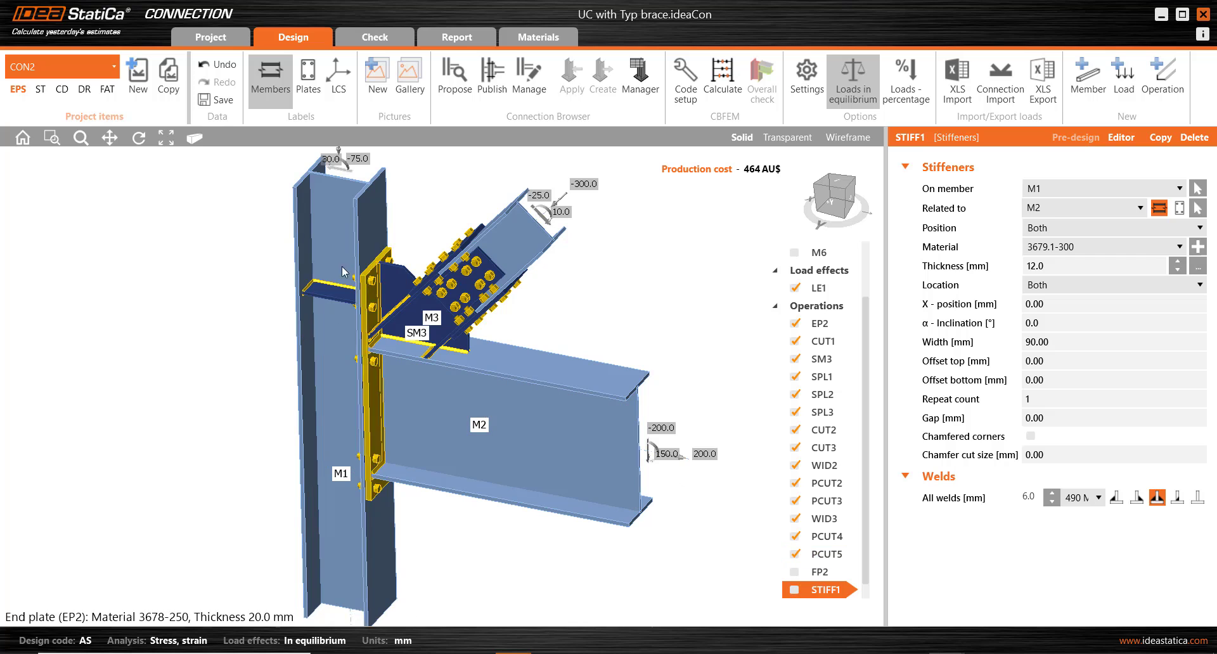
left_click(824, 590)
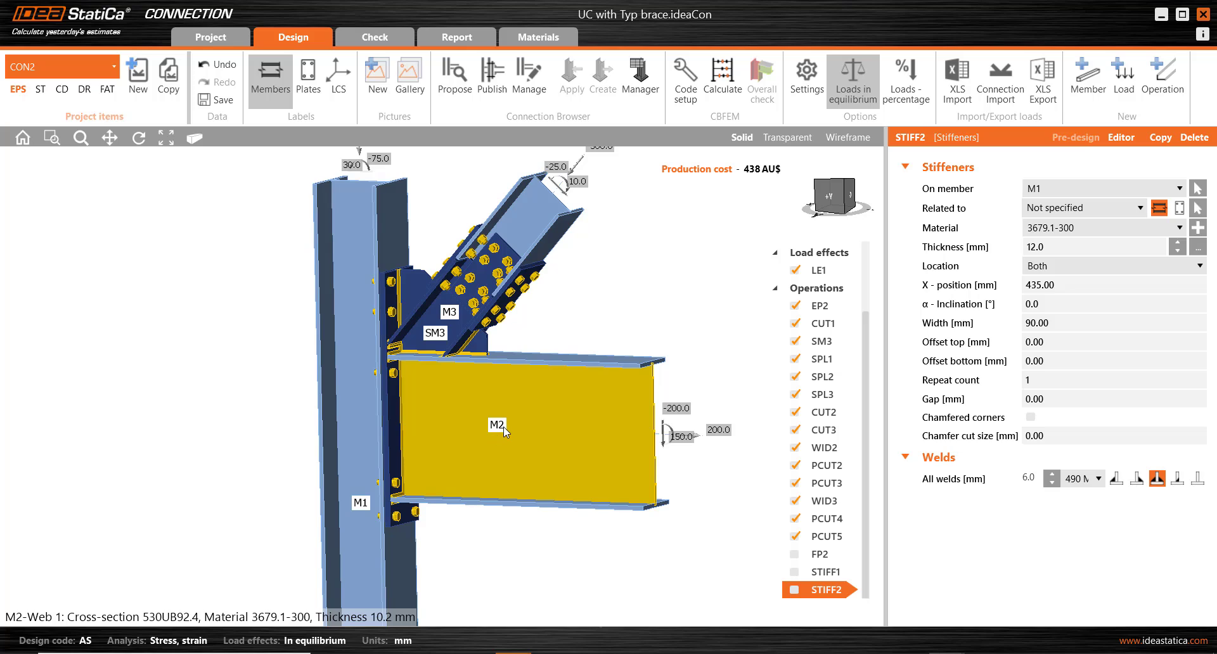
mouse_move(512, 447)
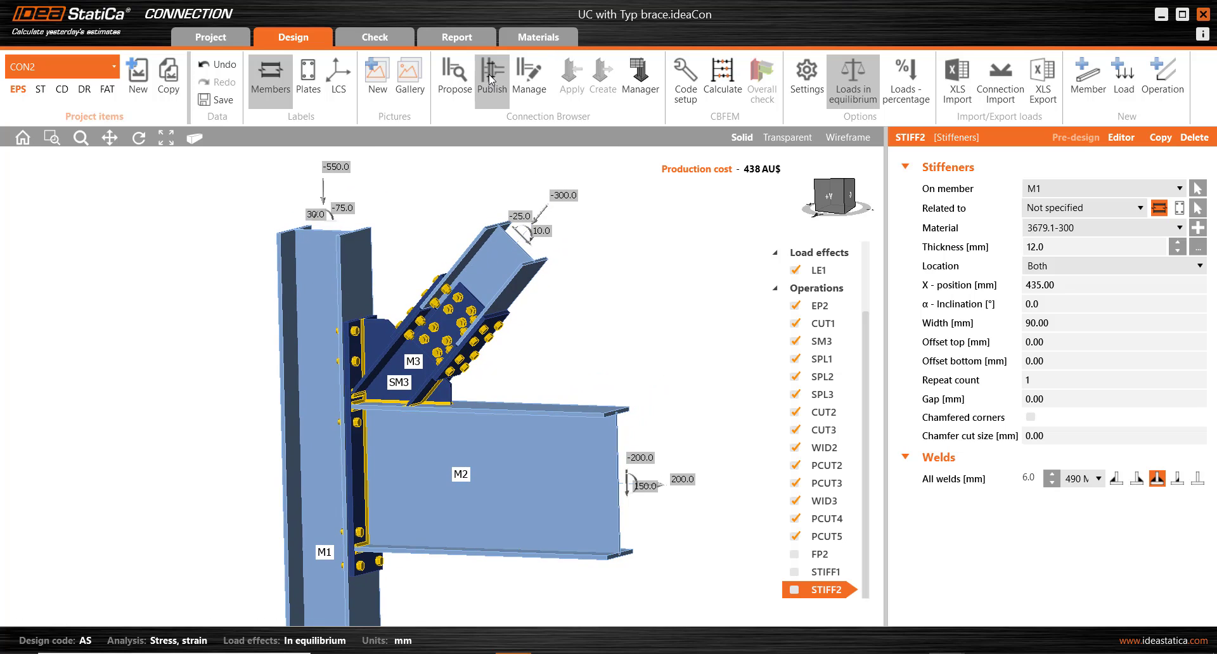
Name the connection design to publish 'Brace to EP double cheek plates'
left_click(492, 77)
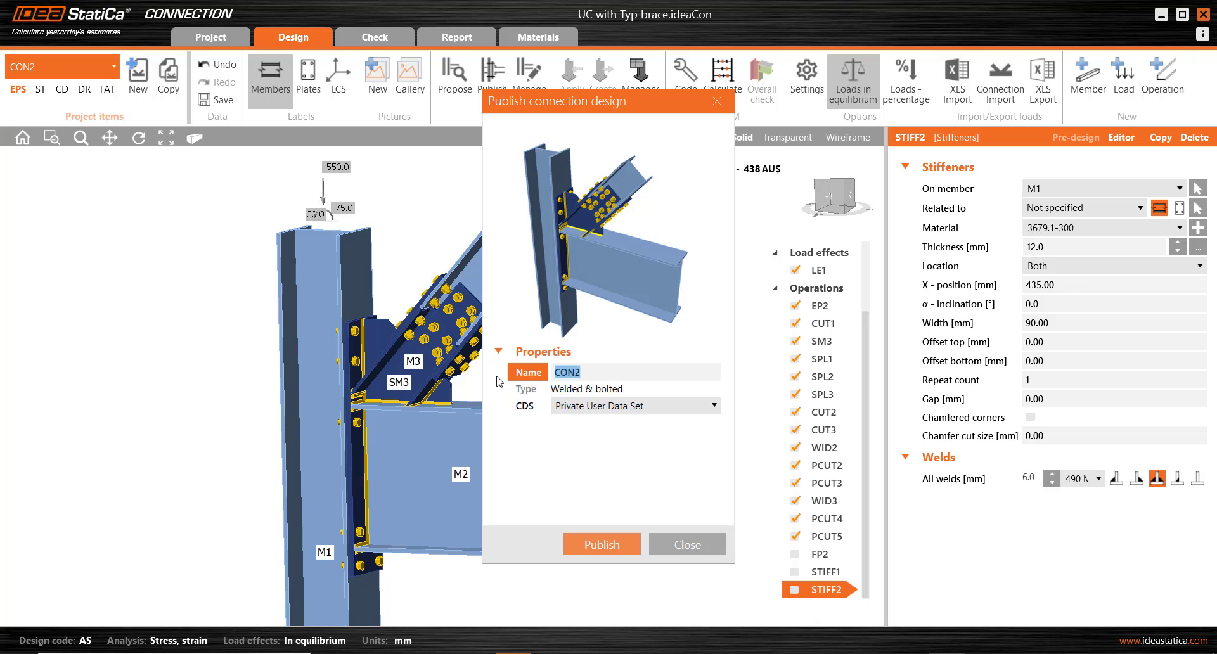
type("B")
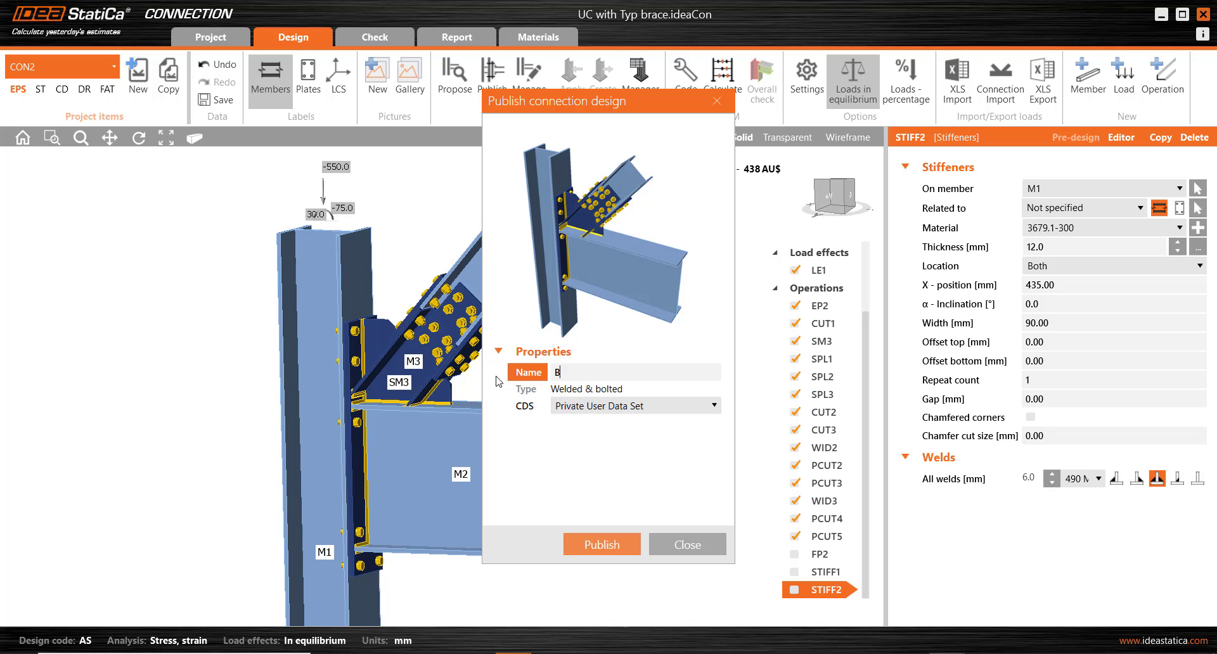
type("race to")
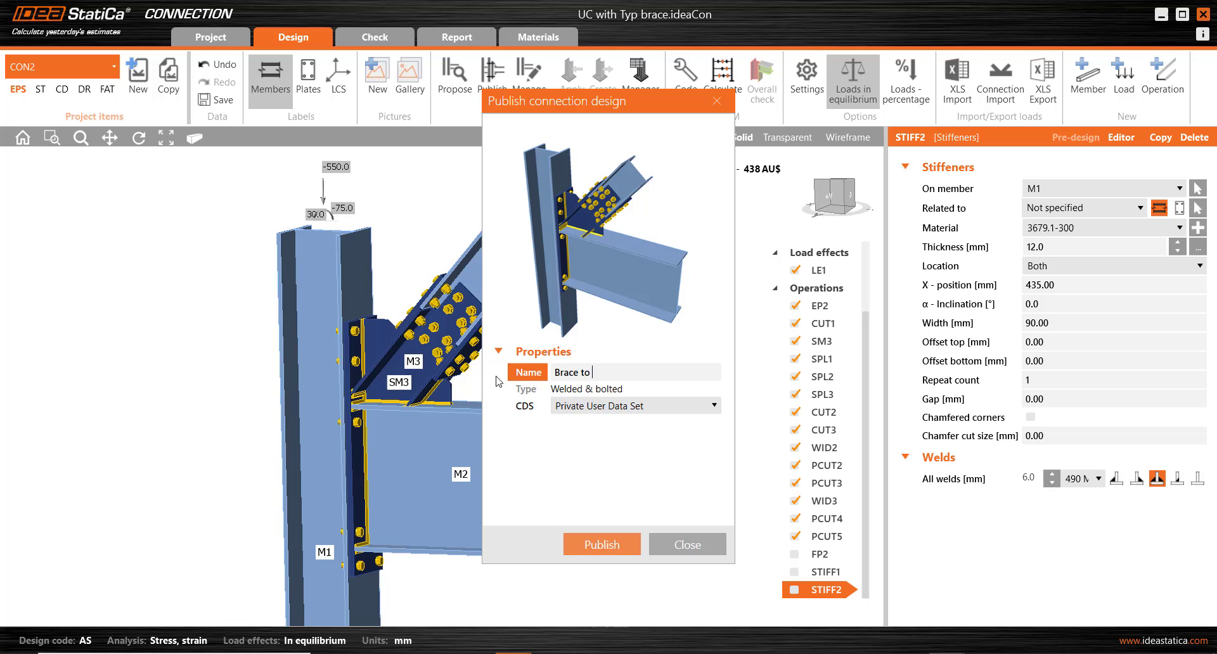
type("EP")
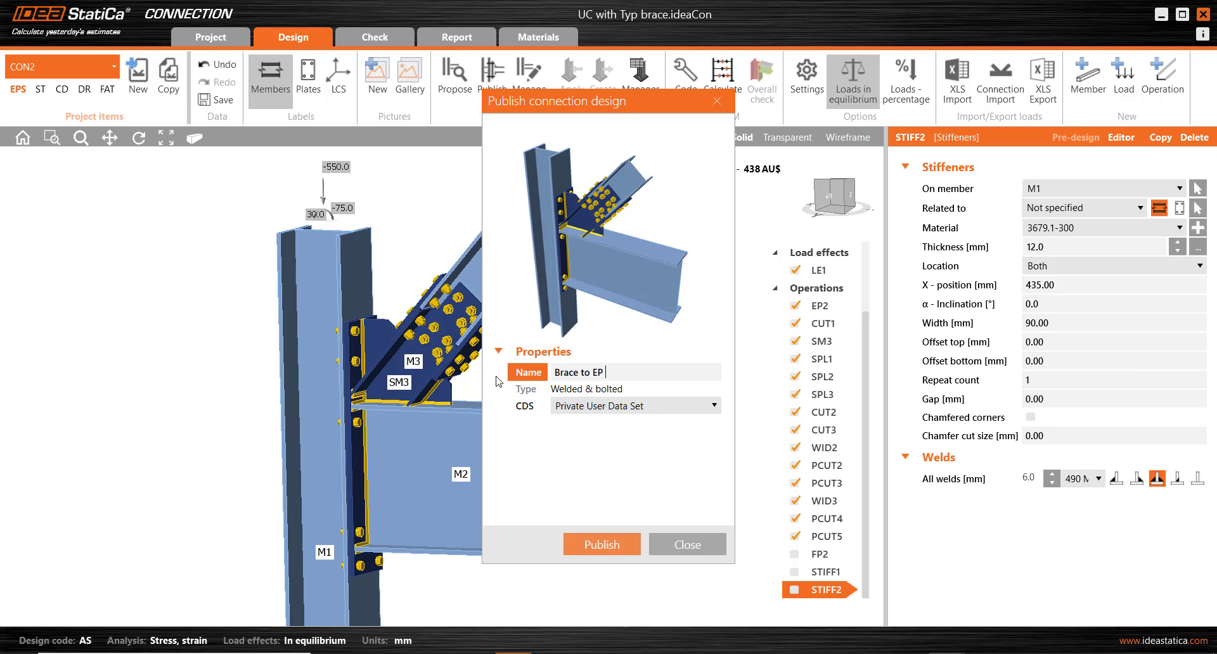
type("double")
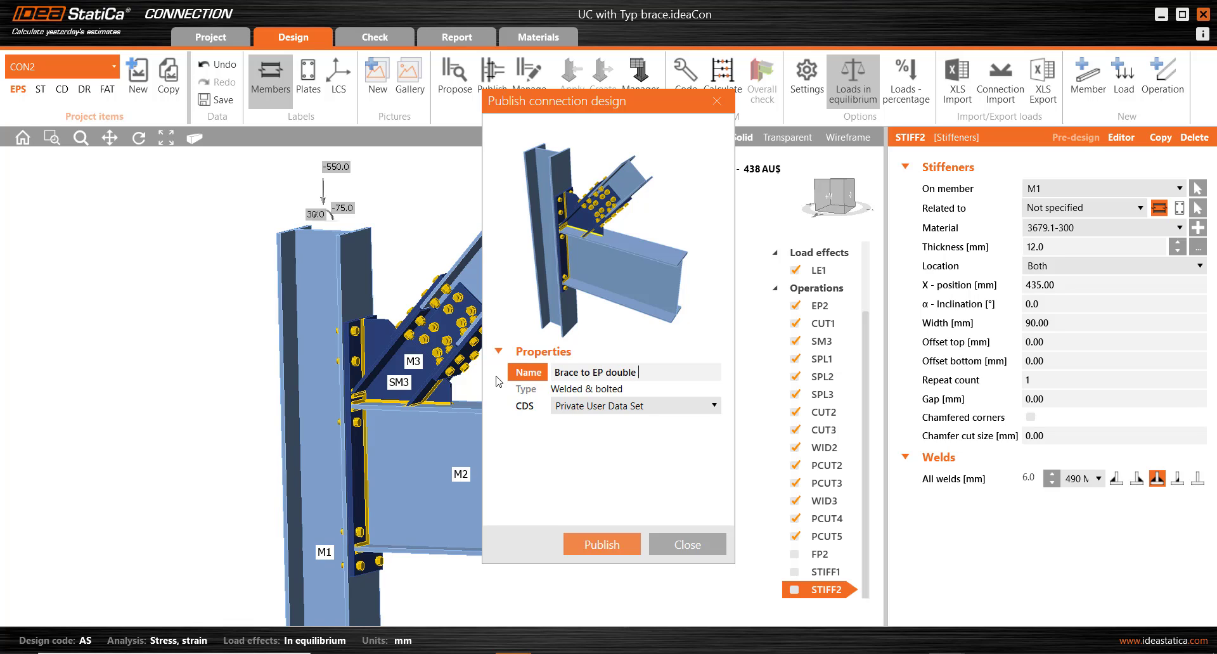
type("cheek")
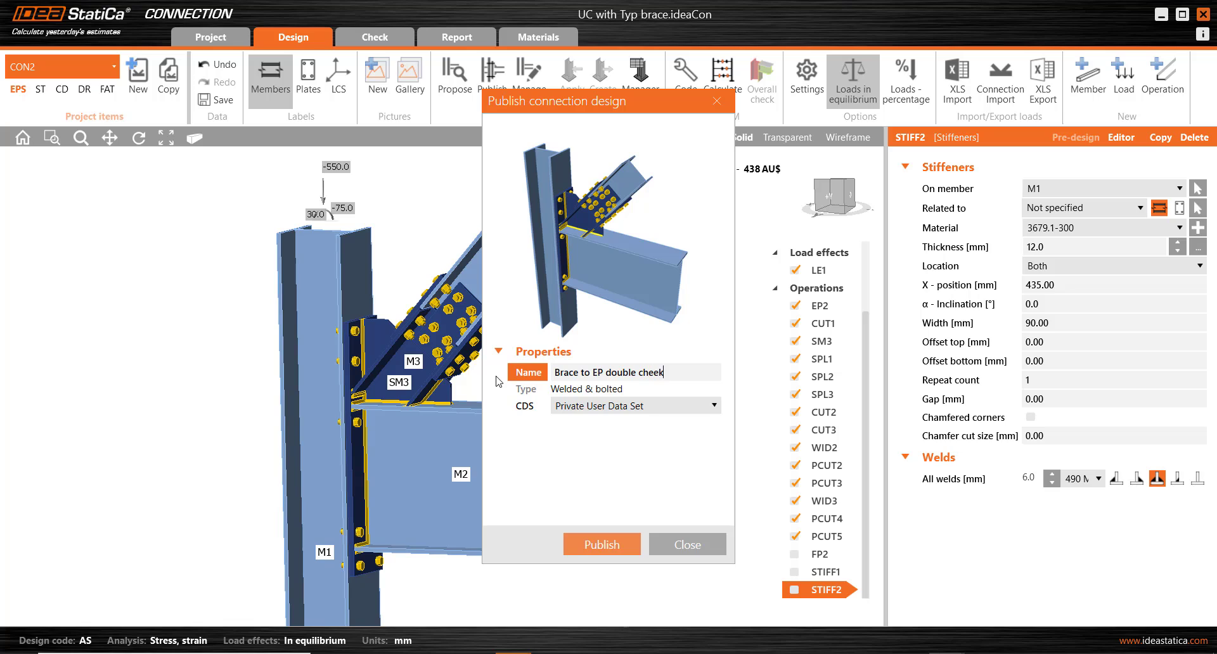
type("plat")
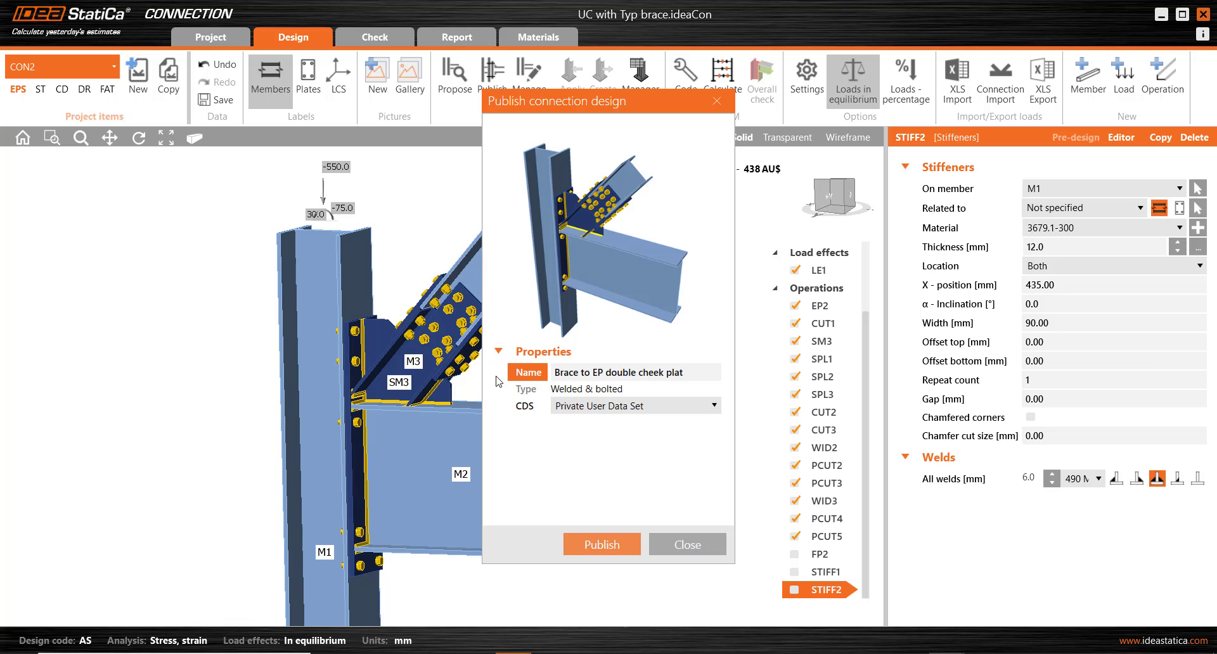
type("es")
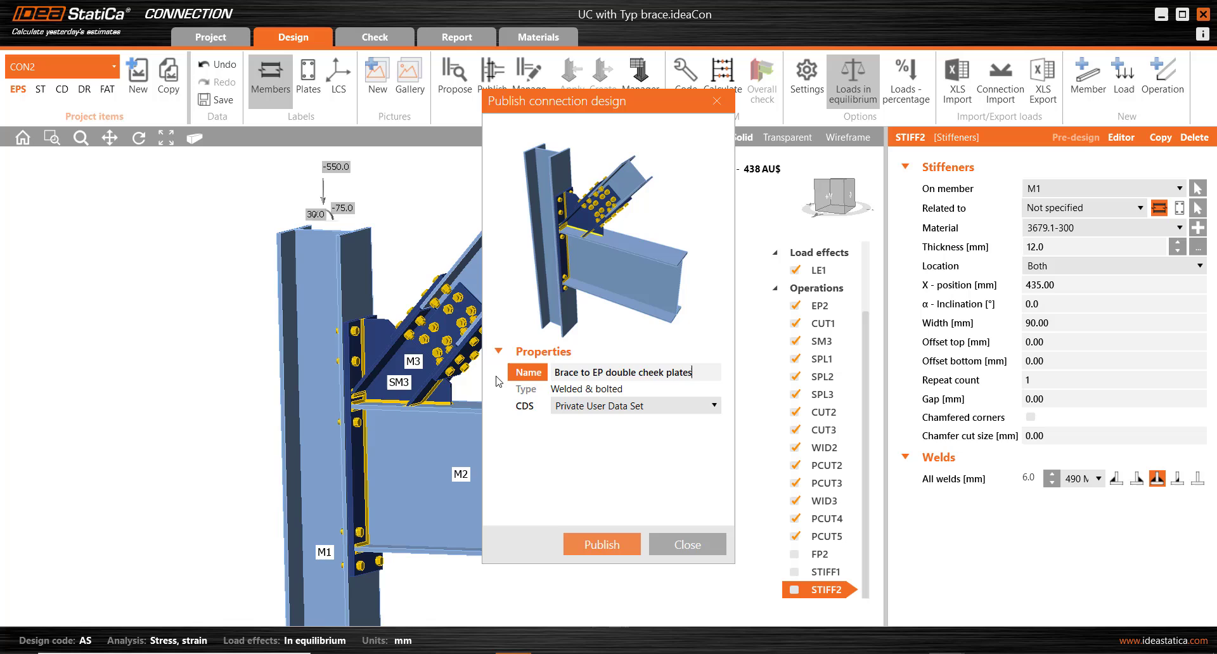
mouse_move(588, 543)
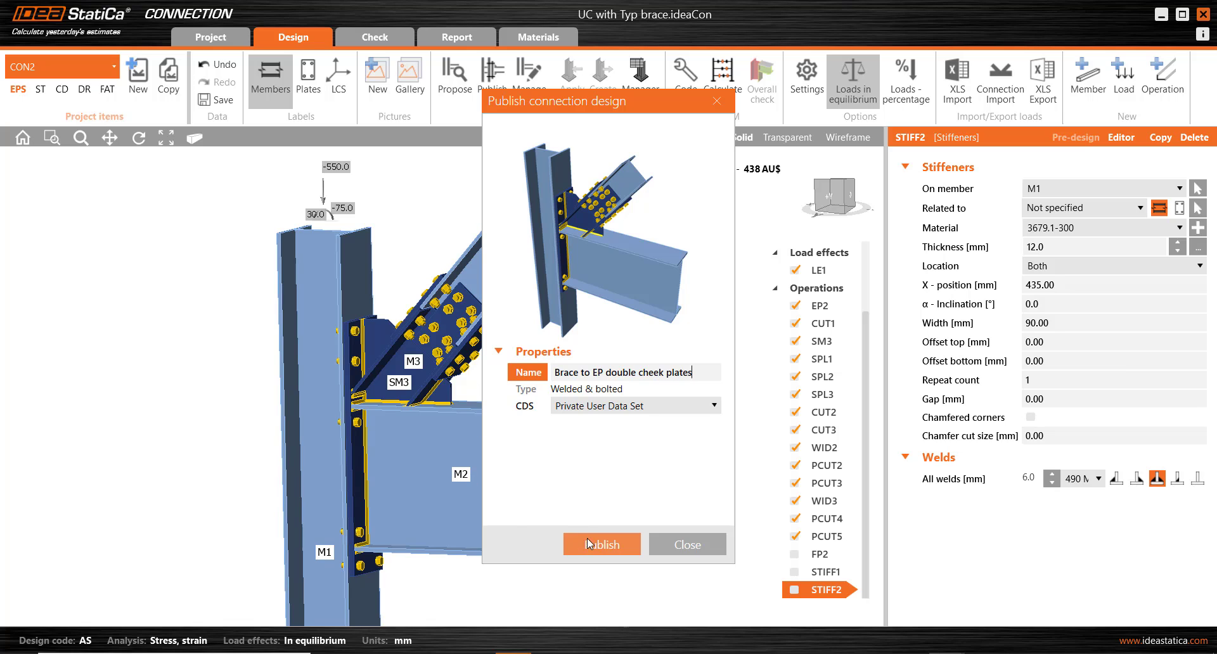
mouse_move(662, 447)
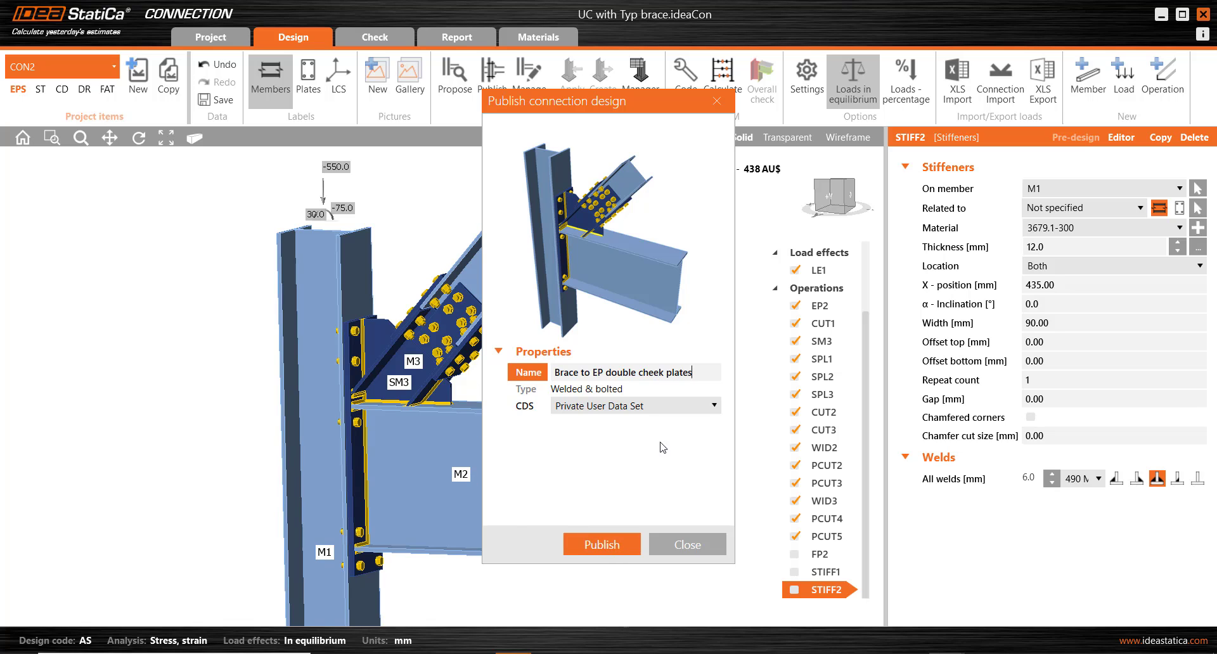
left_click(715, 406)
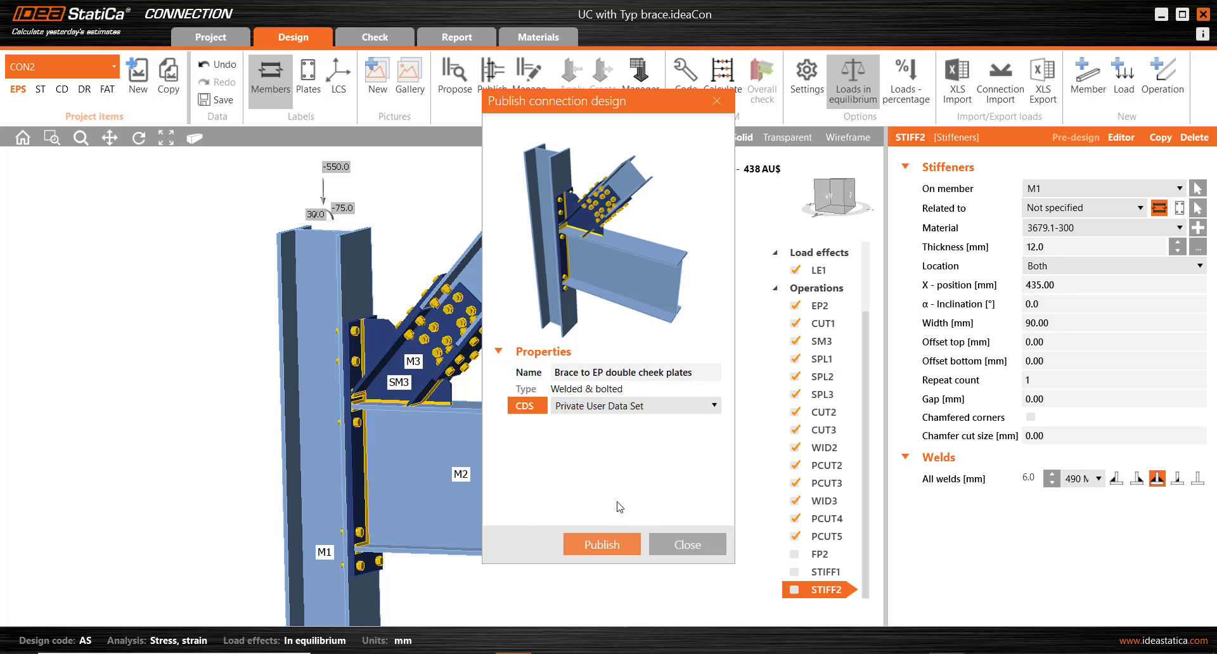
Publish the design to the Private User Data Set and close the dialog
left_click(602, 544)
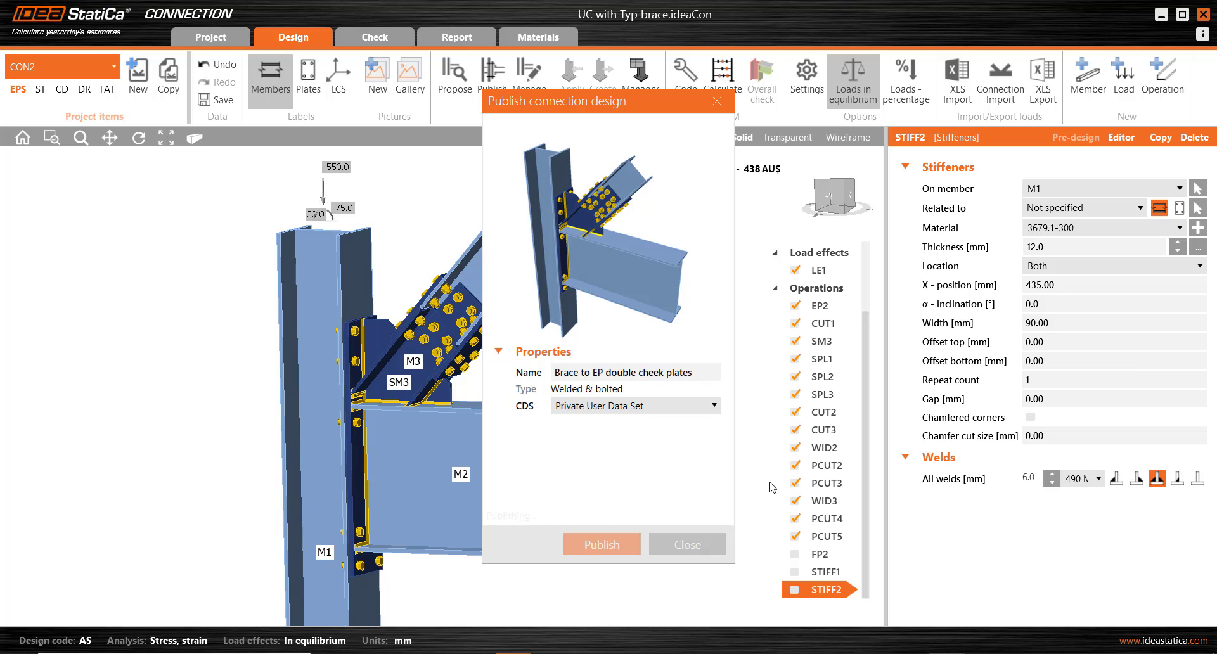
left_click(601, 544)
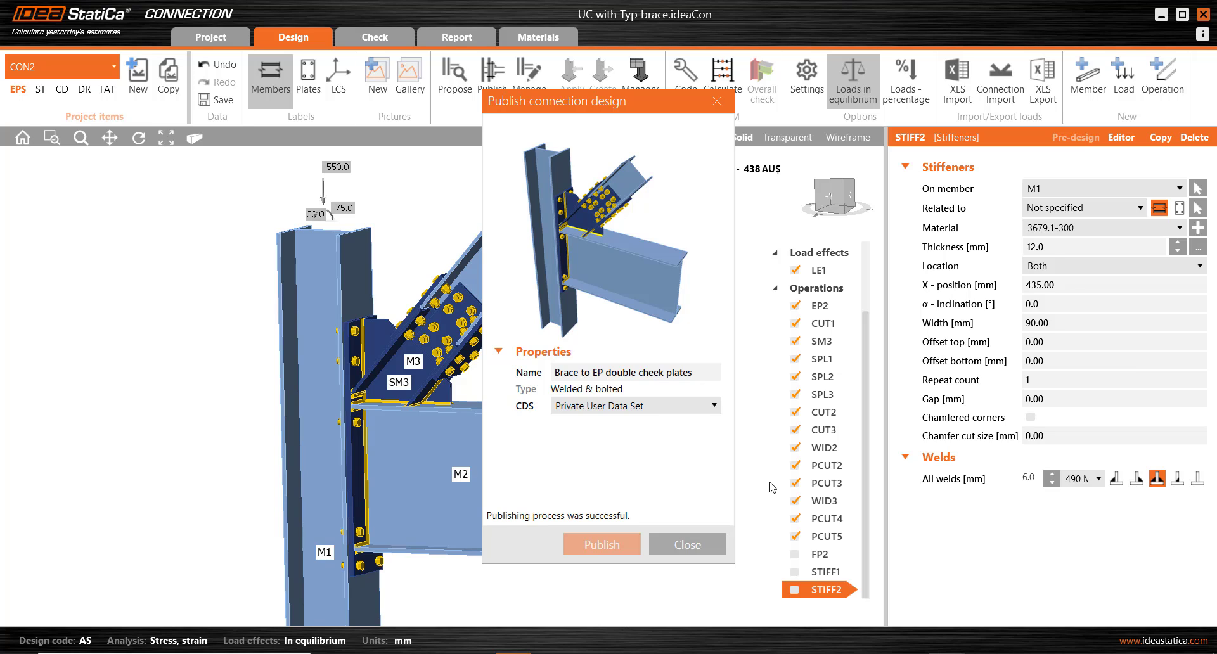
left_click(686, 544)
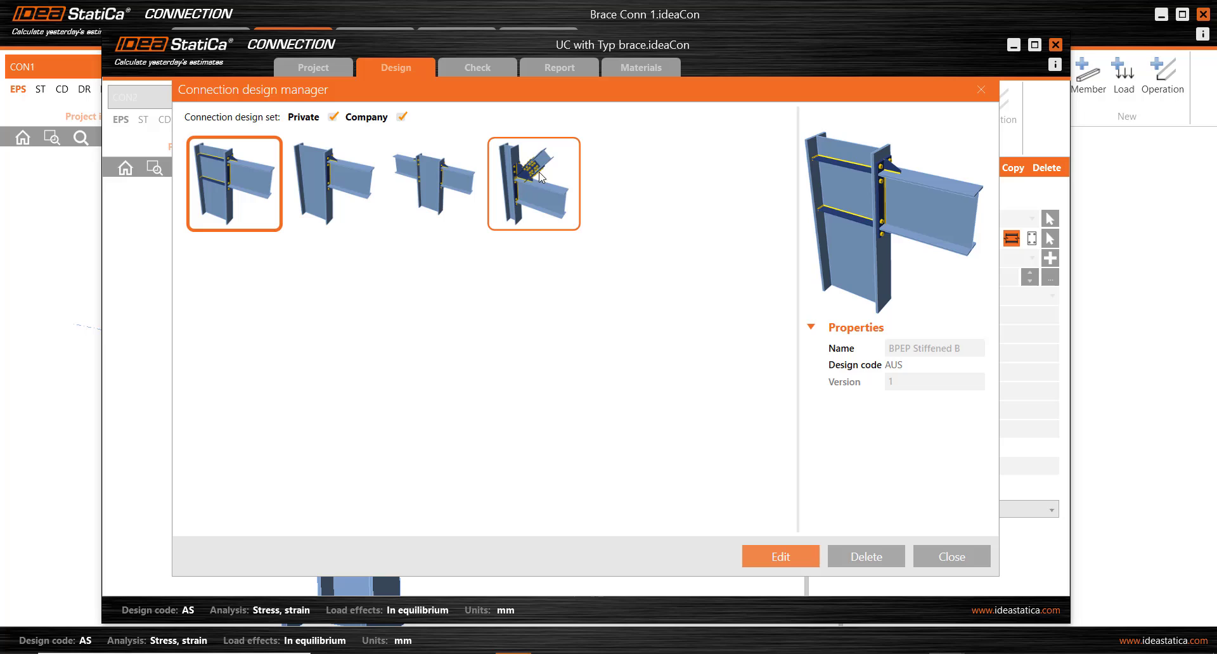
Confirm the published brace template appears among the saved connection designs
left_click(234, 184)
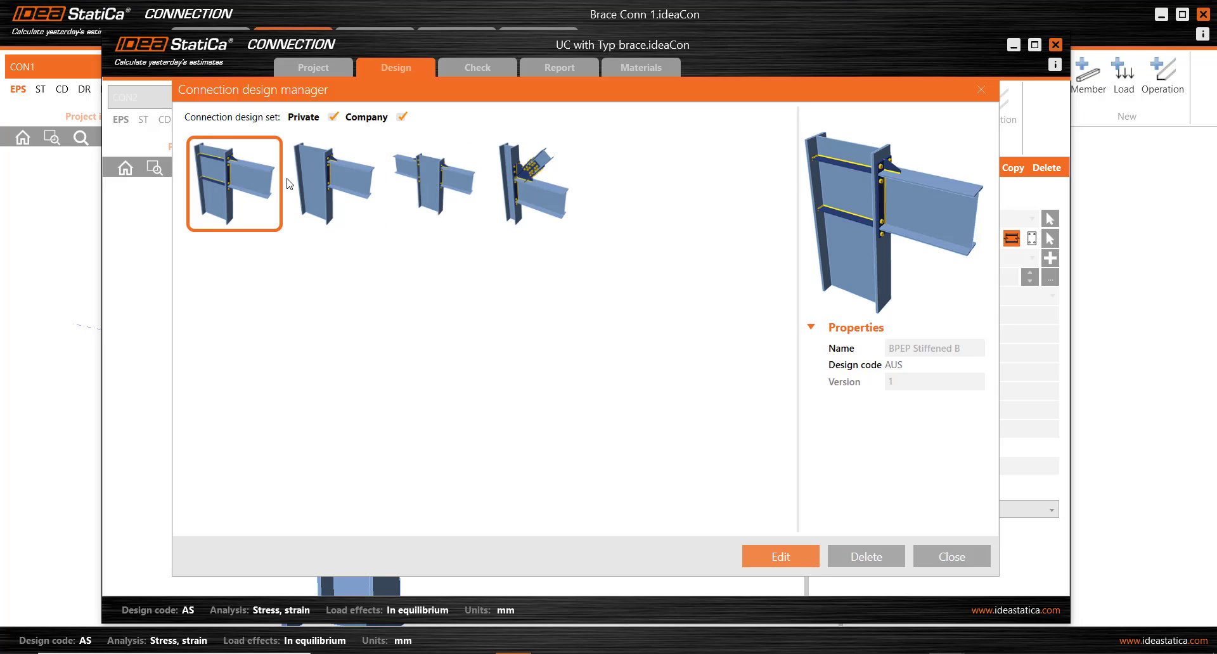
left_click(534, 184)
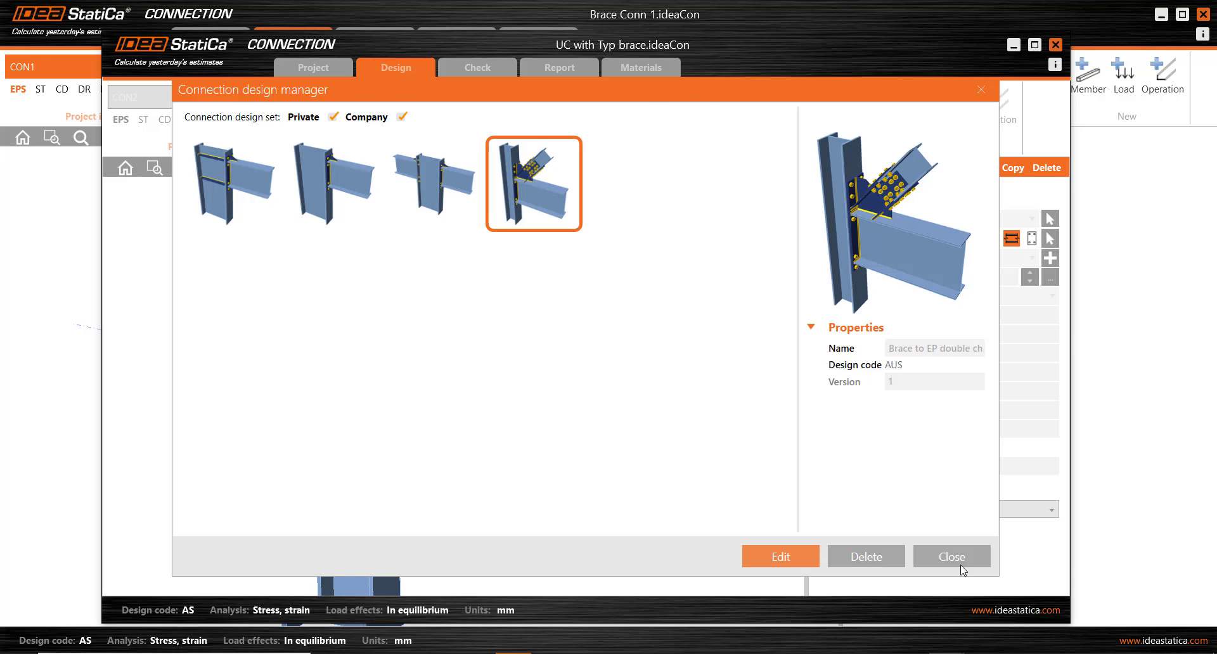
left_click(951, 557)
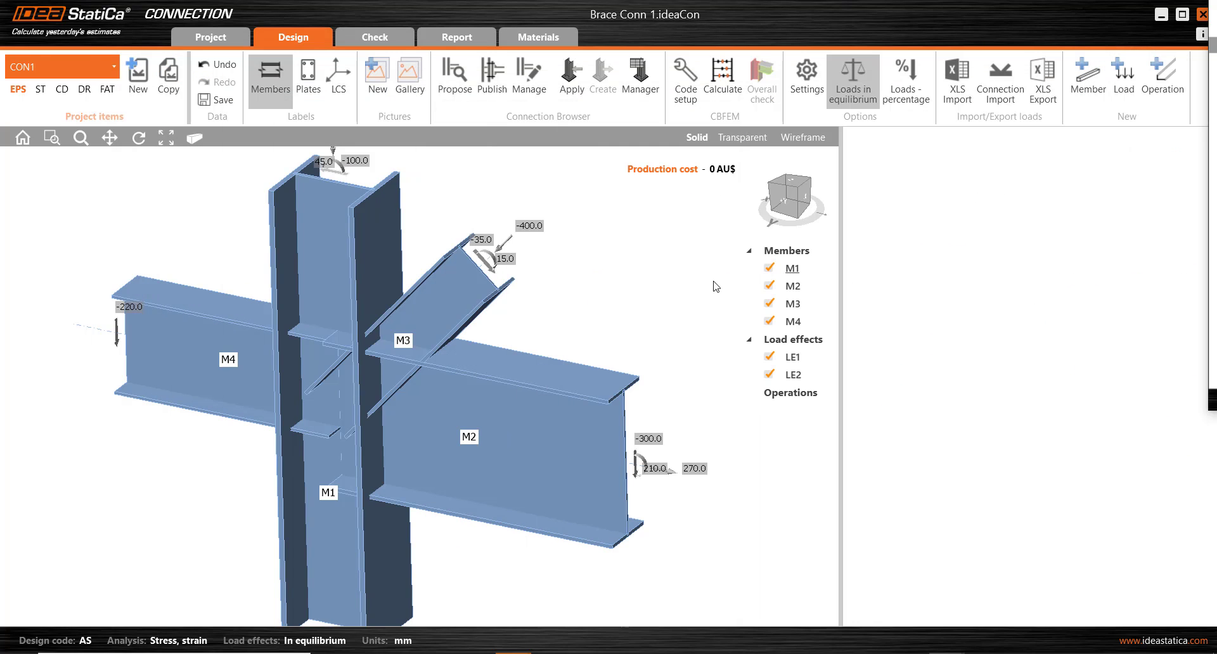
mouse_move(529, 75)
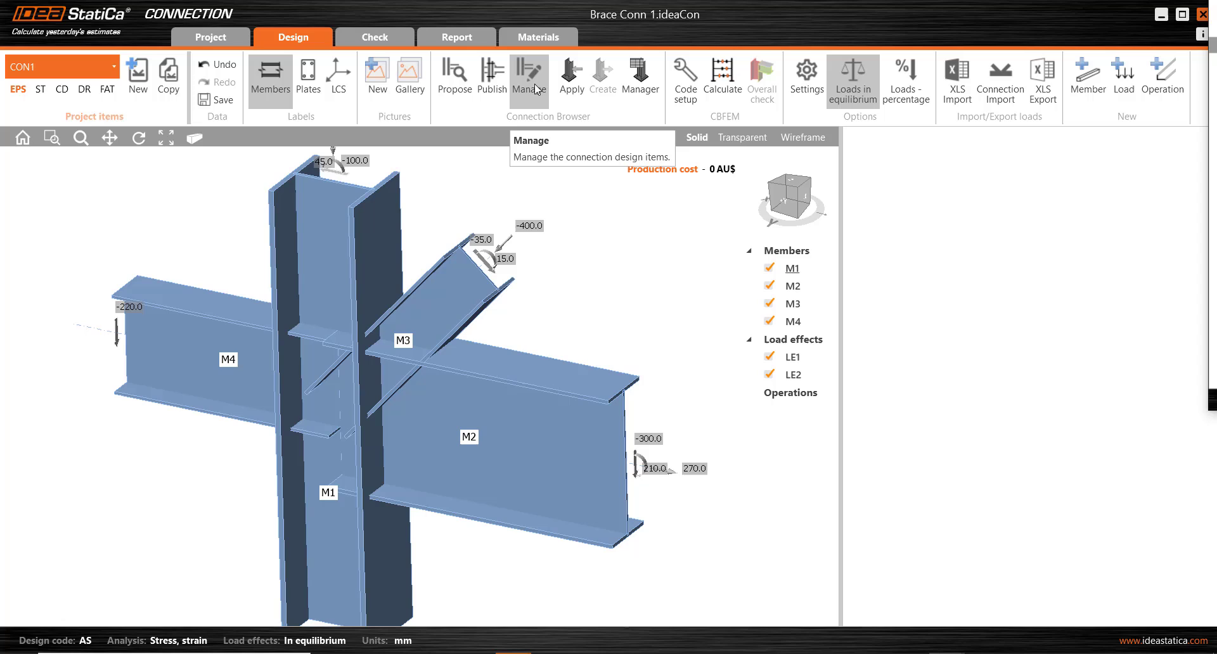
Return to the Brace Conn 1 joint and recheck its saved designs list
left_click(530, 76)
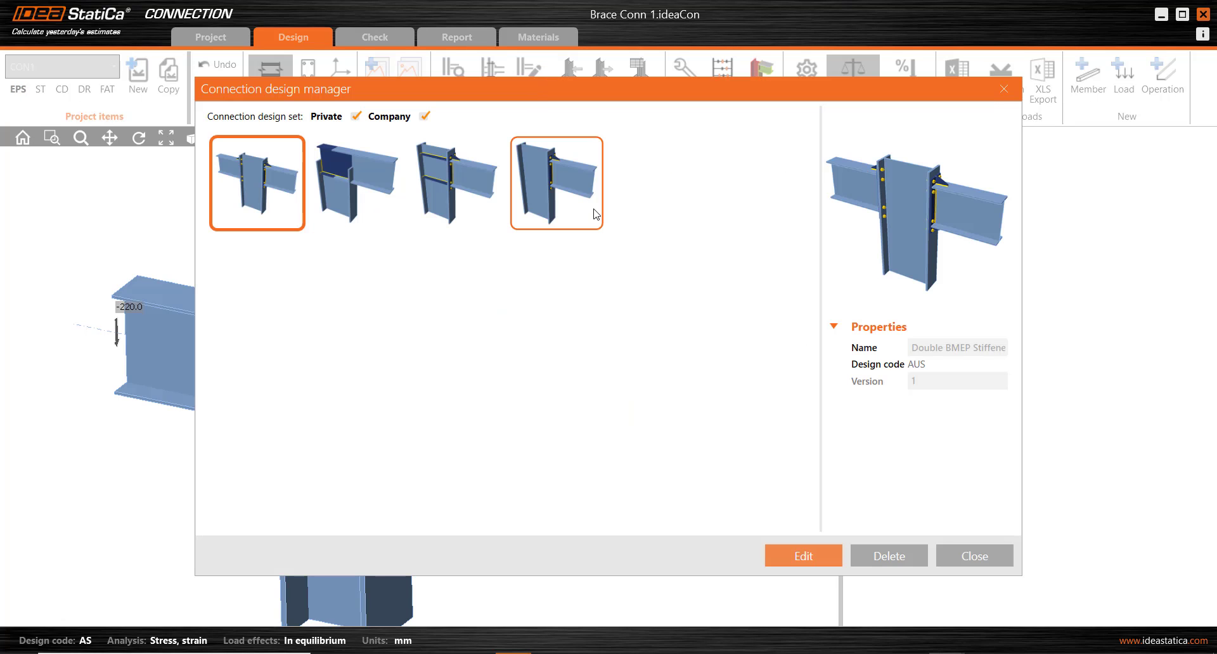
left_click(256, 182)
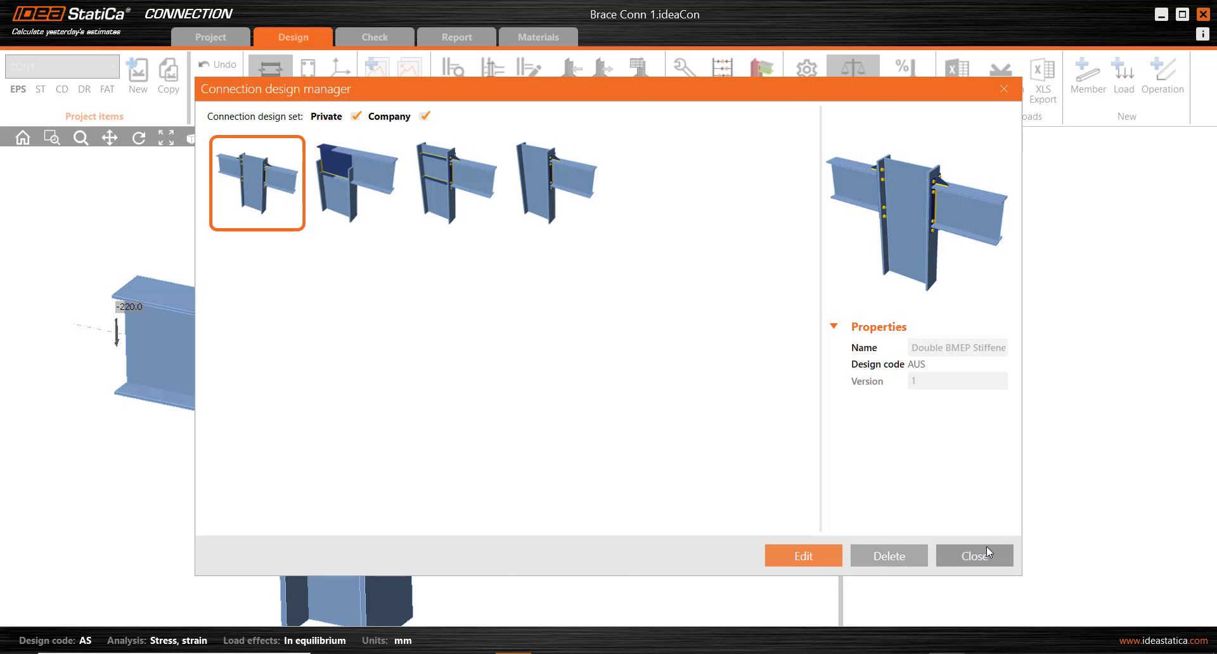
left_click(973, 556)
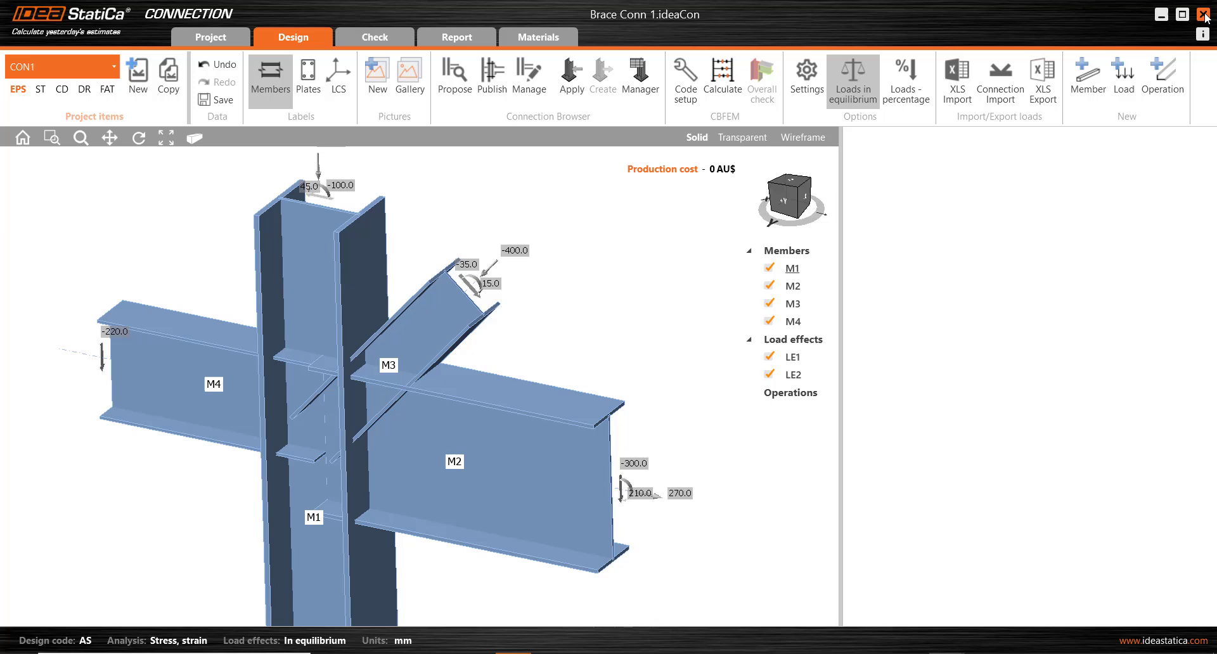
Close Connection and reopen Brace Conn 1.ideaCon from the launcher's recent projects
left_click(210, 36)
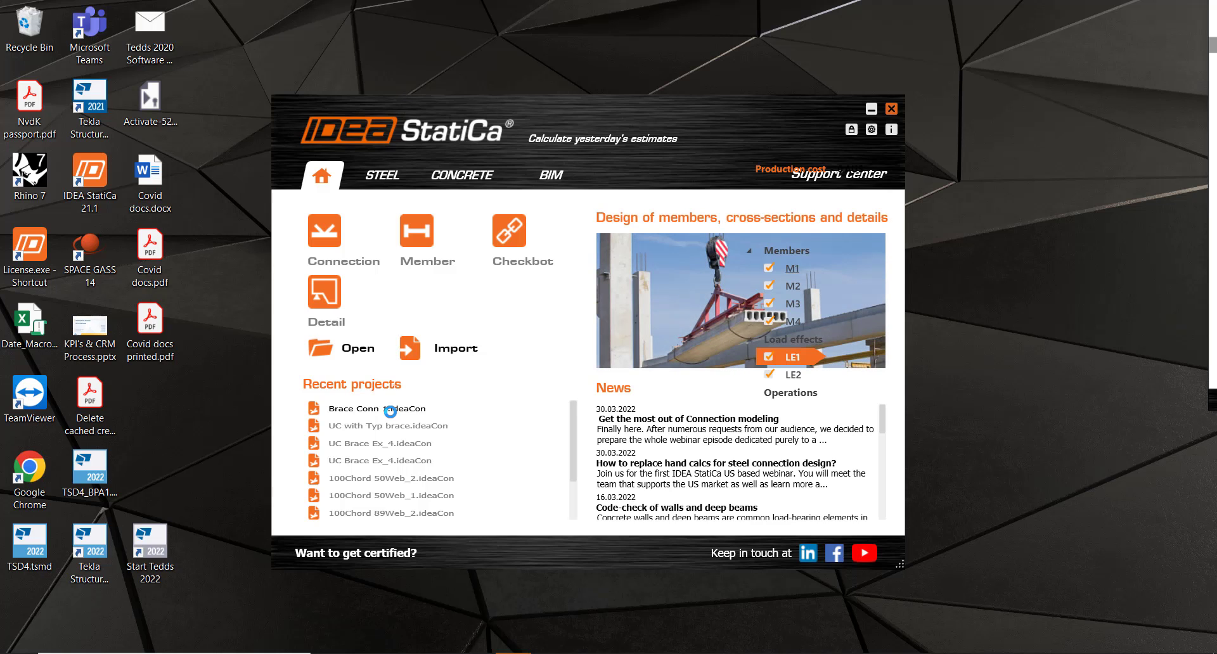
double_click(380, 409)
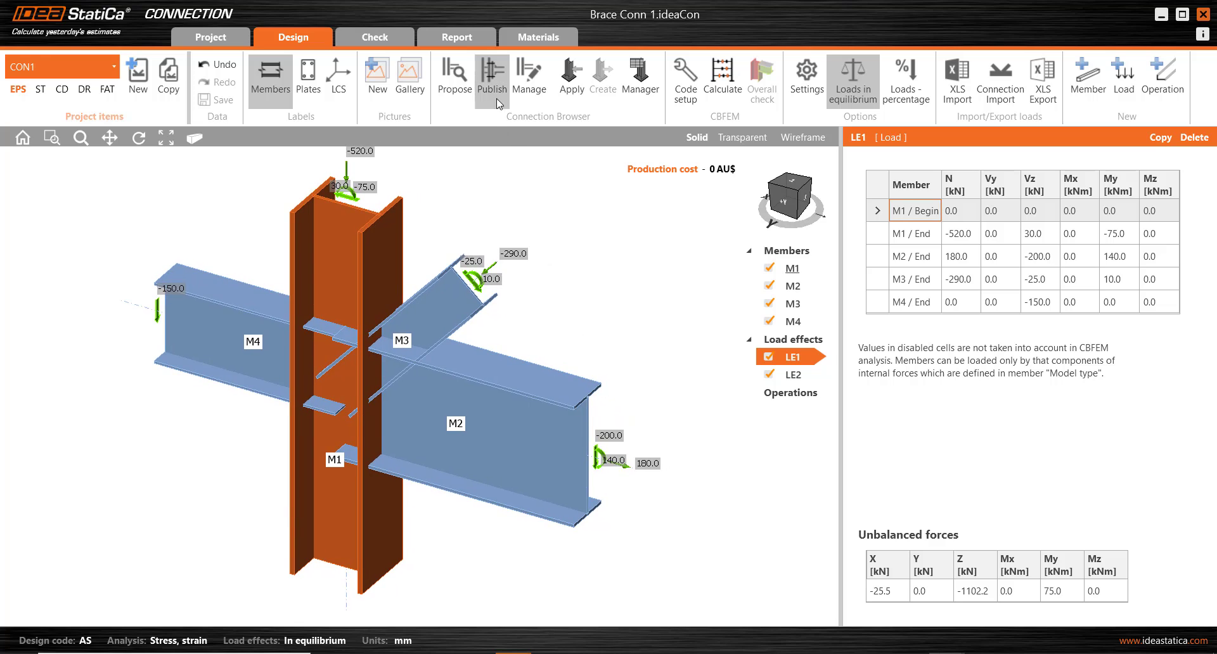
mouse_move(454, 78)
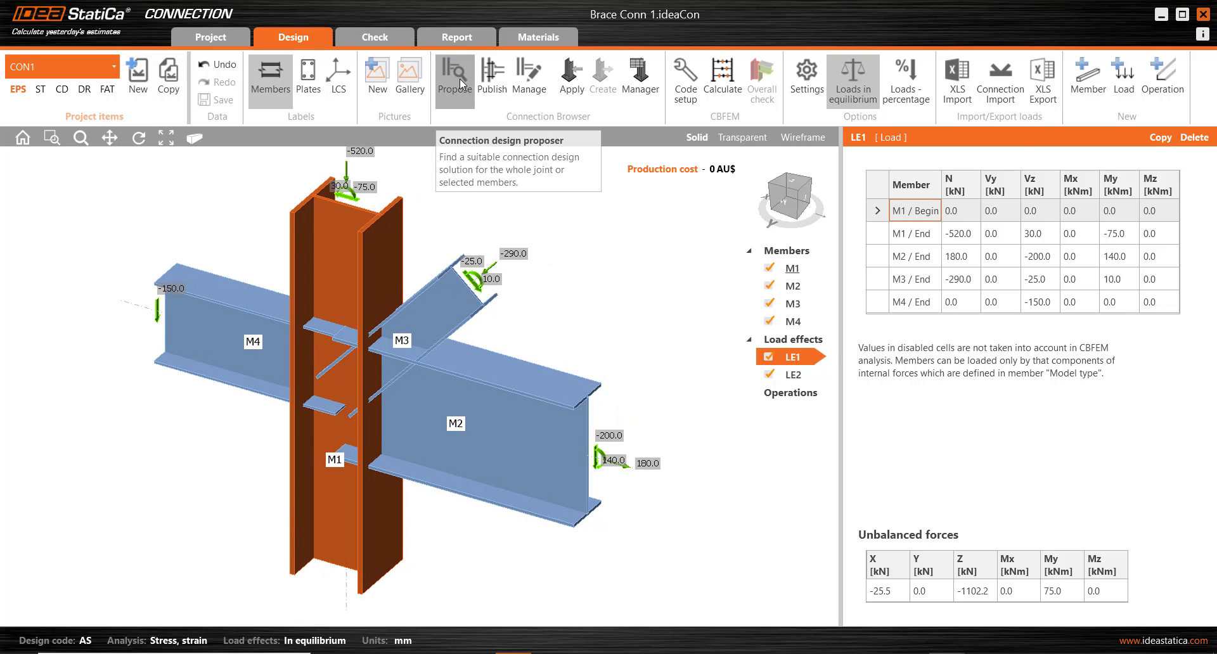
Run Propose on the whole joint with Current geometry, finding no suitable template
left_click(455, 76)
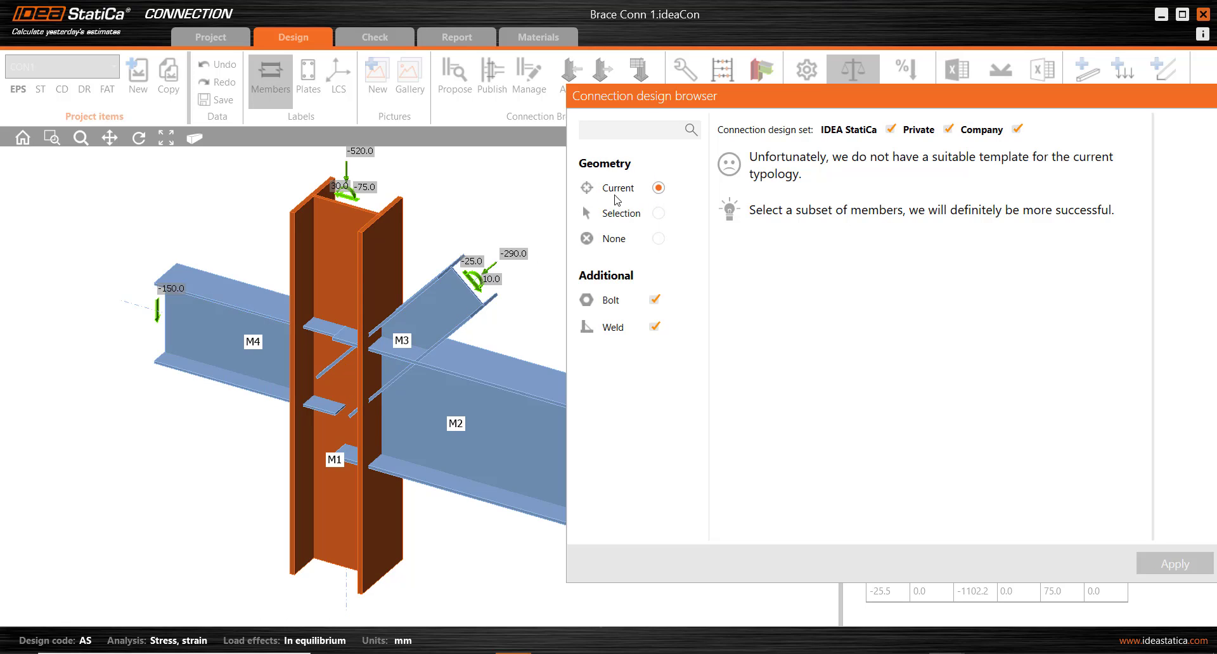
mouse_move(748, 394)
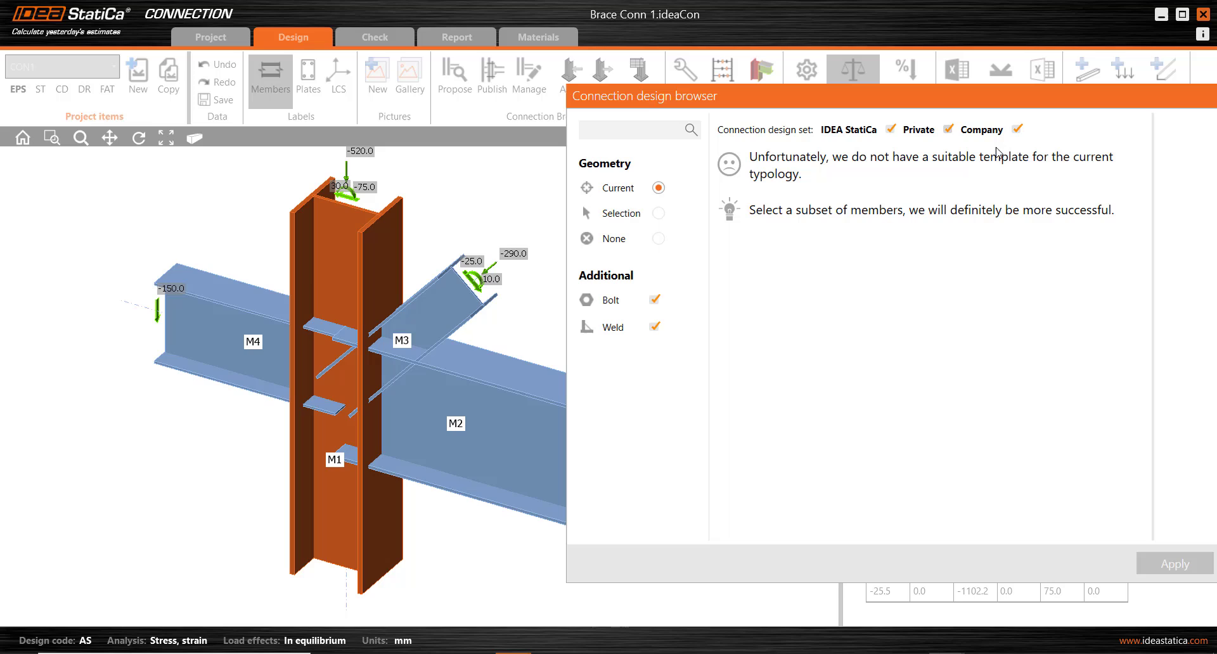
mouse_move(973, 99)
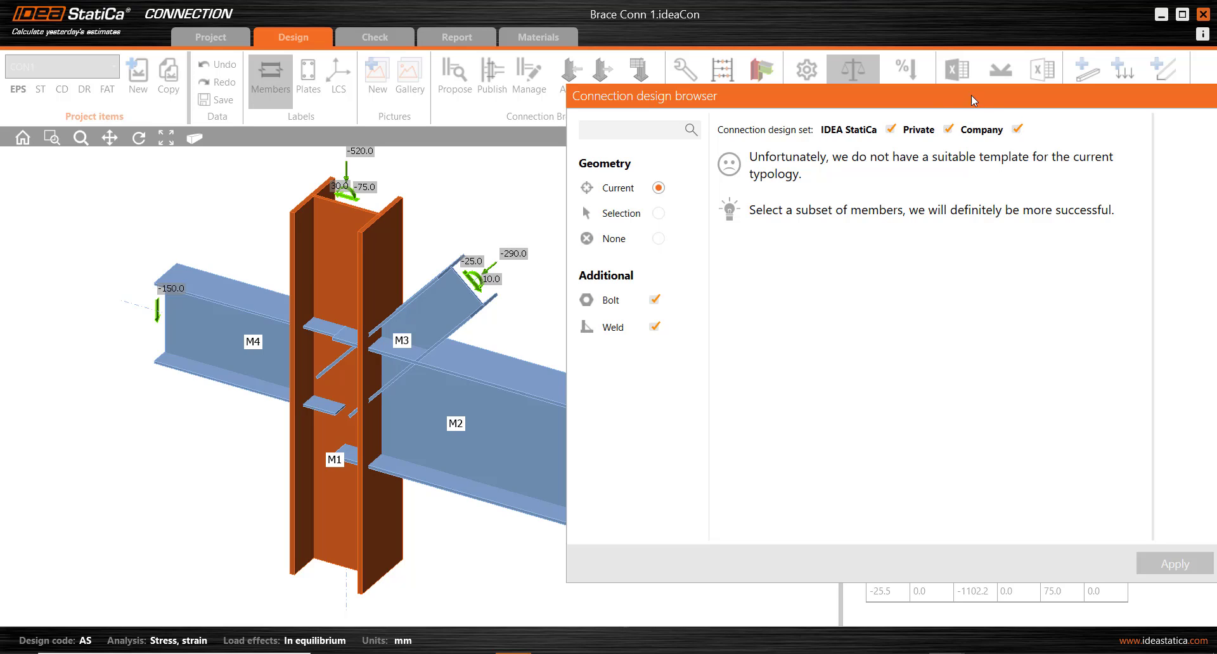
mouse_move(944, 96)
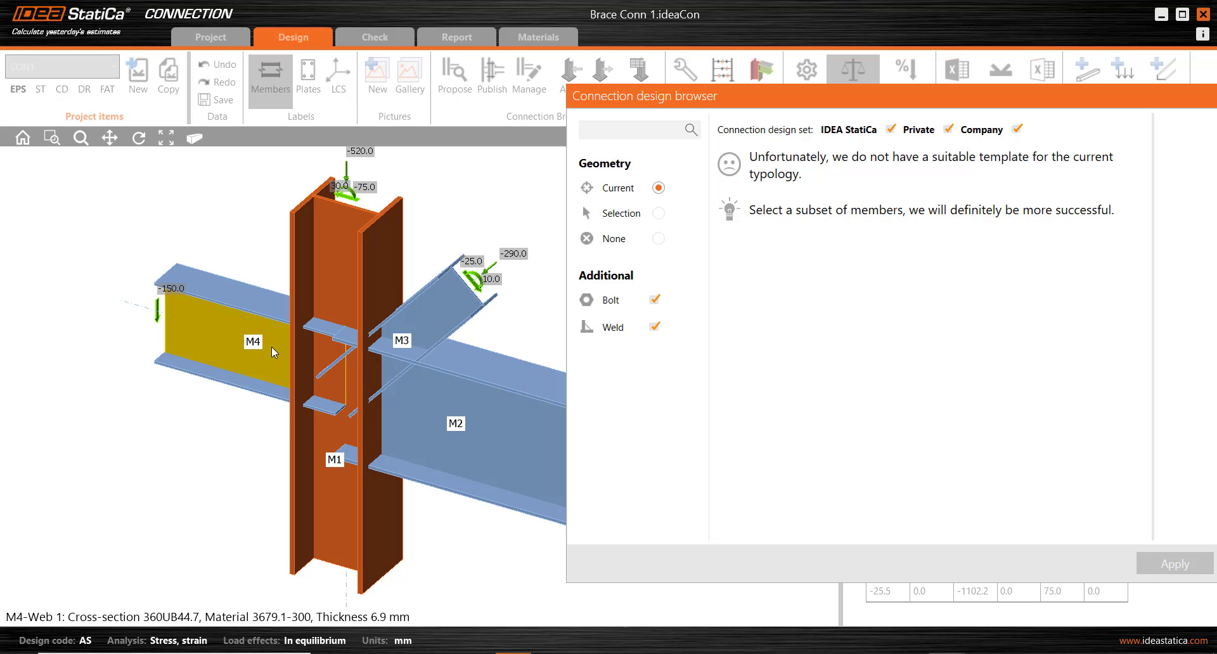
mouse_move(225, 343)
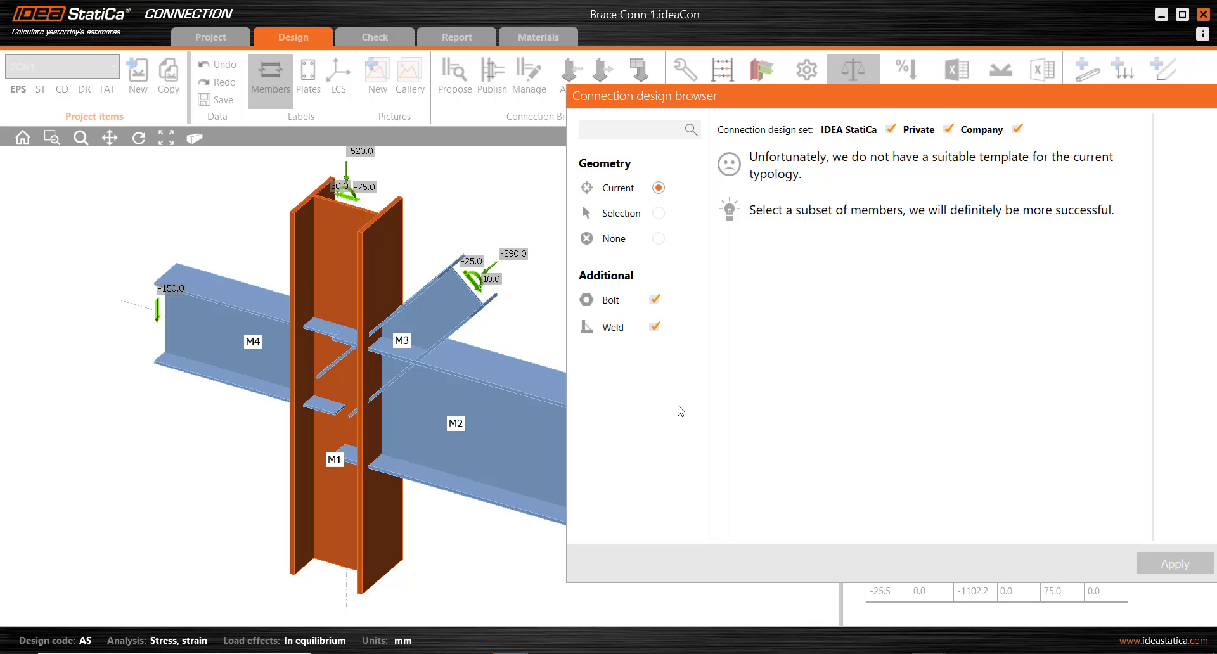
mouse_move(658, 214)
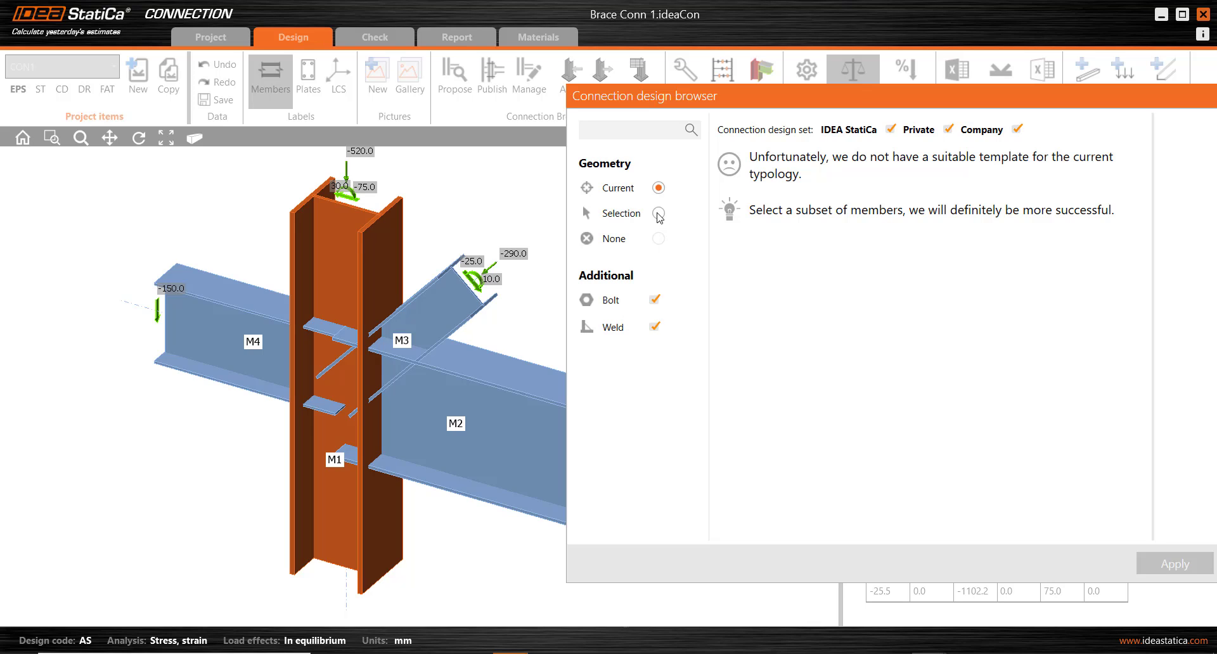
Propose for selected members M1, M2, M3 and choose the Brace to EP double cheek plates template
left_click(658, 214)
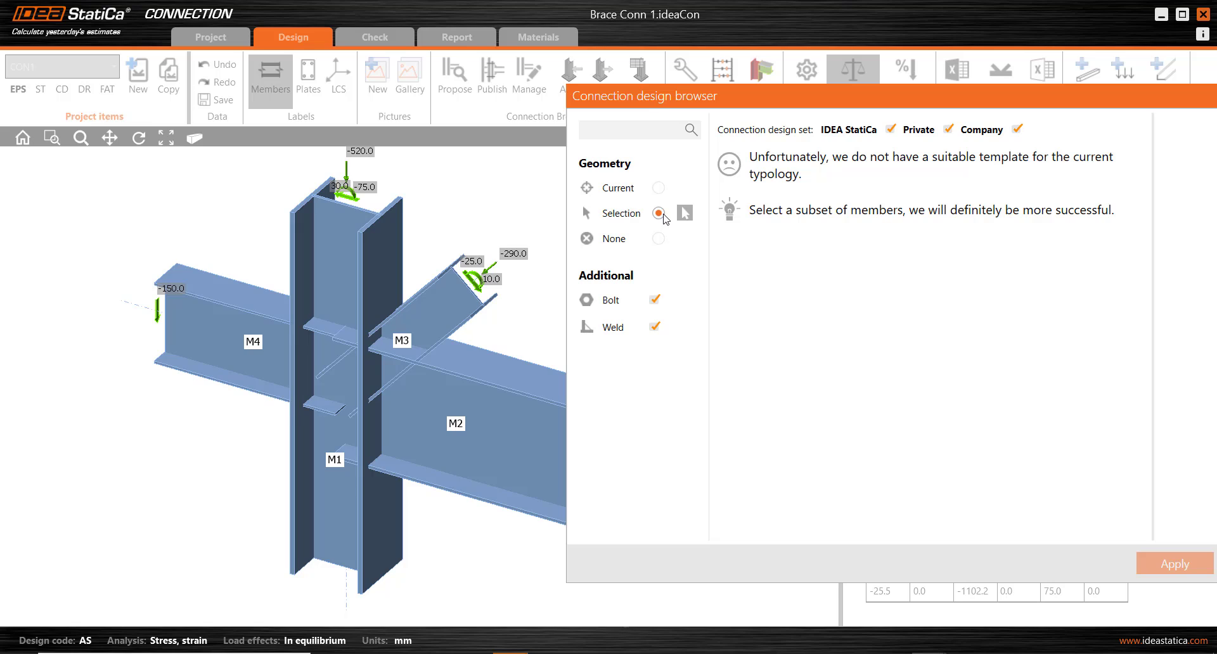
mouse_move(665, 221)
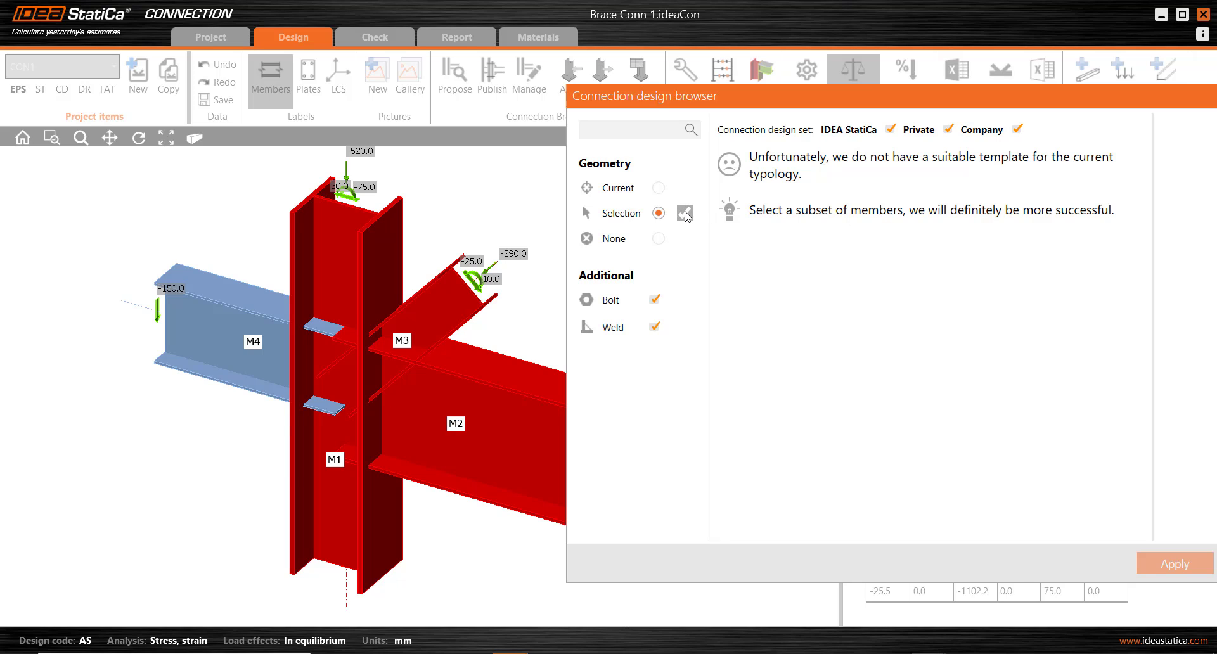
left_click(685, 214)
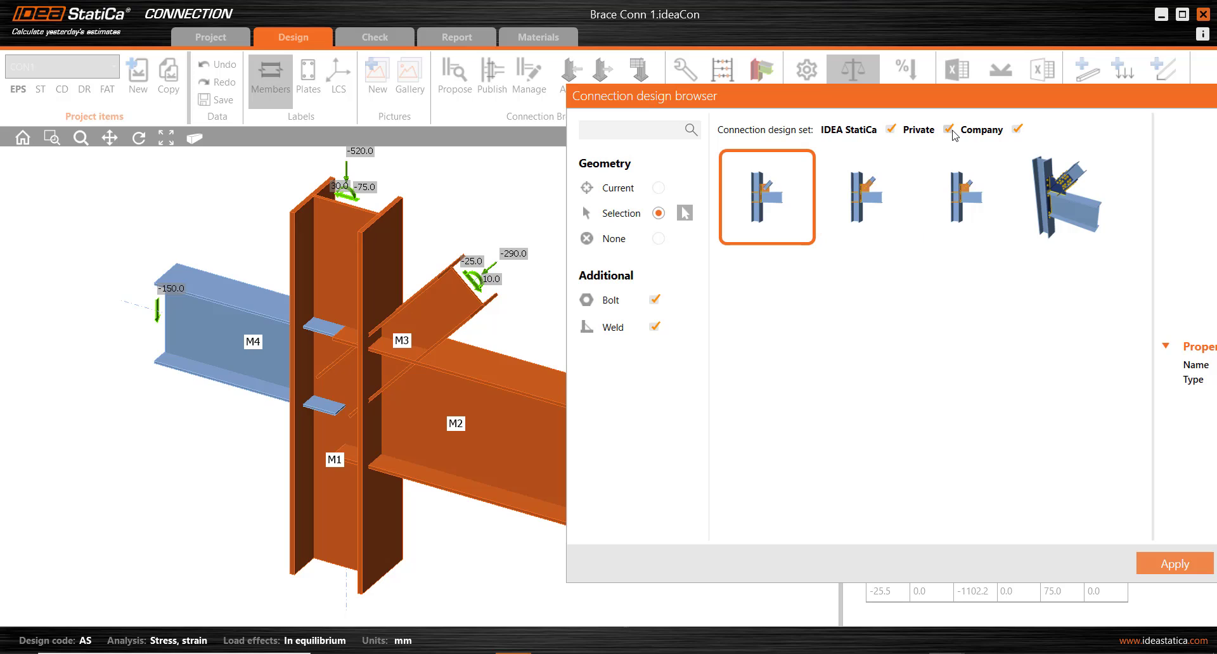
left_click(891, 129)
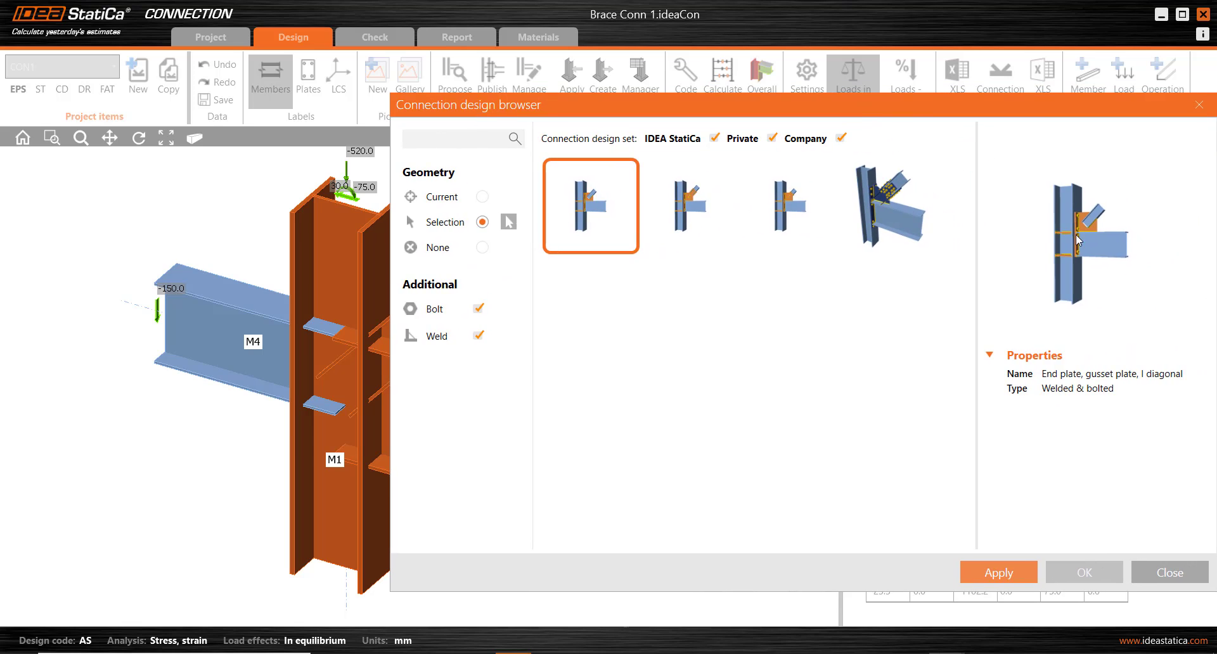
left_click(890, 206)
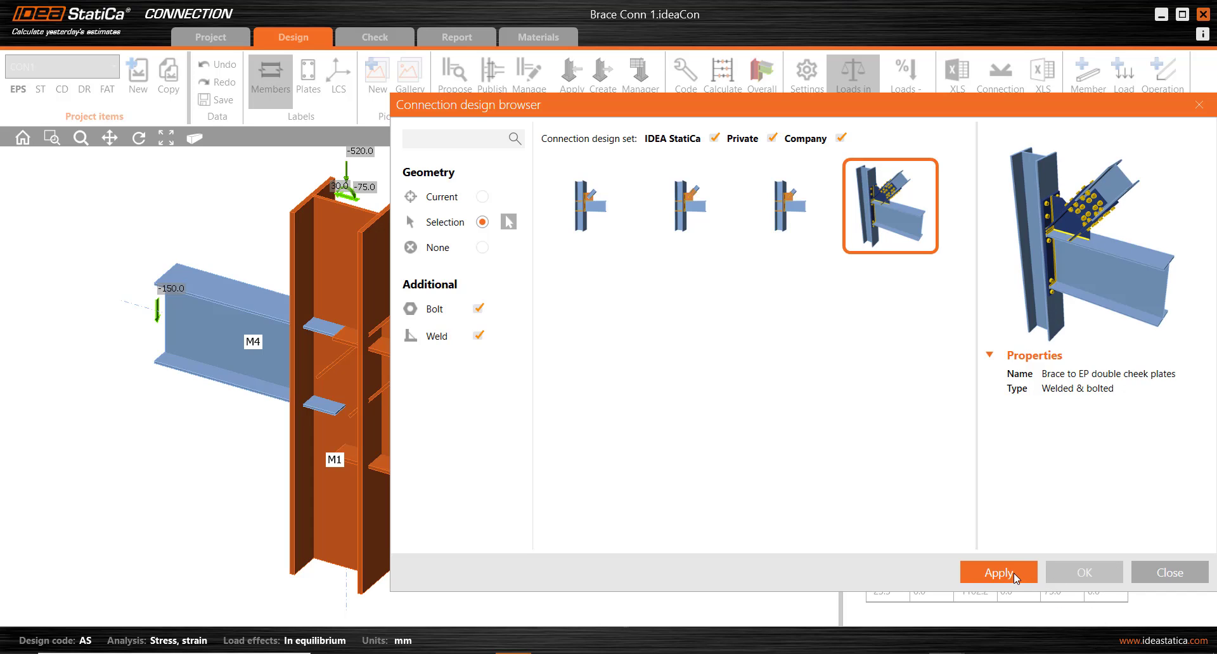
Apply the template with M20 8.8 default bolts and a 200UC46.2 stiffening member
left_click(997, 572)
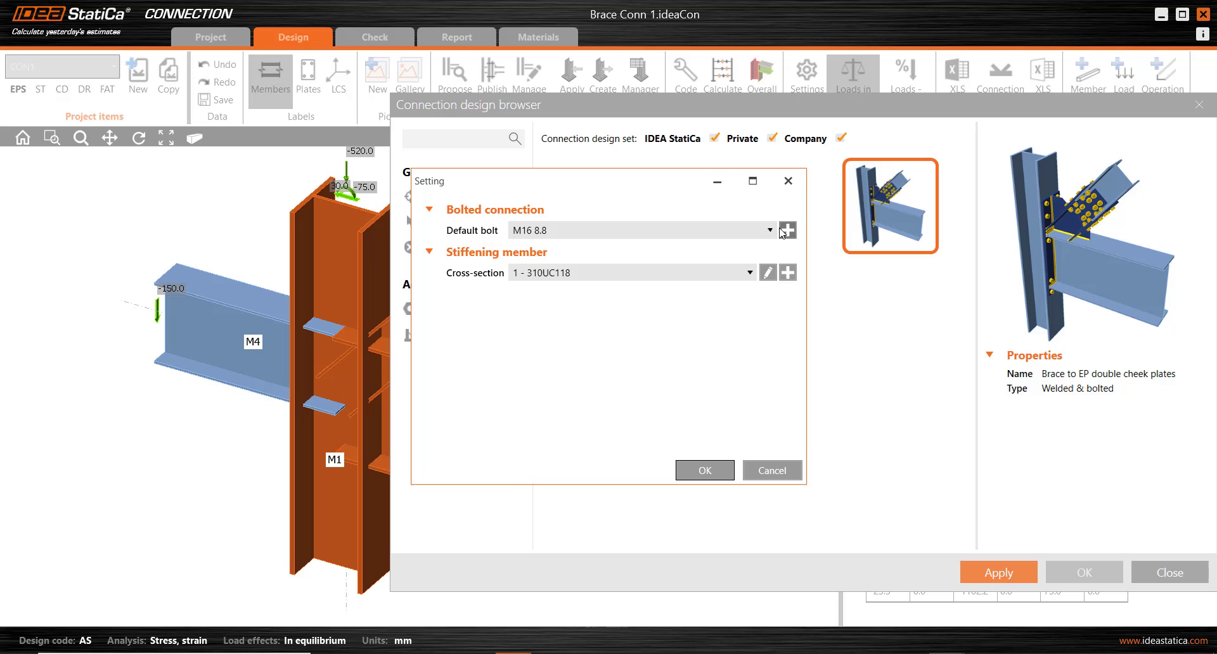
left_click(641, 229)
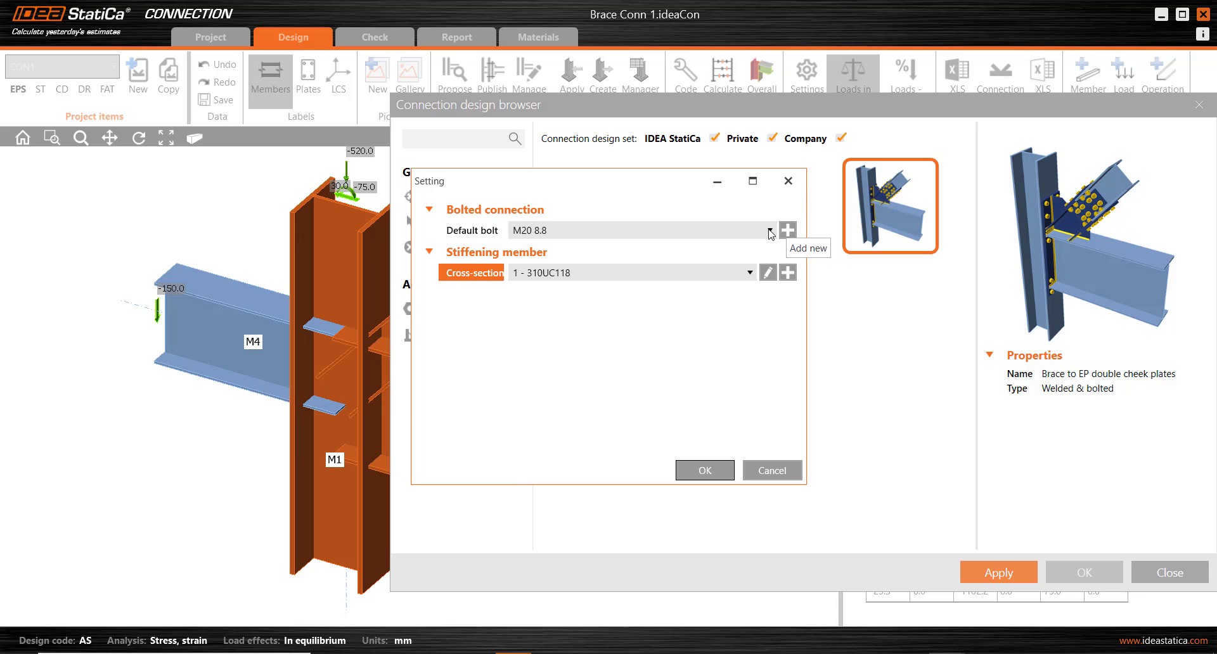
left_click(767, 230)
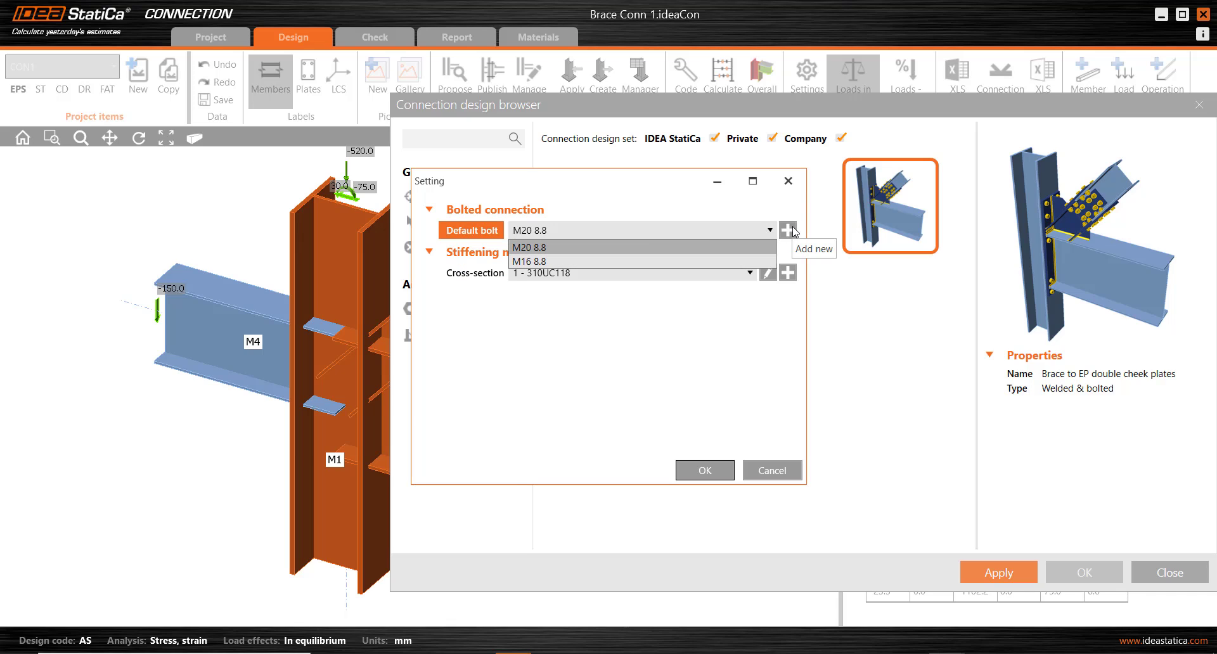
mouse_move(693, 255)
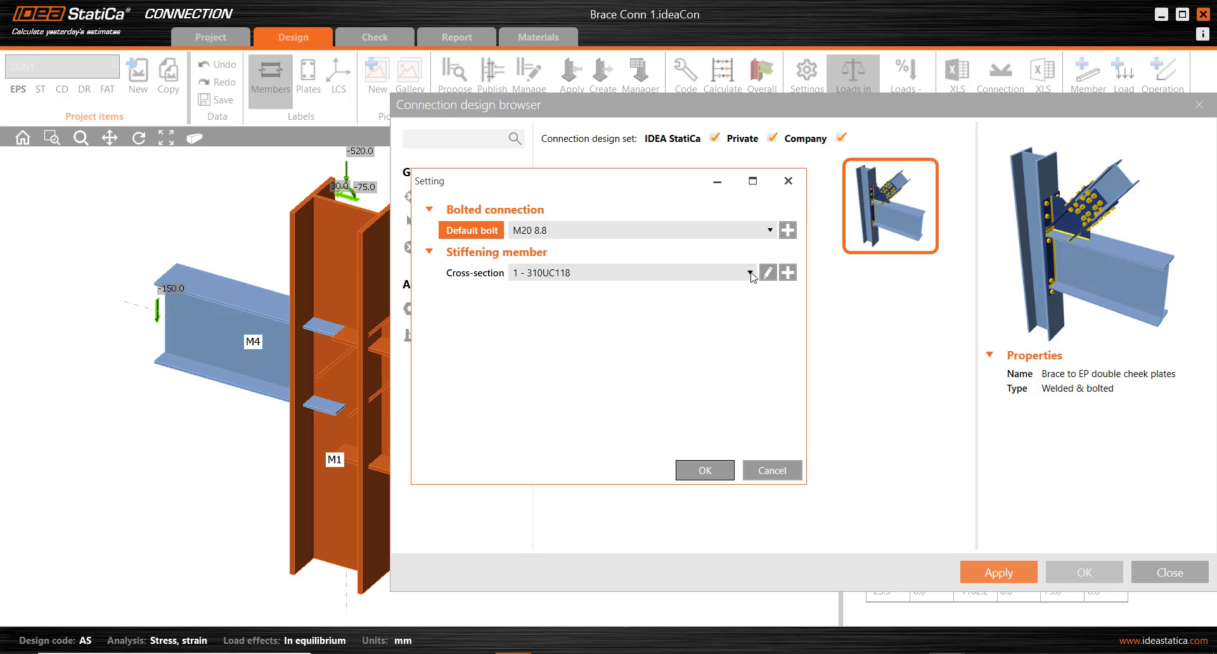
left_click(768, 273)
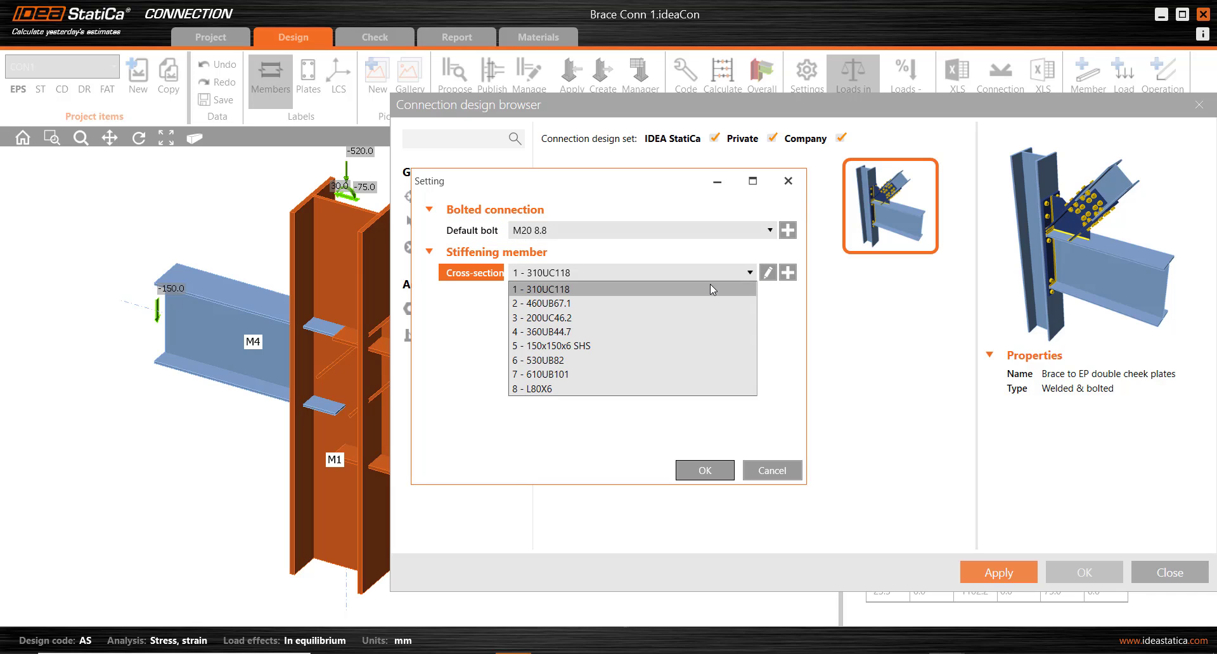
left_click(544, 318)
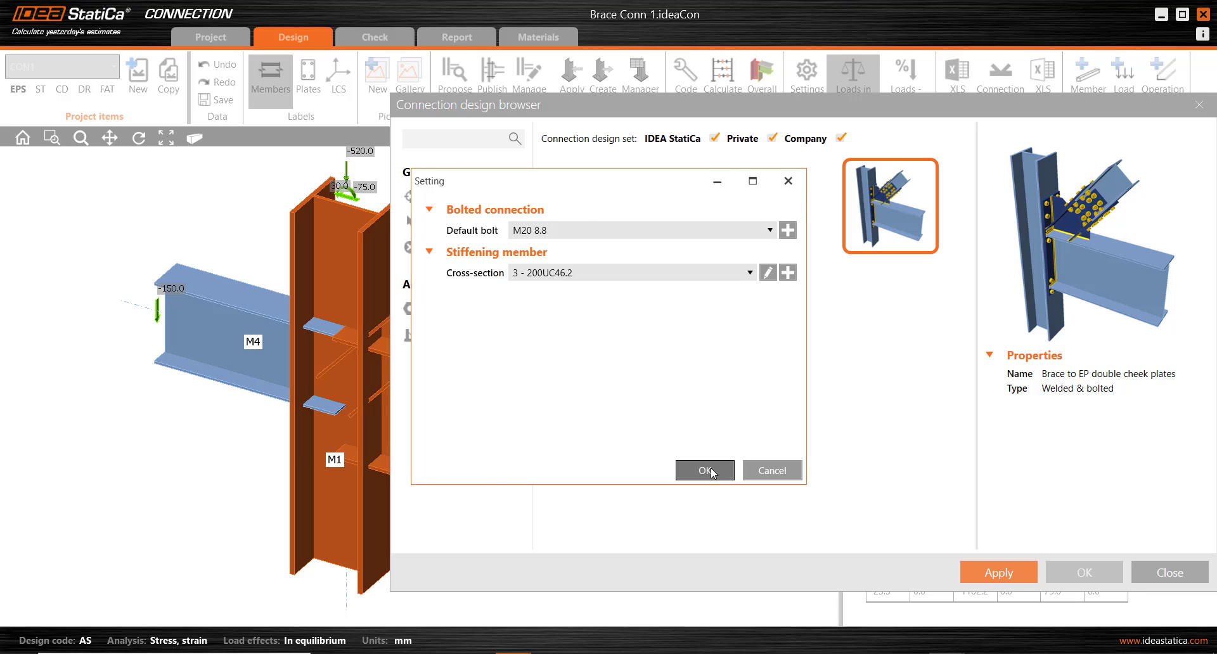
left_click(704, 471)
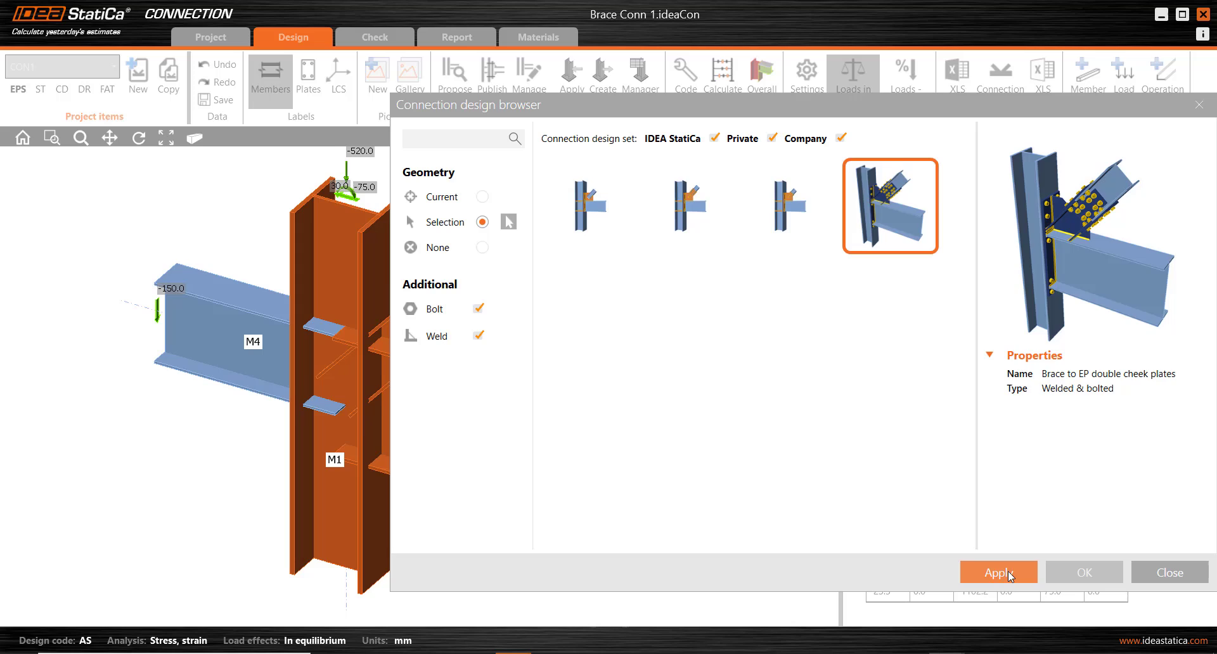
left_click(999, 572)
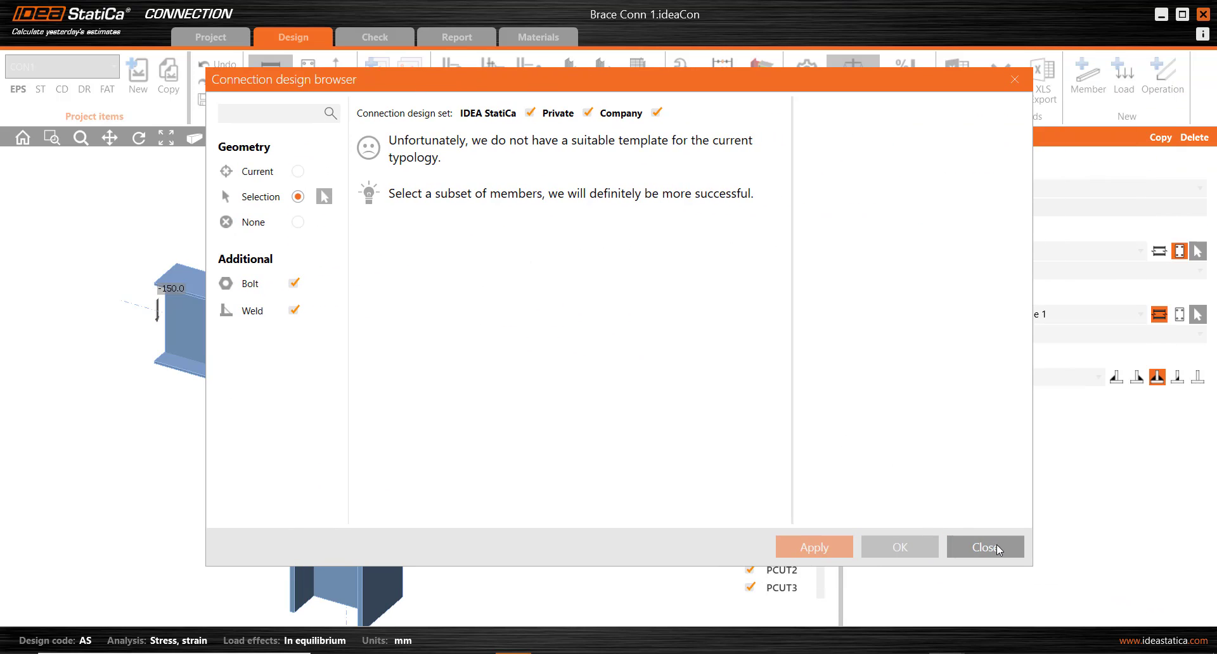
Close the design browser and review beam M2's 530UB82 member properties
left_click(985, 548)
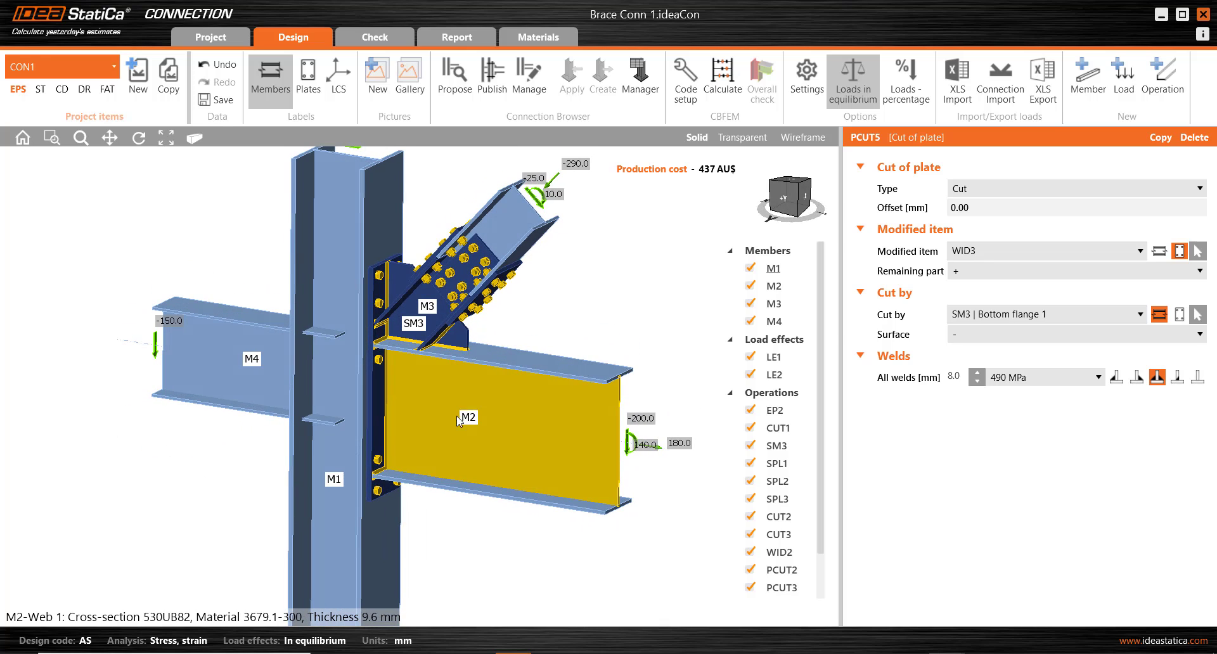
left_click(771, 286)
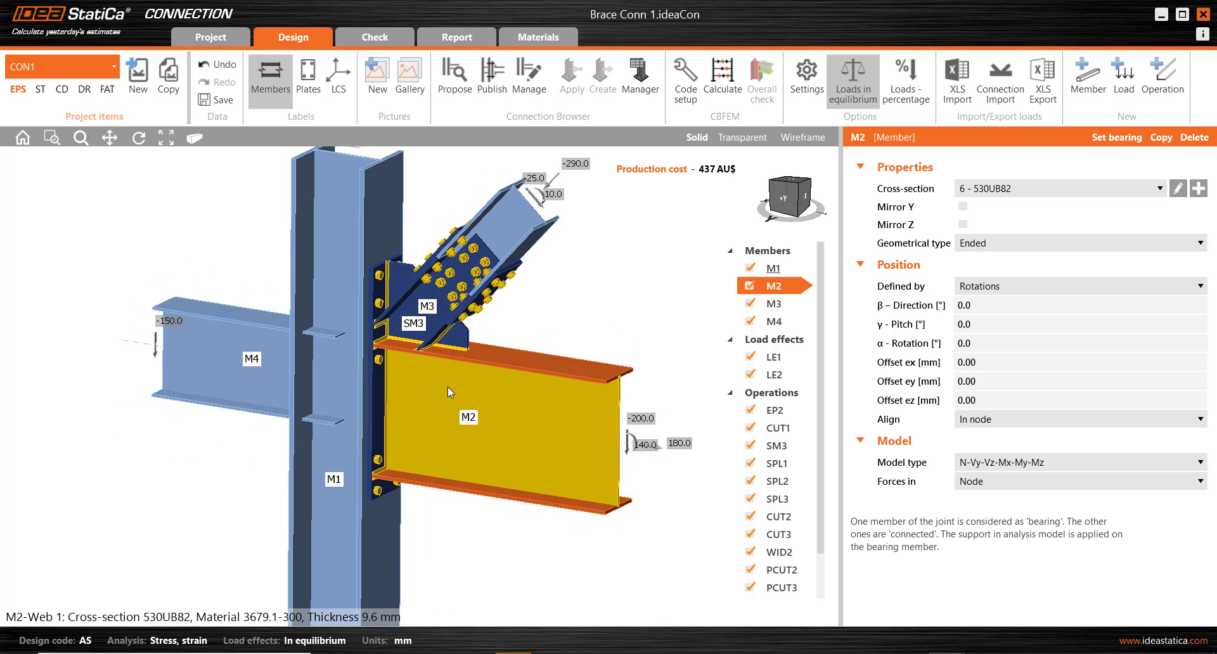
mouse_move(457, 409)
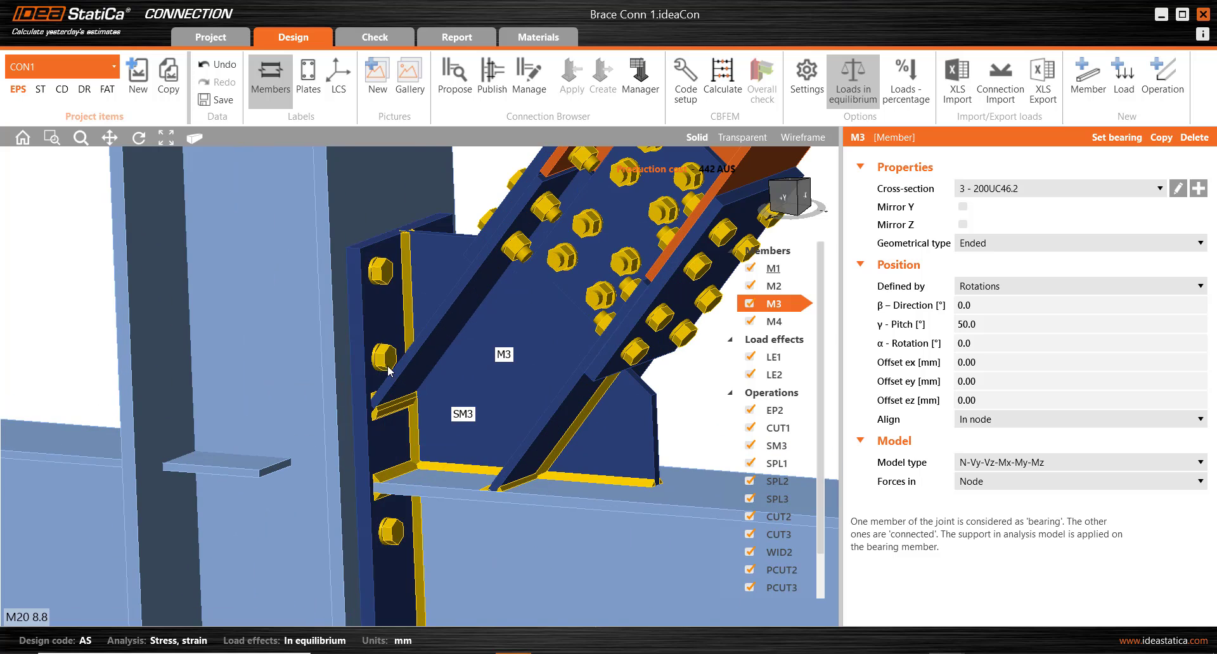
Set end plate EP2's top bolt layers to -67, 55 and 265 mm
left_click(777, 410)
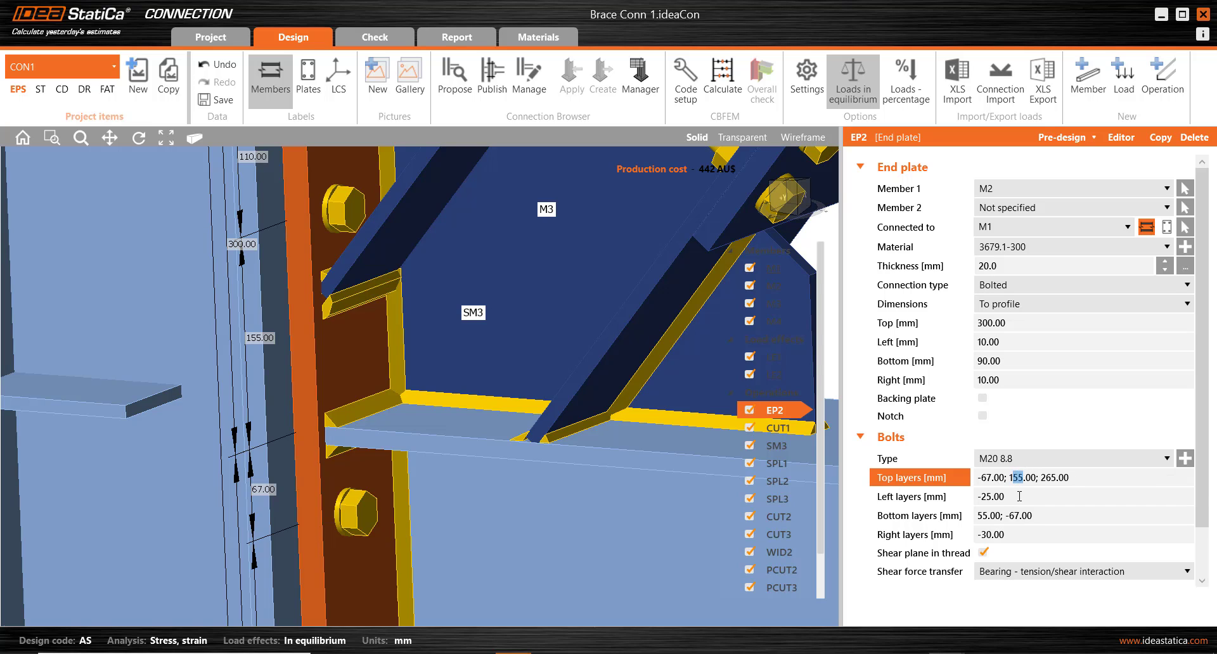
type("180.00")
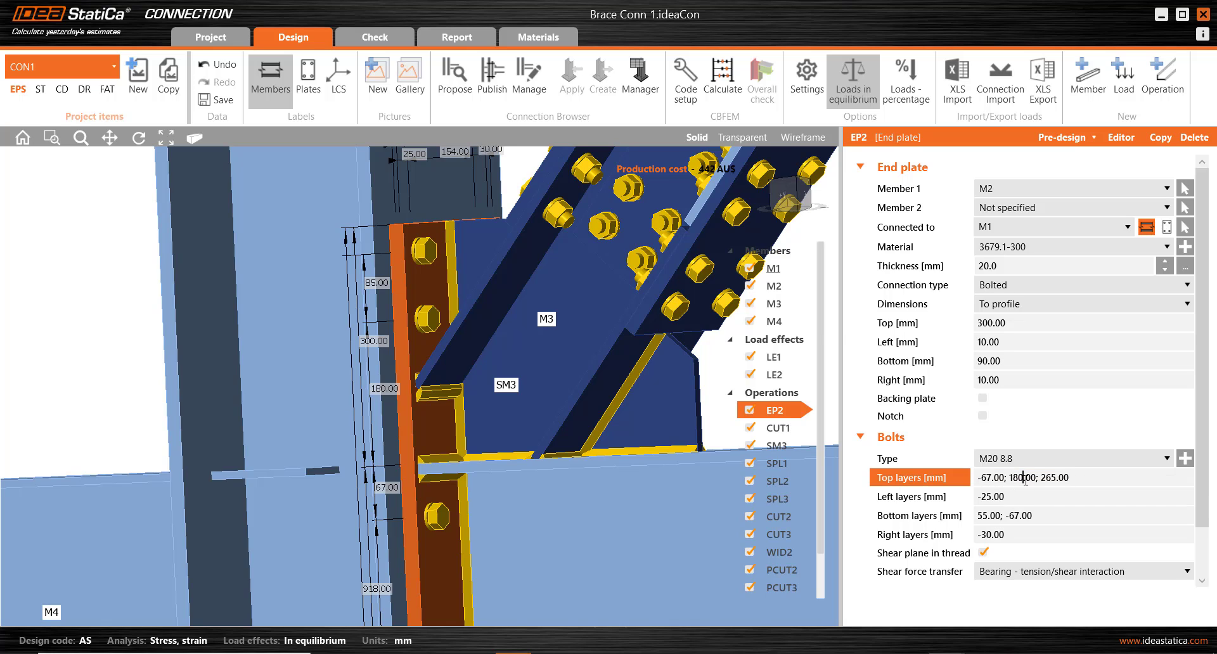
double_click(1018, 477)
type("55")
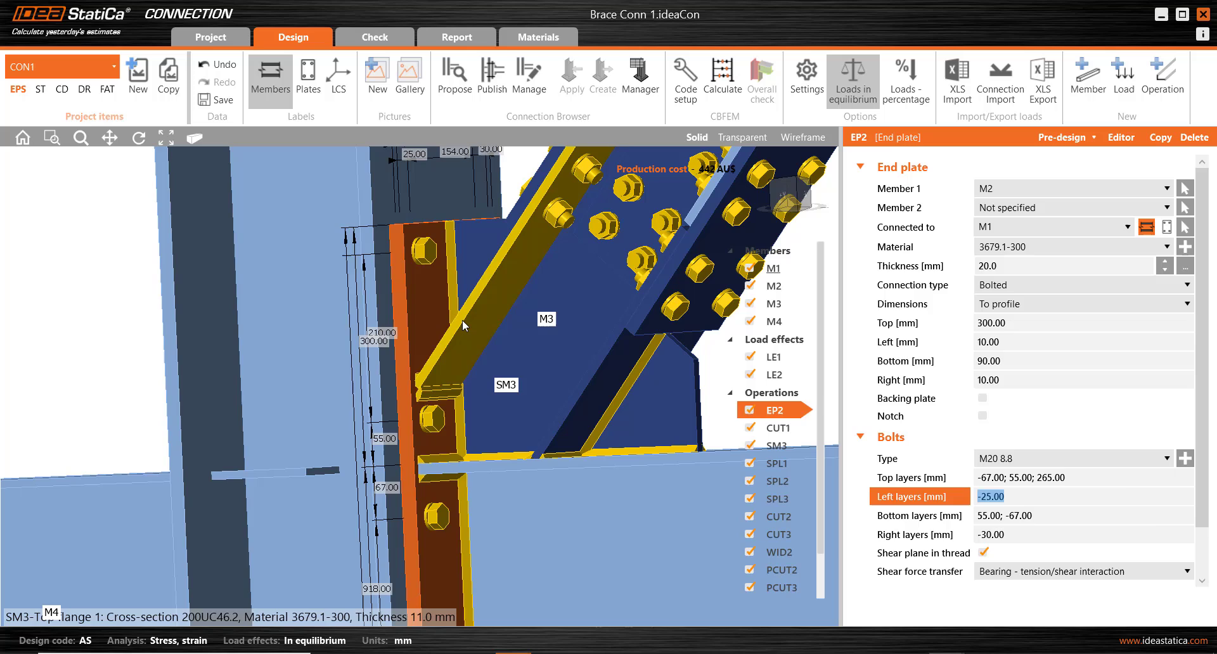
left_click(778, 445)
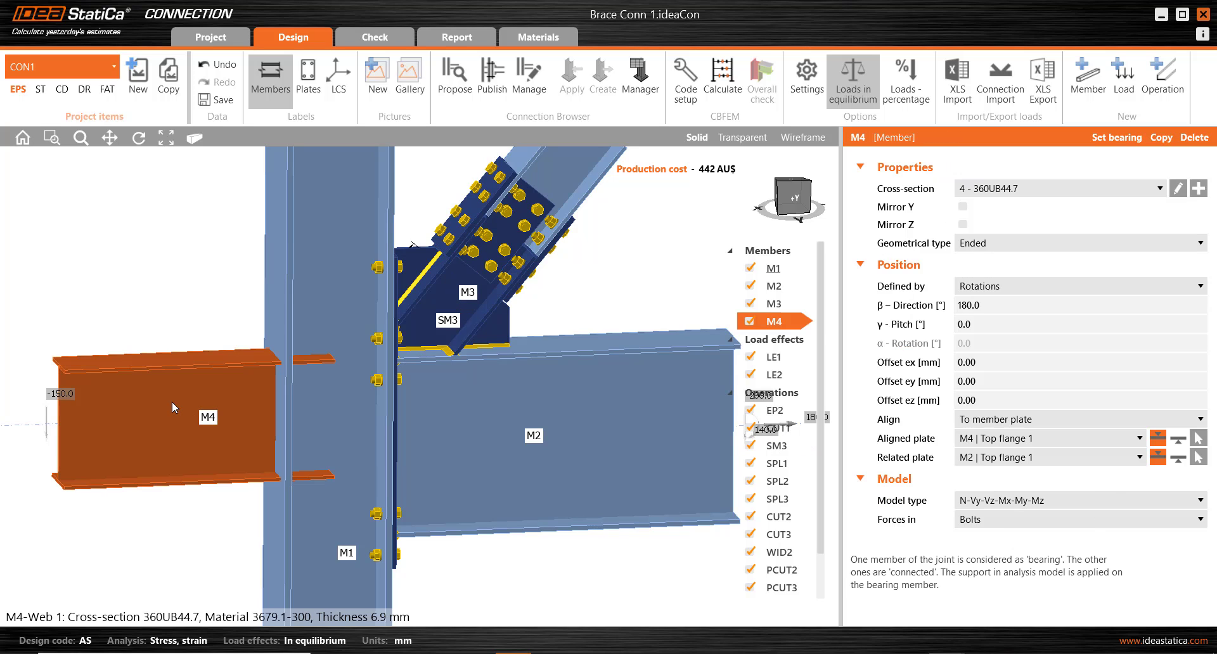
Add a Fin plate connection on beam M4 to column M1 with M20 8.8 bolts
right_click(172, 407)
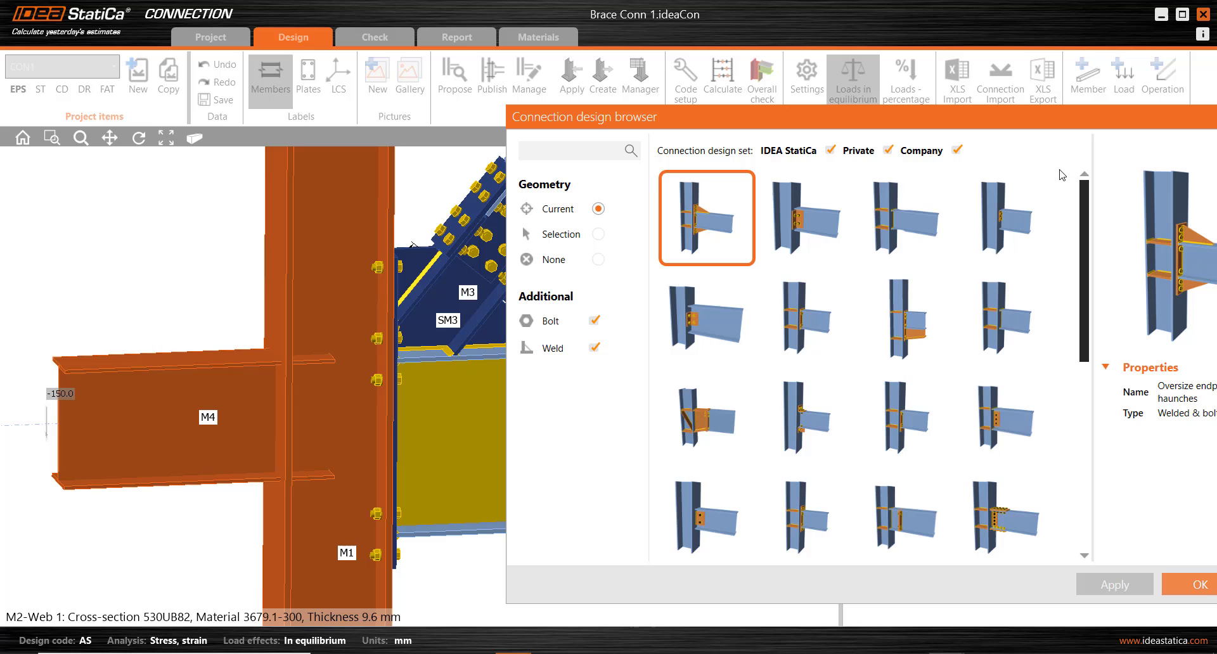
left_click(705, 515)
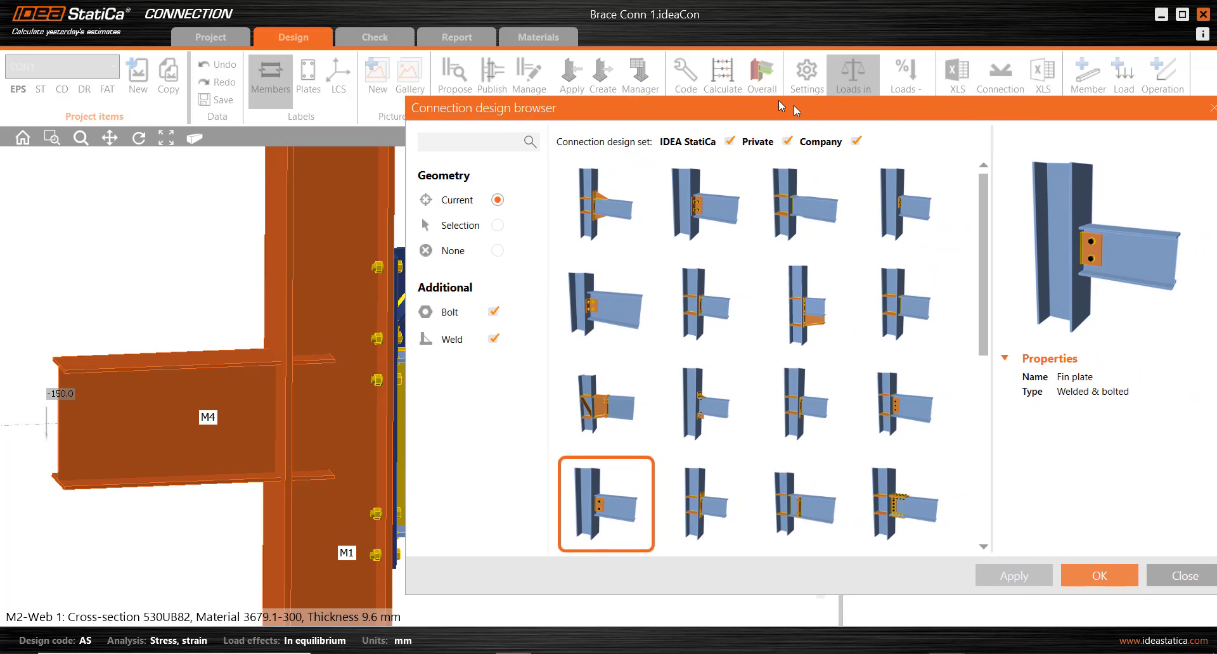
left_click(1097, 575)
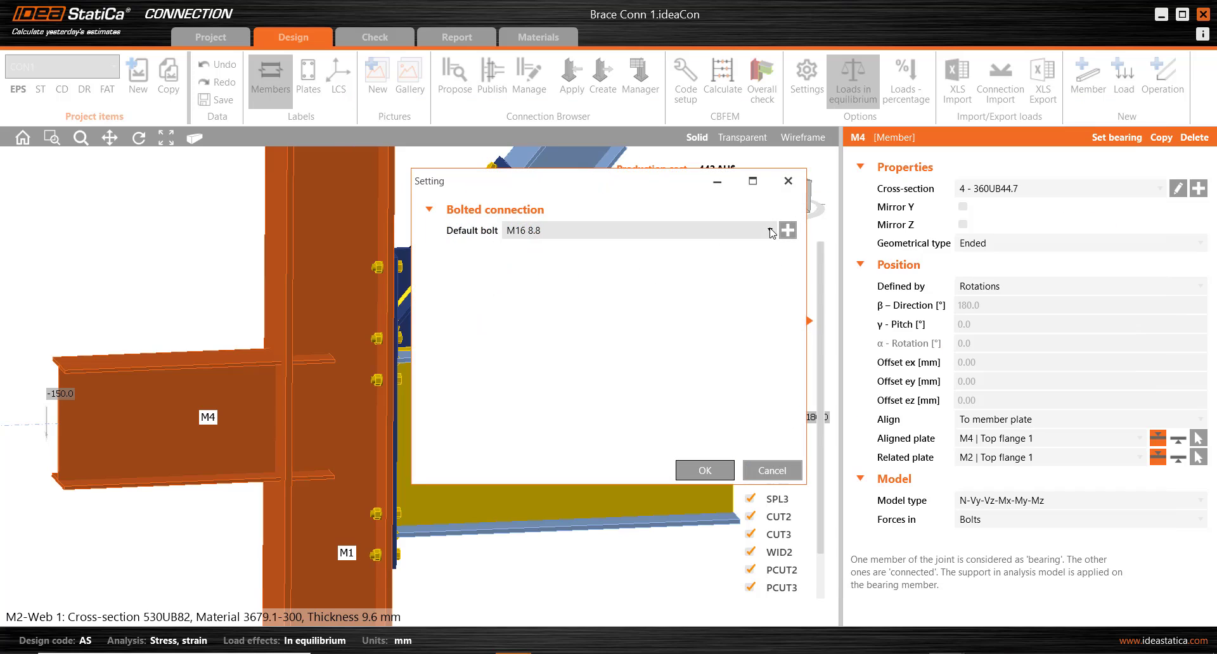
left_click(637, 229)
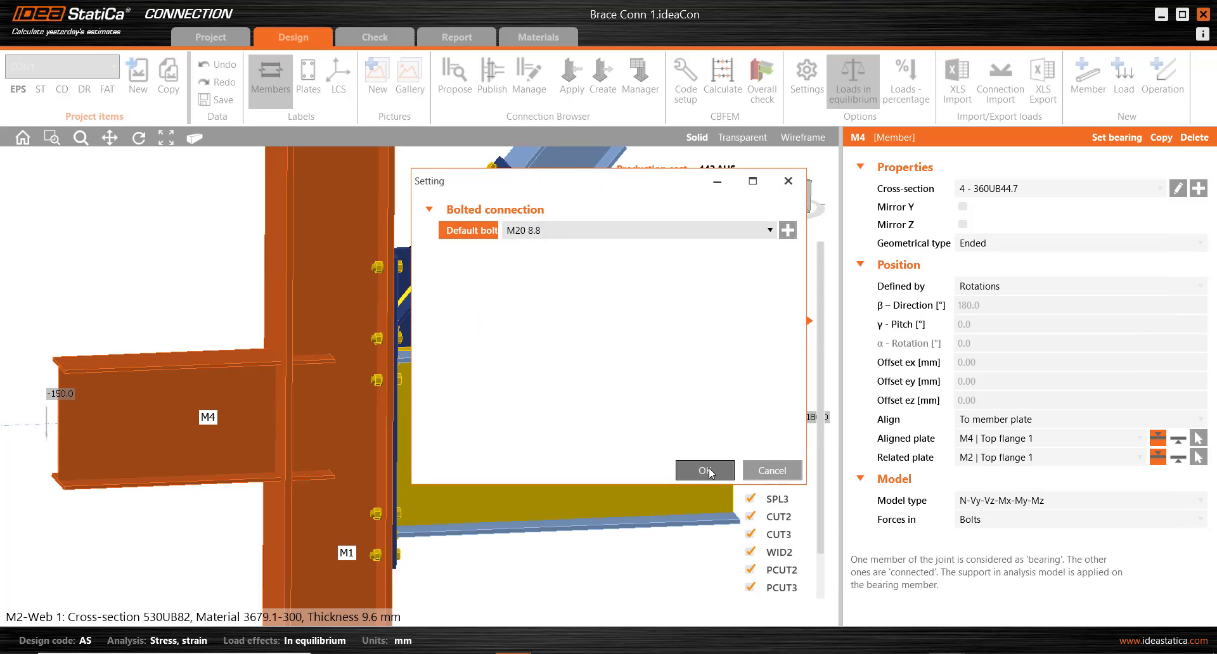
left_click(703, 470)
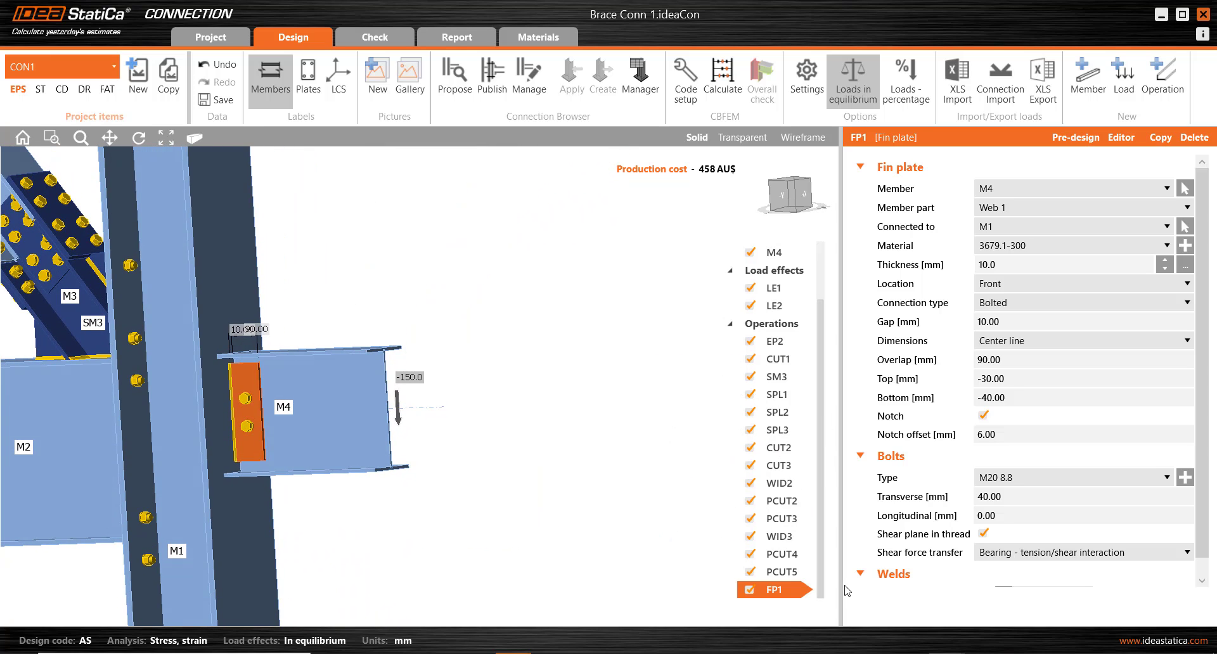
Set FP1 to 12 mm thick, rear side, 80 mm overlap, transverse bolts 30/60
right_click(763, 590)
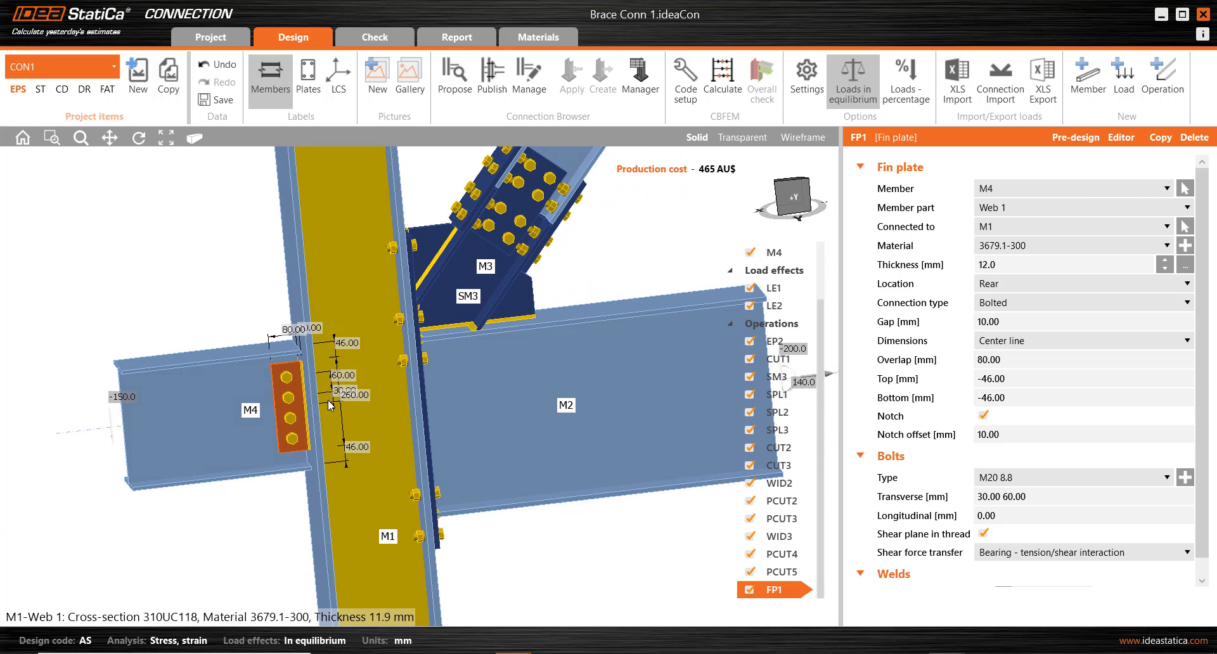
mouse_move(358, 404)
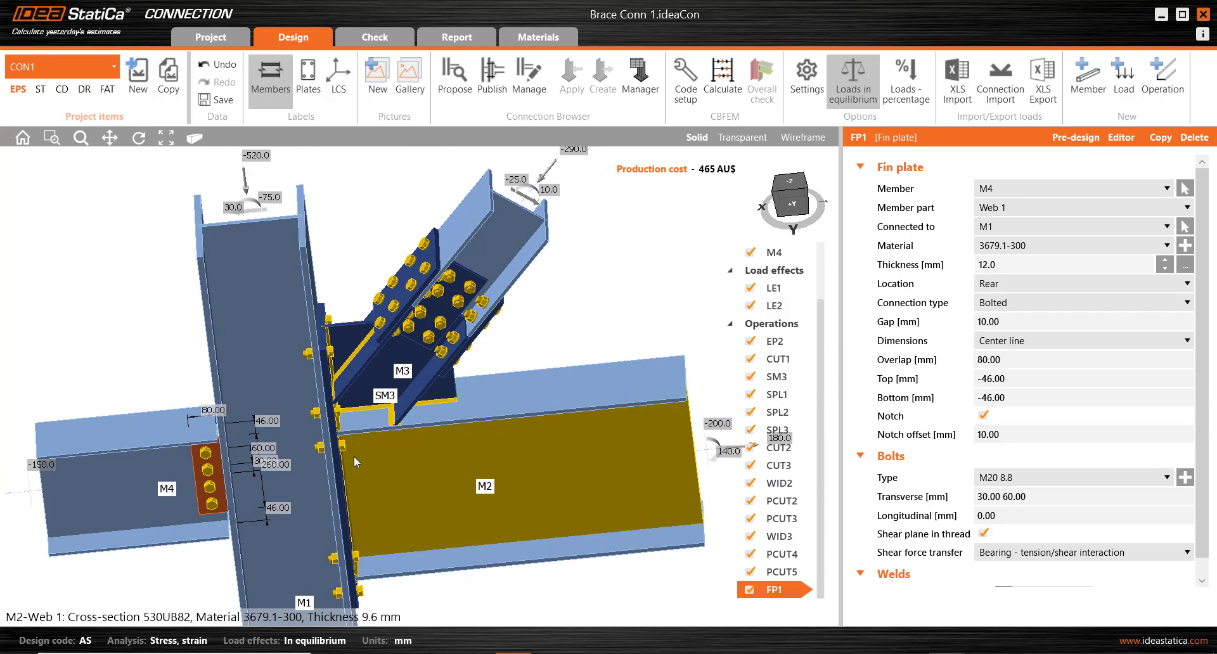
mouse_move(369, 456)
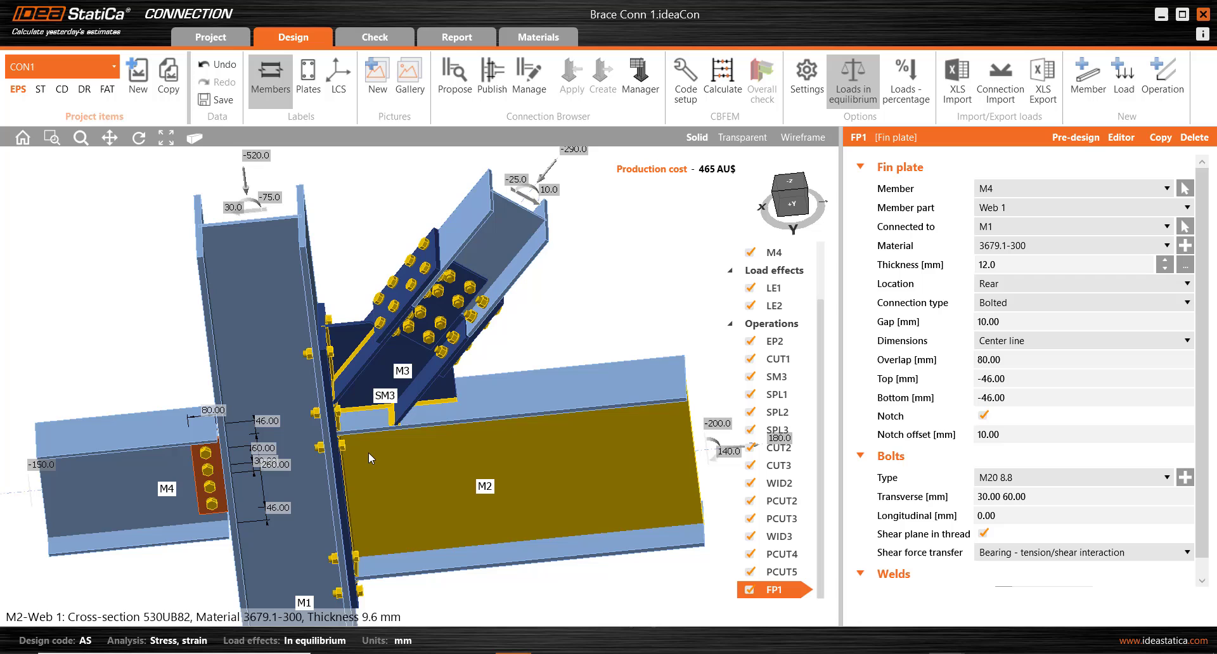
left_click(435, 373)
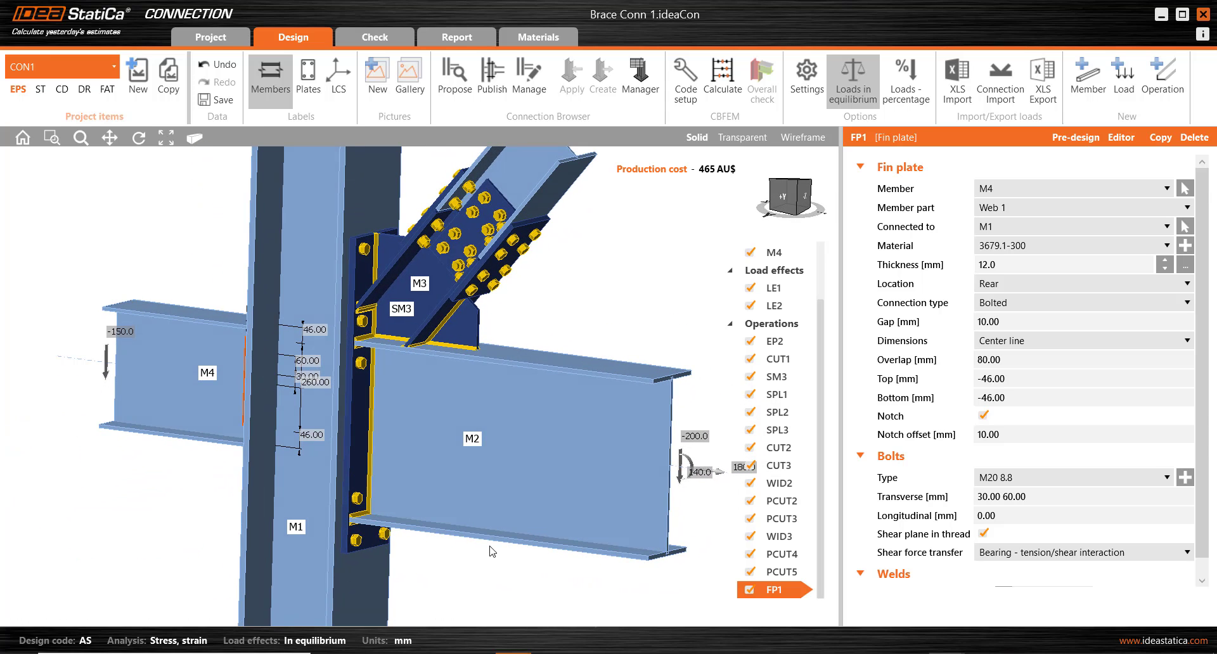
mouse_move(501, 551)
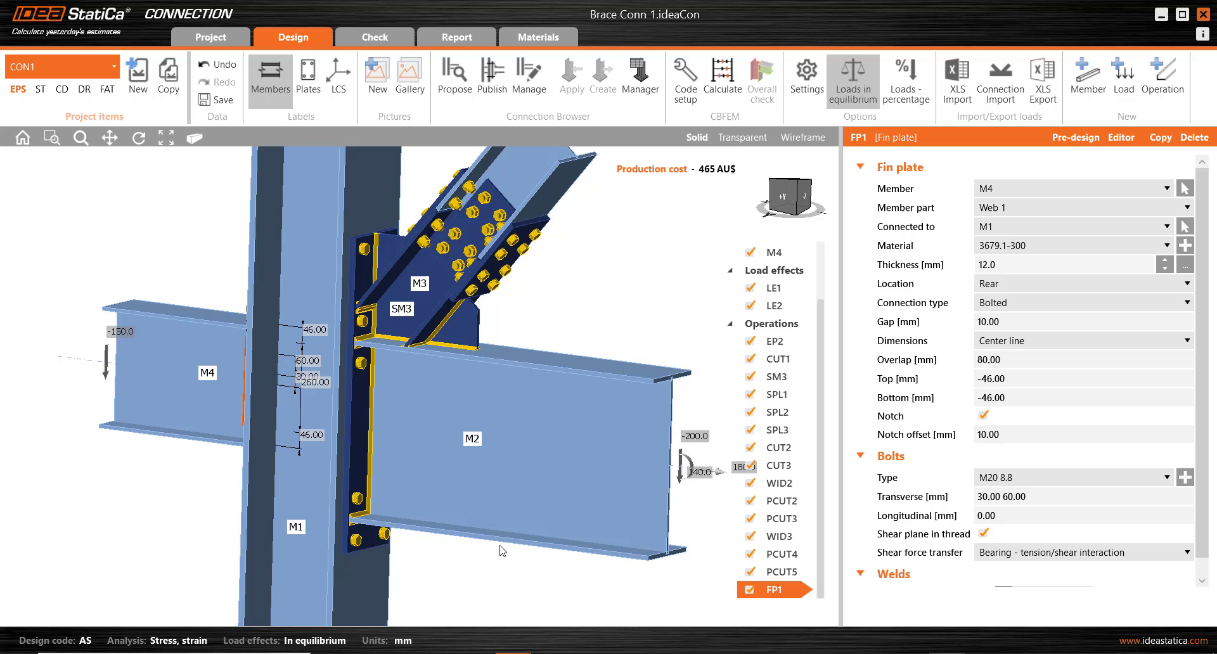